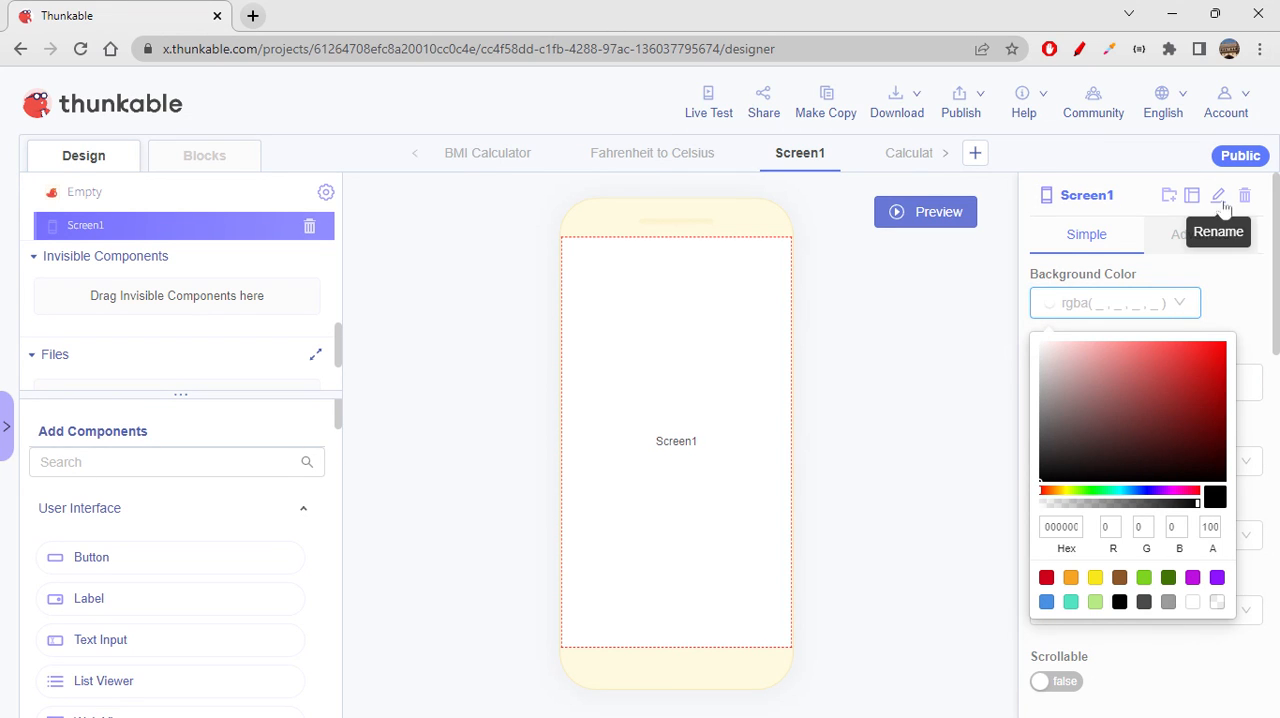
# Rename Screen1 to 'Percentage'.
pyautogui.click(1218, 196)
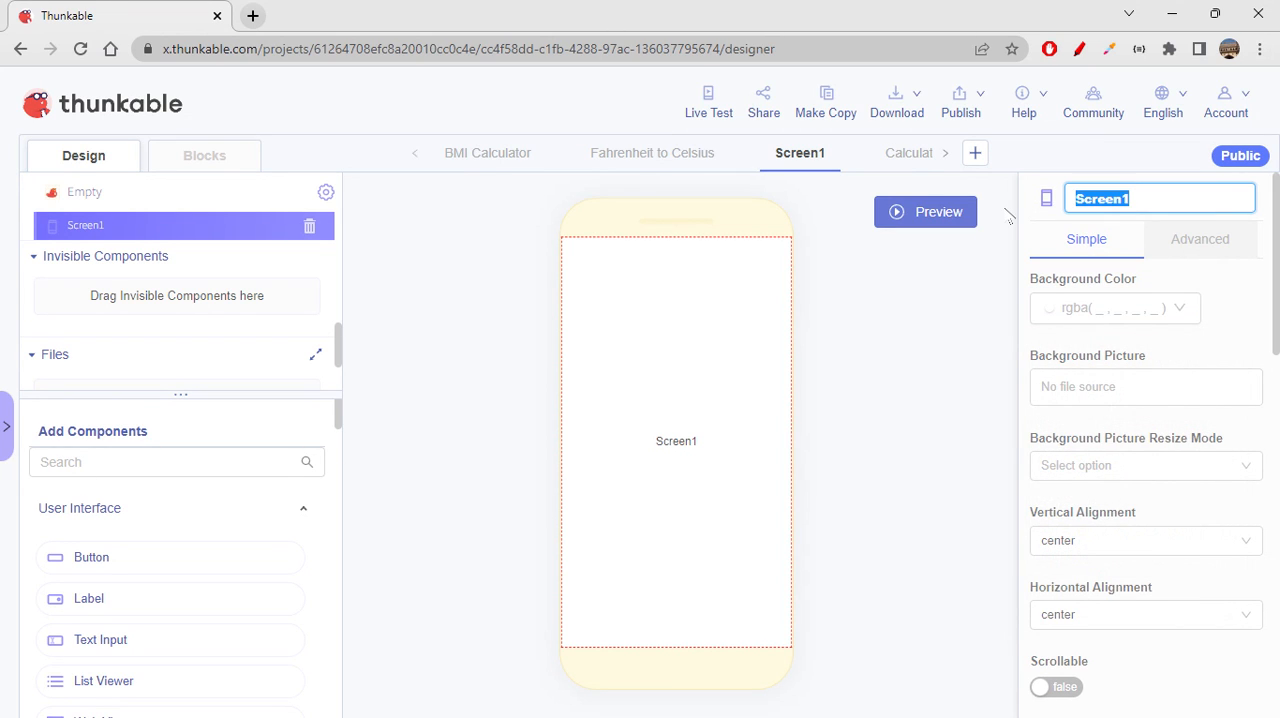
pyautogui.write('Perce')
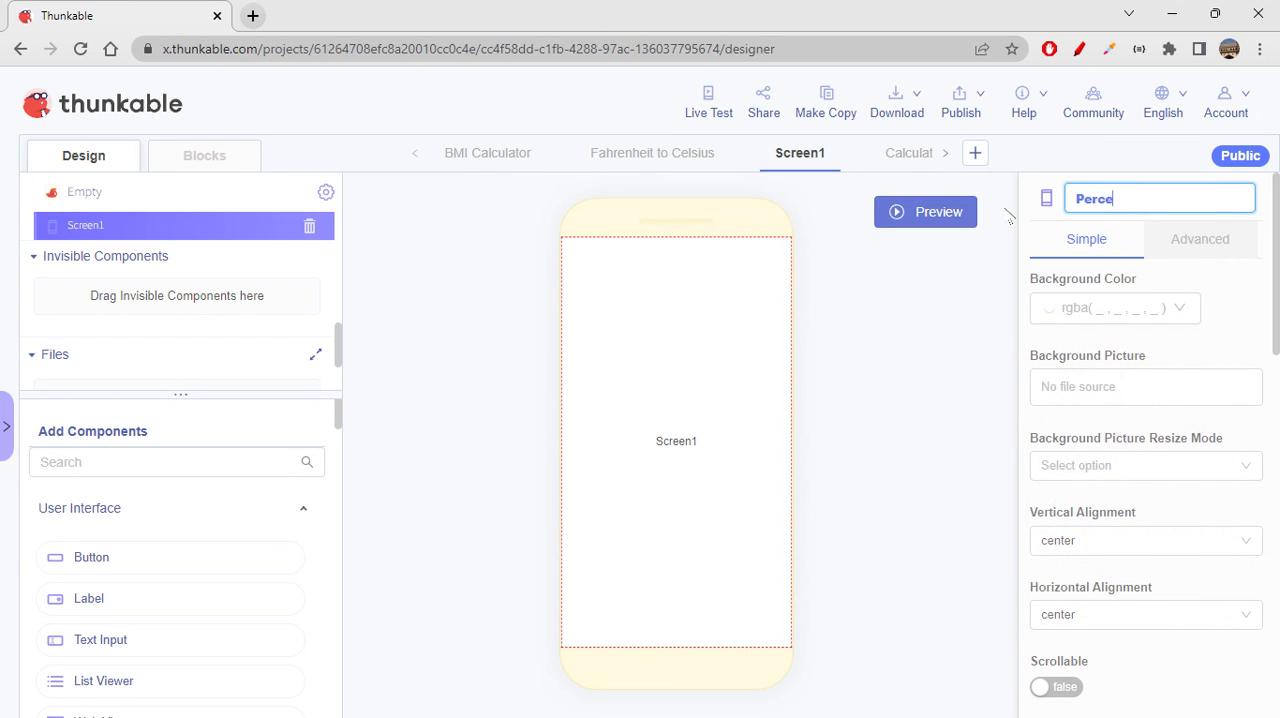
pyautogui.write('ntage')
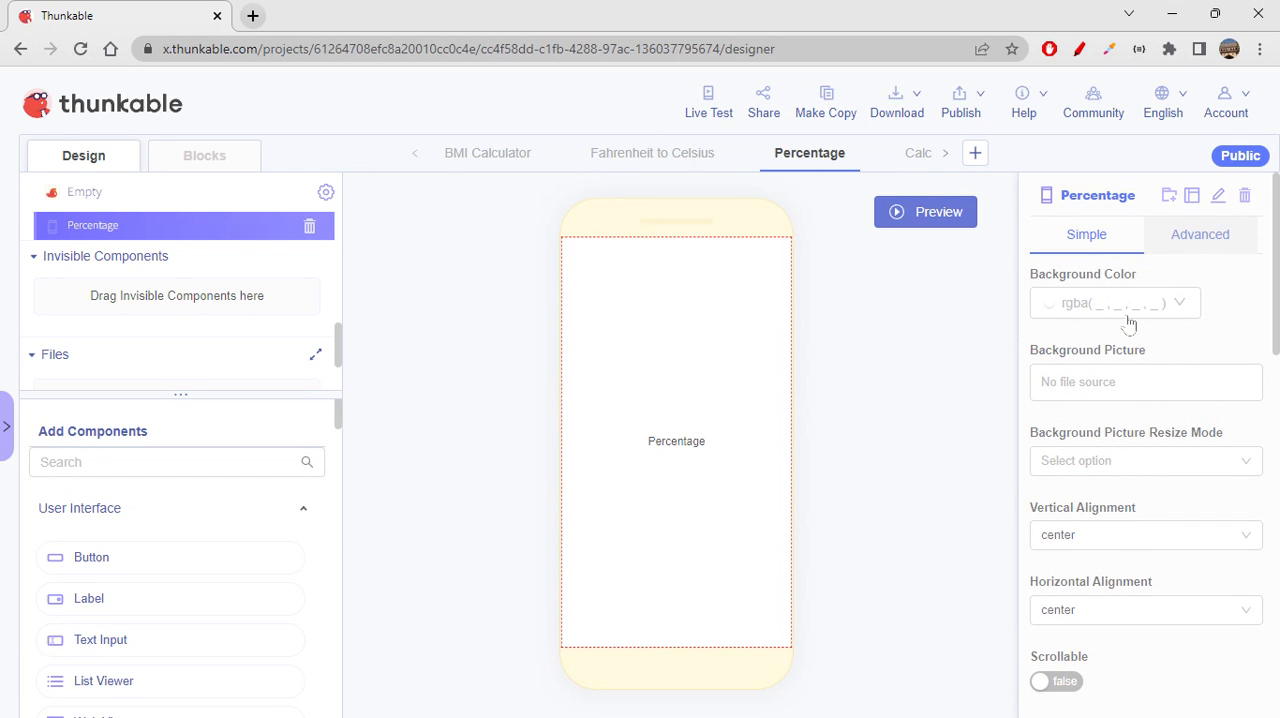
# Set the screen background colour to orange, rgba(253, 177, 53, 1).
pyautogui.click(1114, 304)
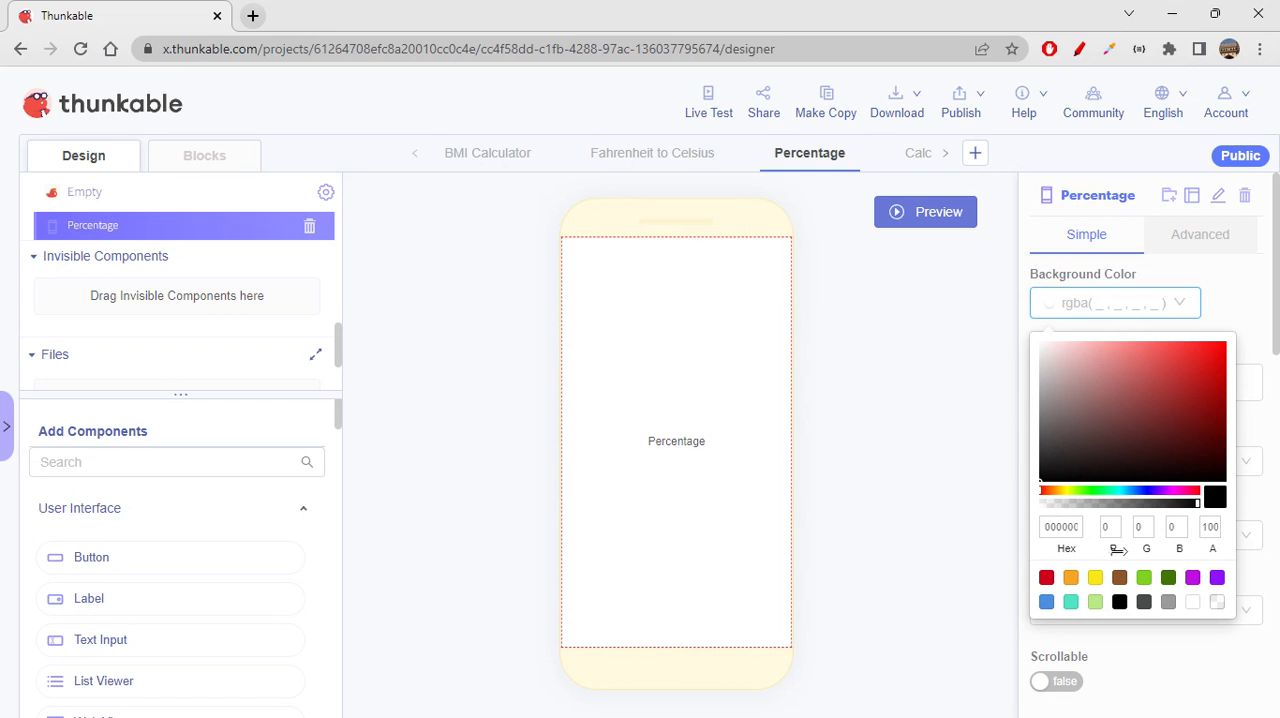
pyautogui.moveTo(1096, 600)
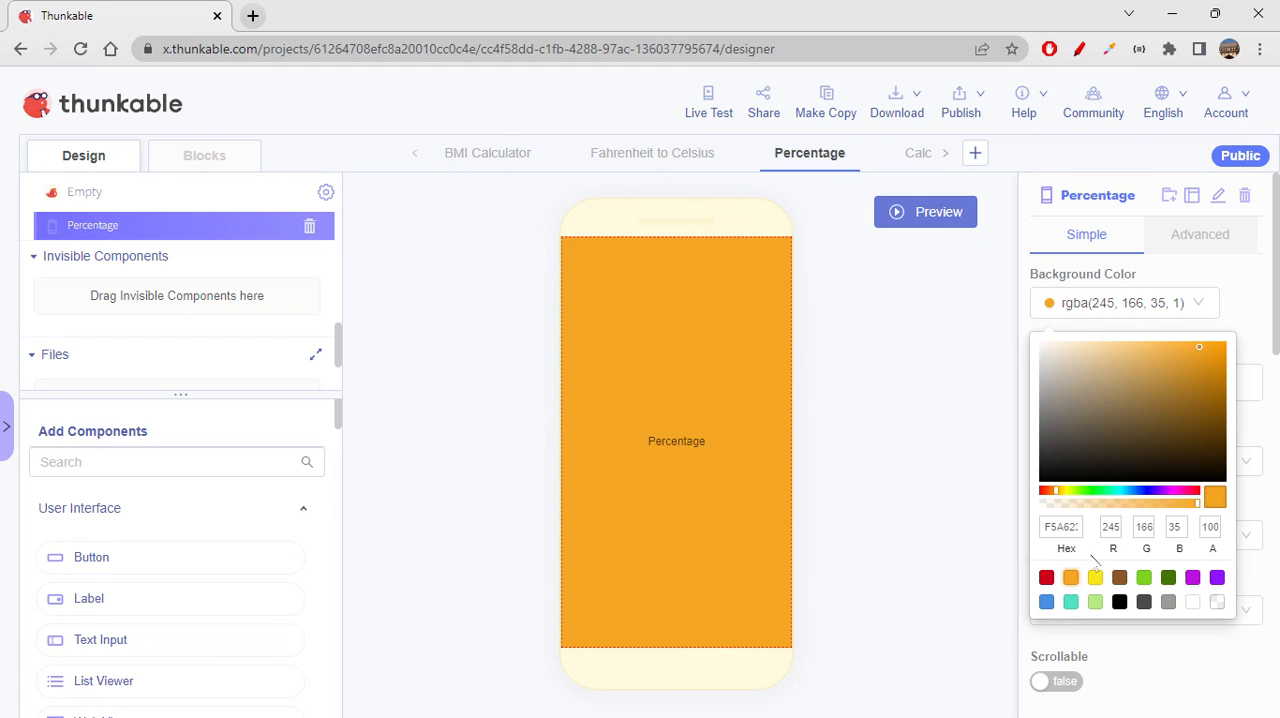
pyautogui.click(1138, 350)
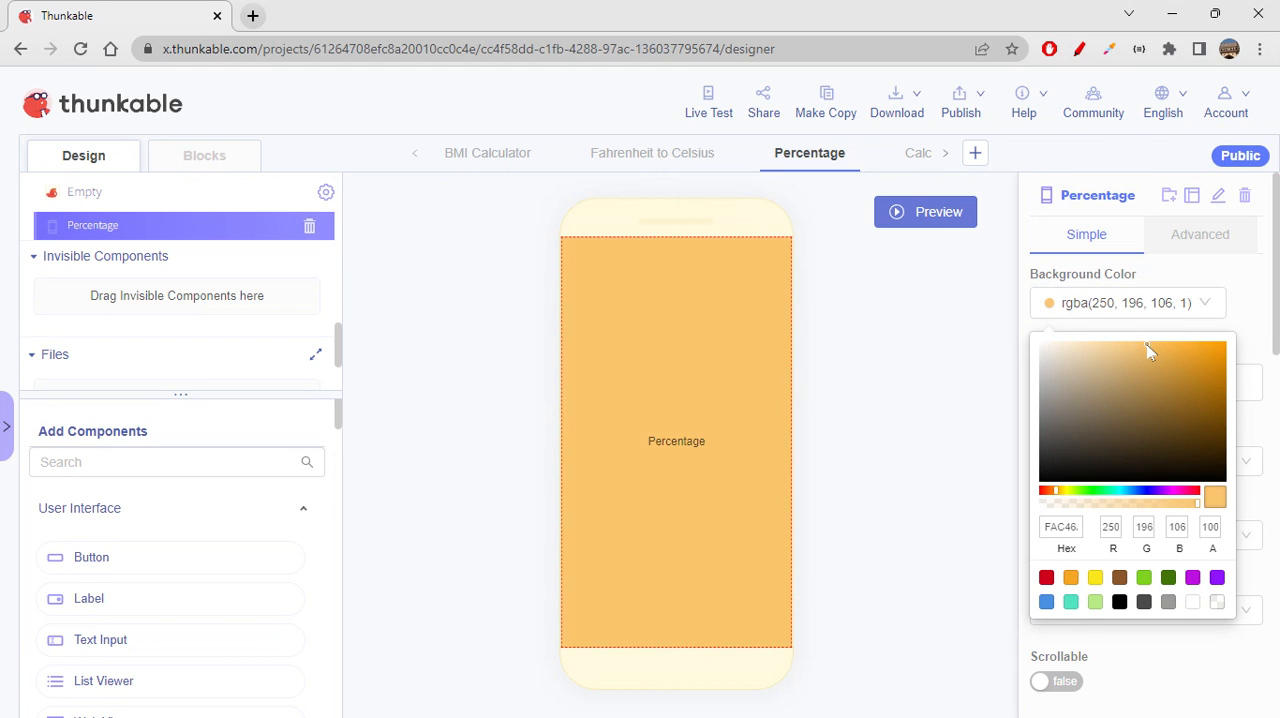
pyautogui.click(1160, 344)
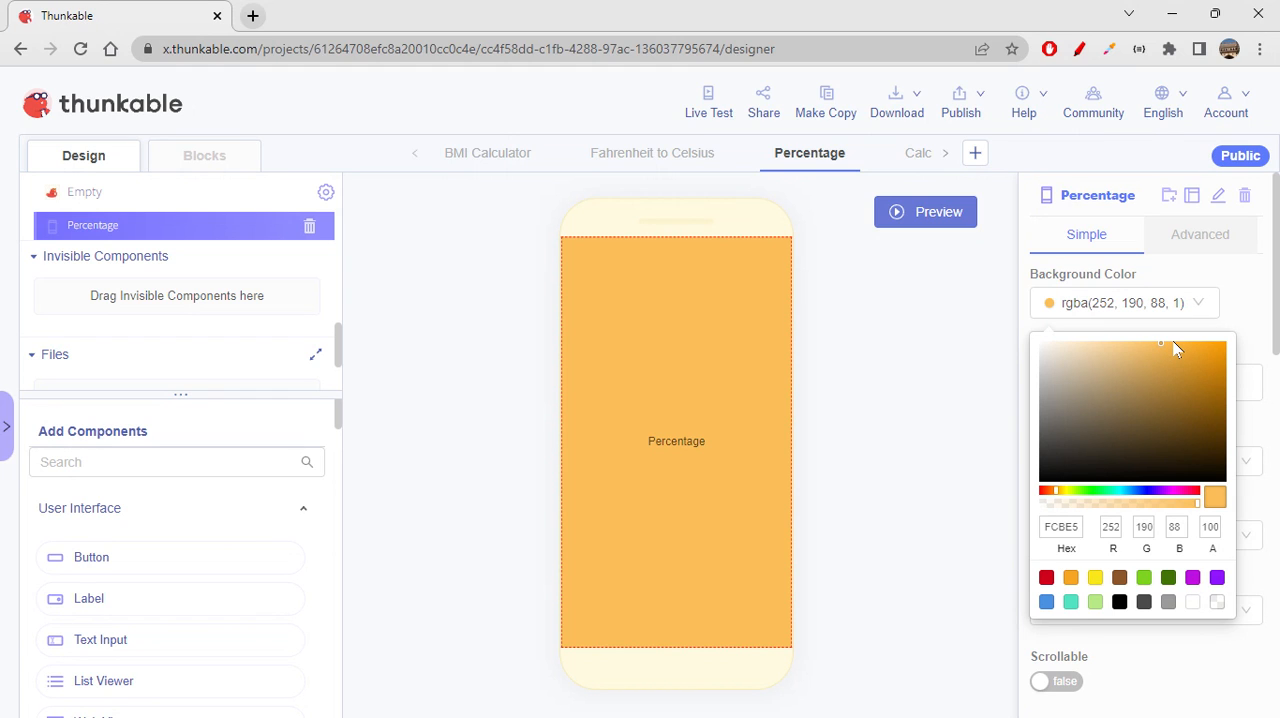
pyautogui.click(1176, 344)
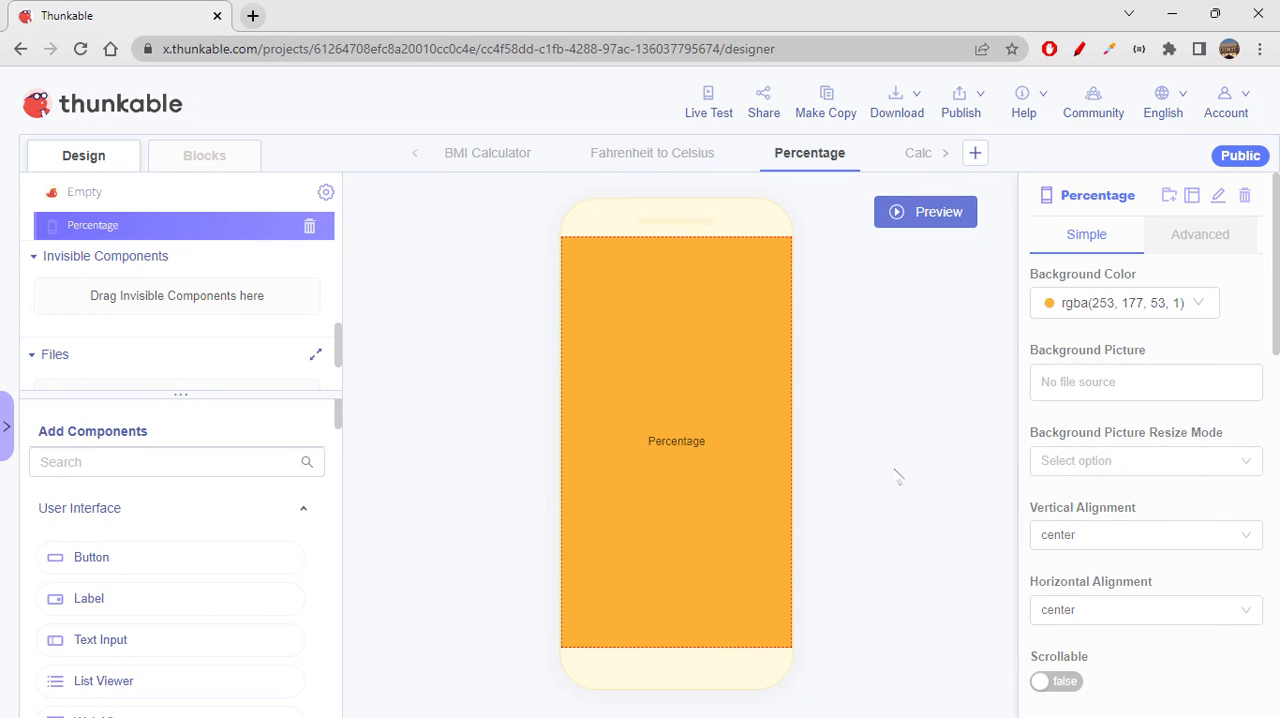
pyautogui.moveTo(1132, 596)
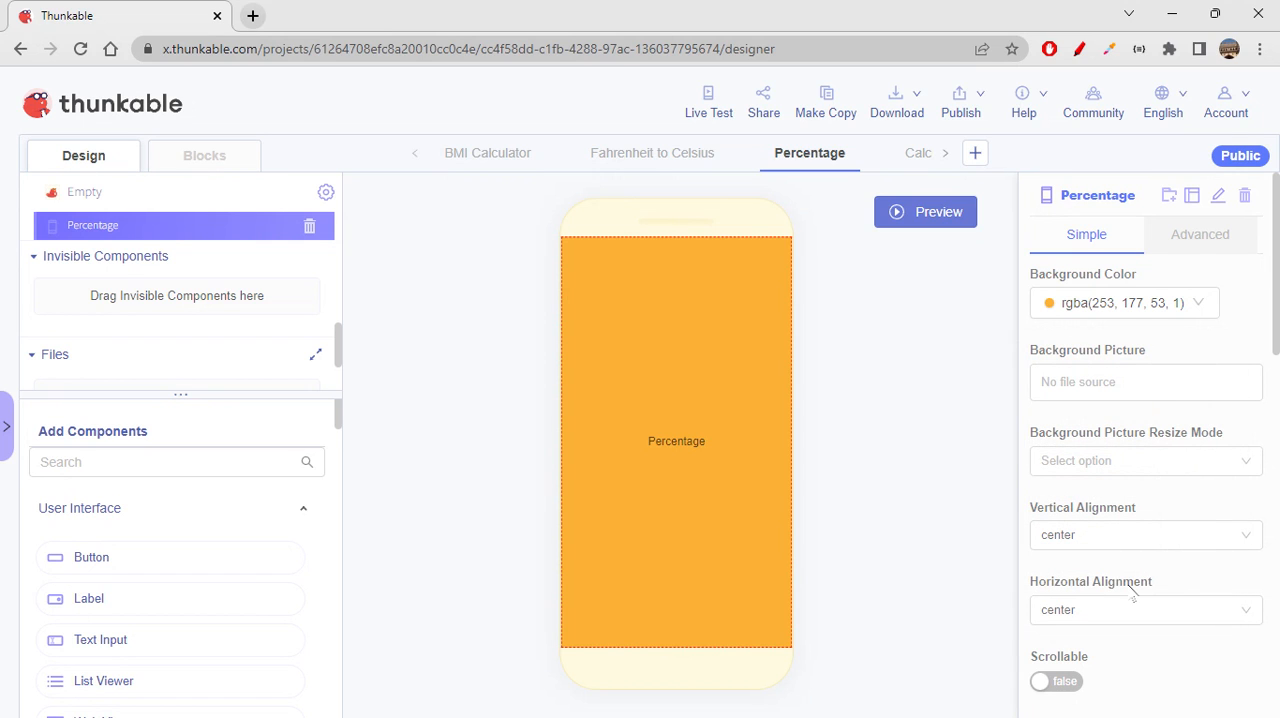
# Set the screen's vertical alignment to space-around.
pyautogui.click(1144, 534)
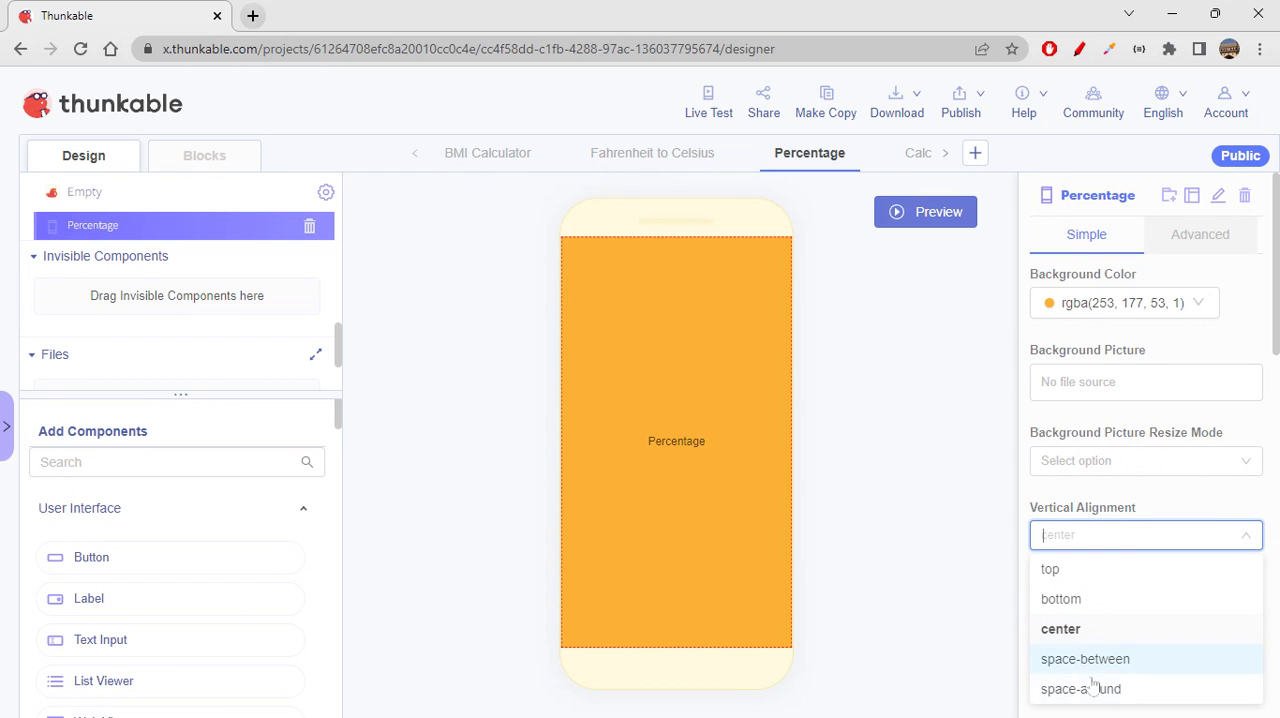
pyautogui.click(1080, 688)
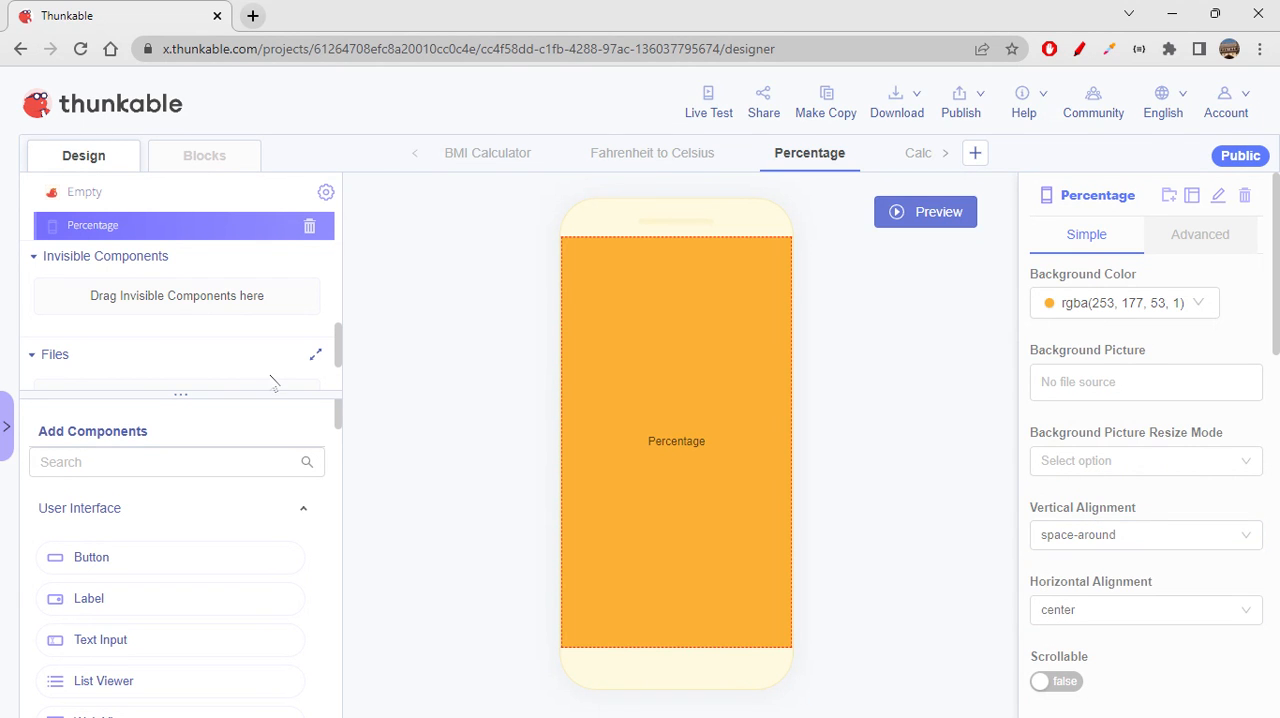
pyautogui.moveTo(198, 538)
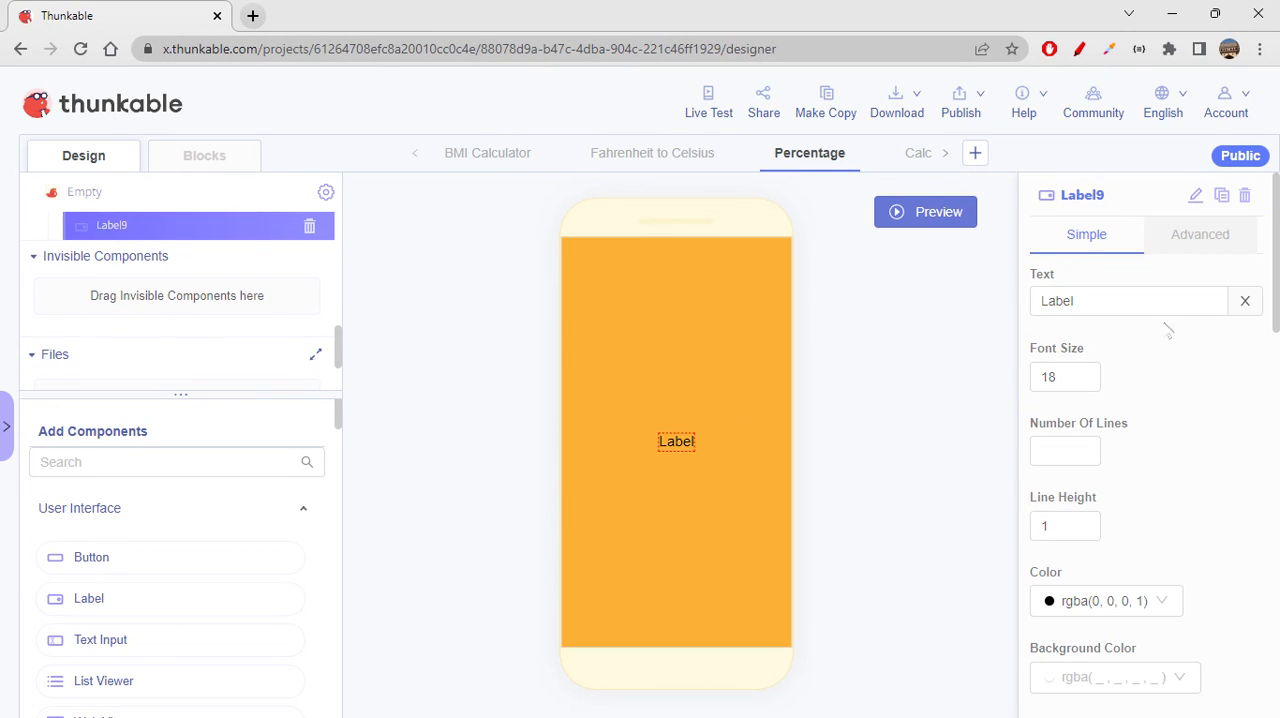
pyautogui.moveTo(1194, 196)
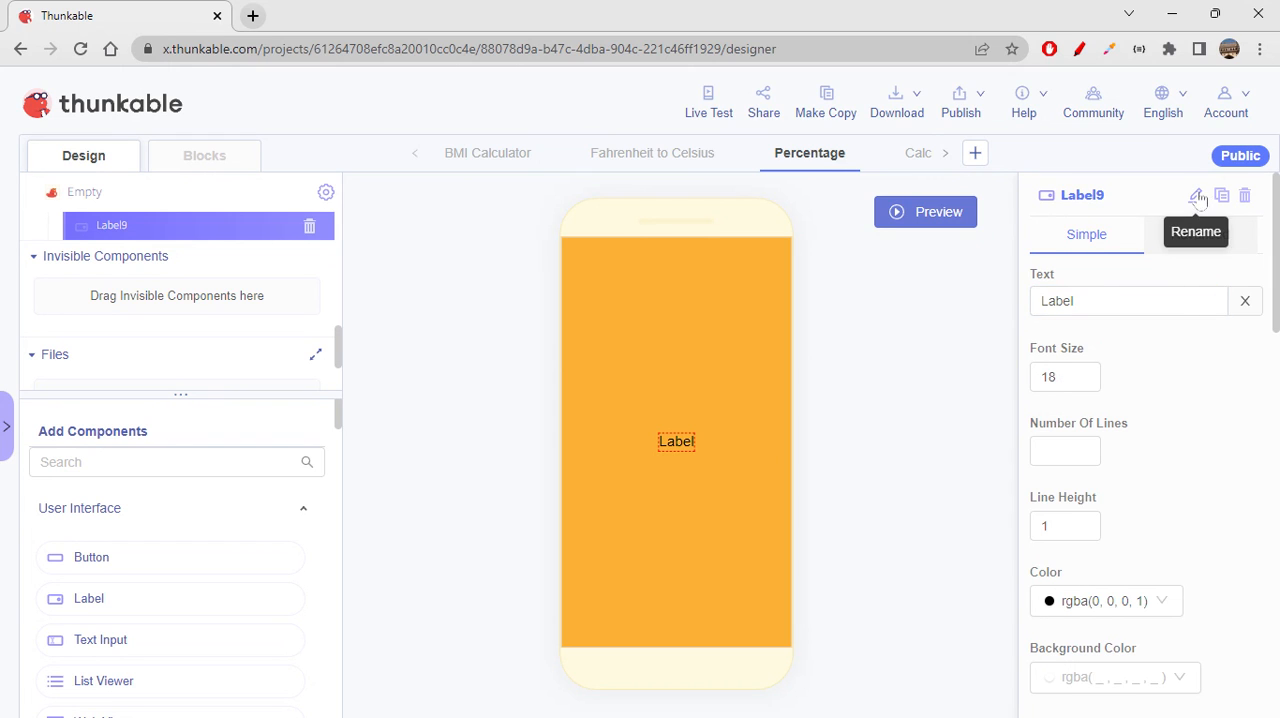
# Rename the new label percTitleLabel and set its text to 'Percentage Calculator' at size 25.
pyautogui.click(1196, 196)
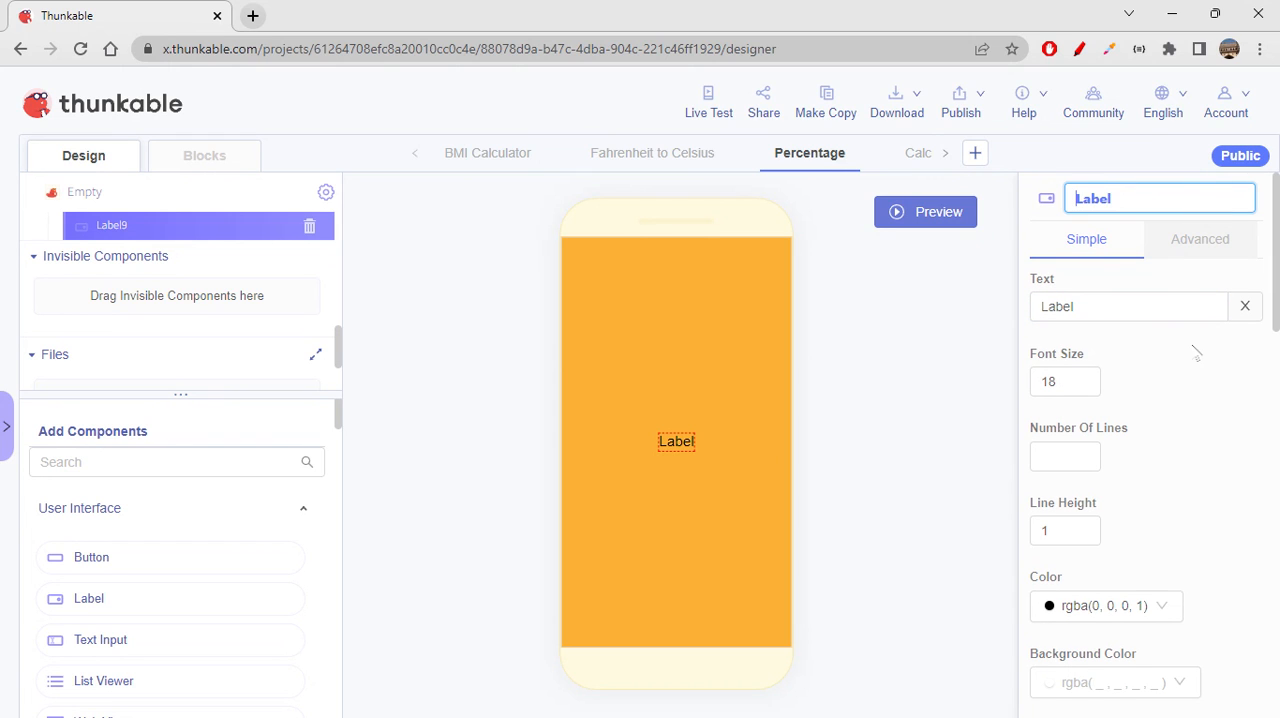
pyautogui.write('percTitle')
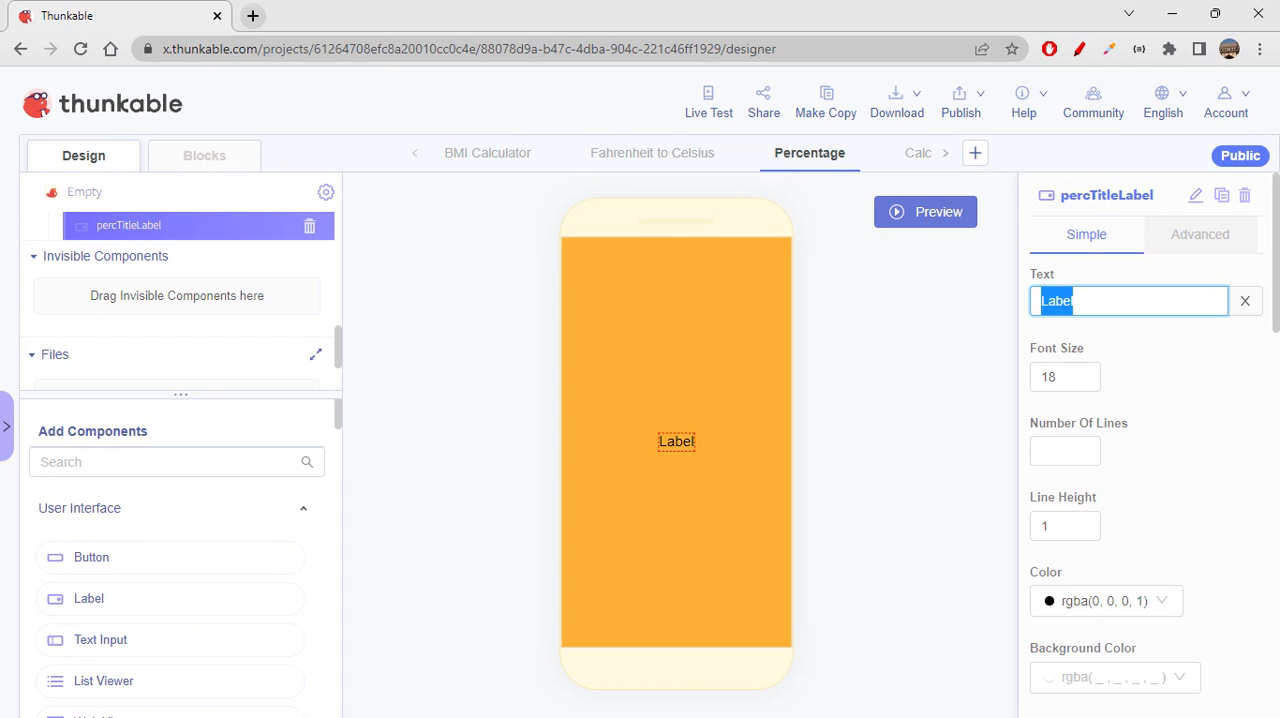
pyautogui.write('Percentage')
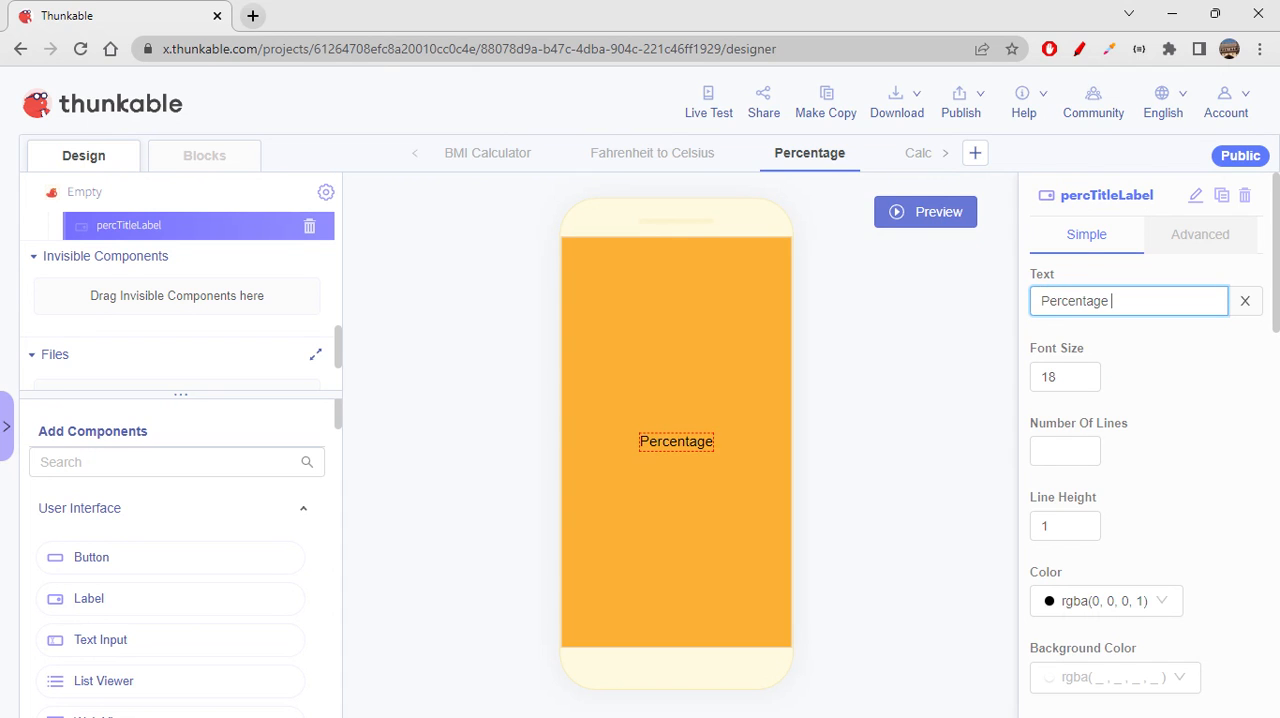
pyautogui.write('C')
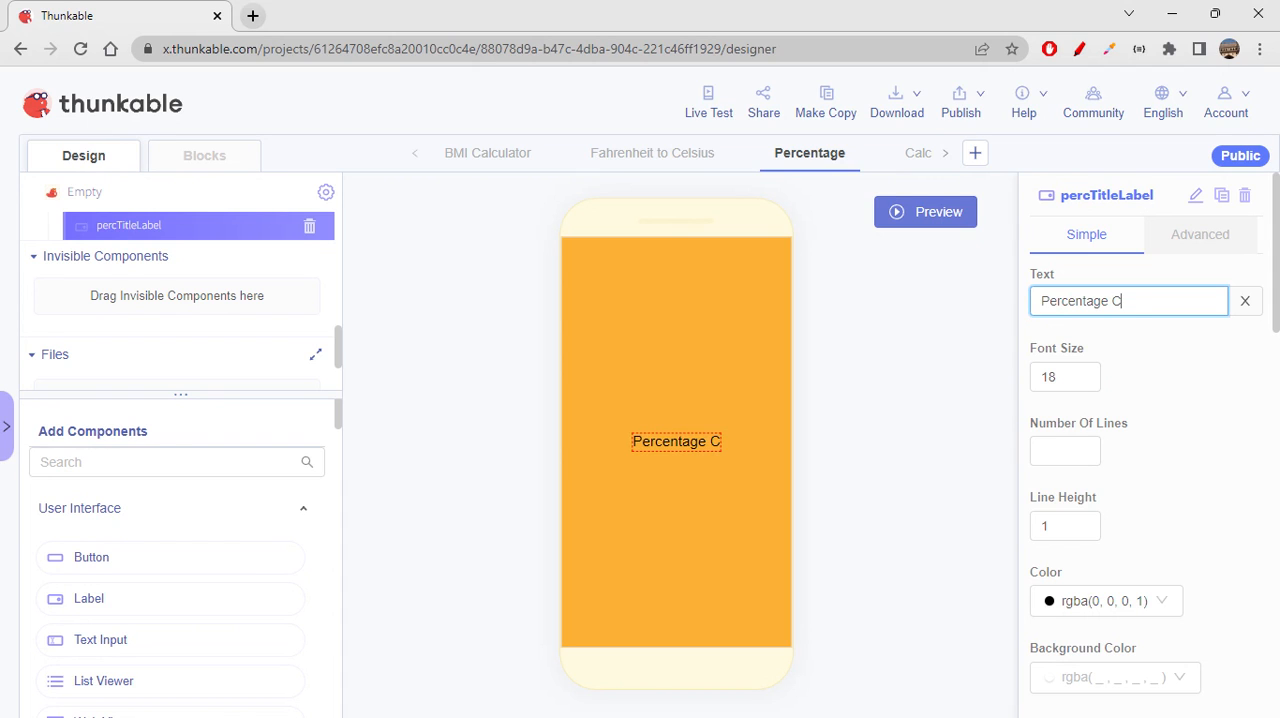
pyautogui.write('alculator')
pyautogui.click(1064, 376)
pyautogui.write('25')
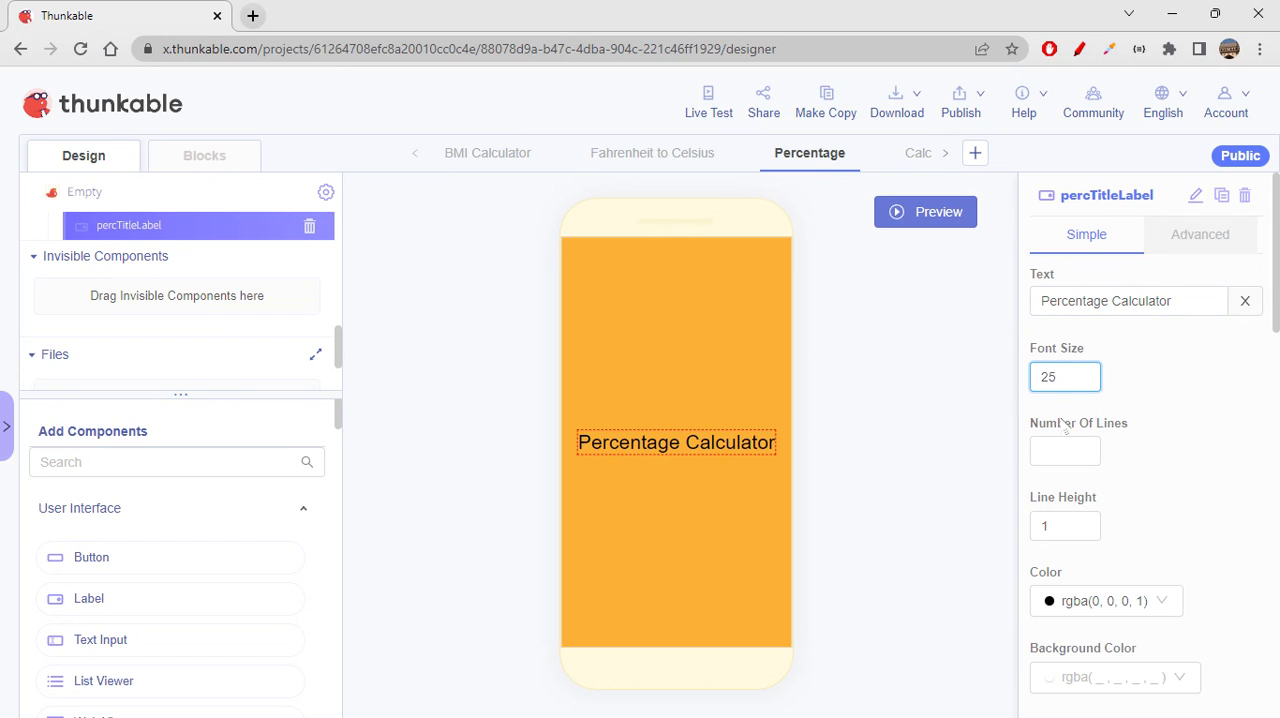
# Set the title's font weight to bold and its font family to 'cursive' in Advanced properties.
pyautogui.scroll(-3)
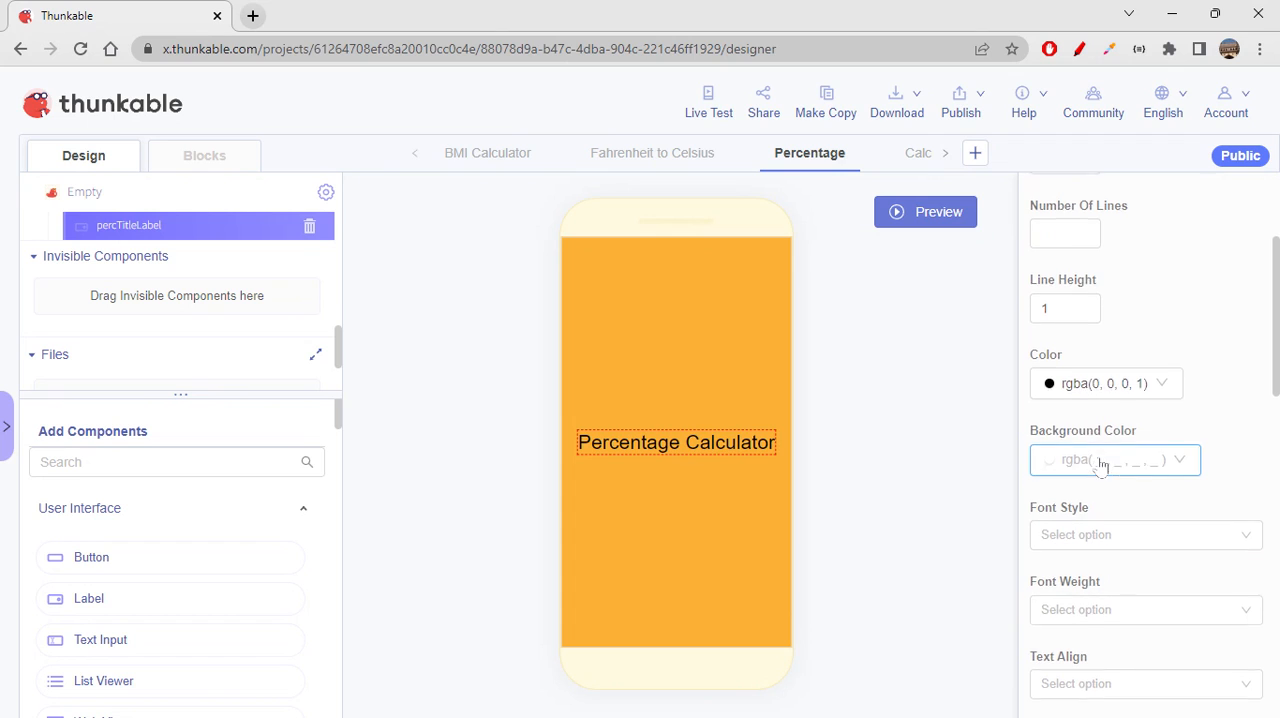
pyautogui.scroll(-3)
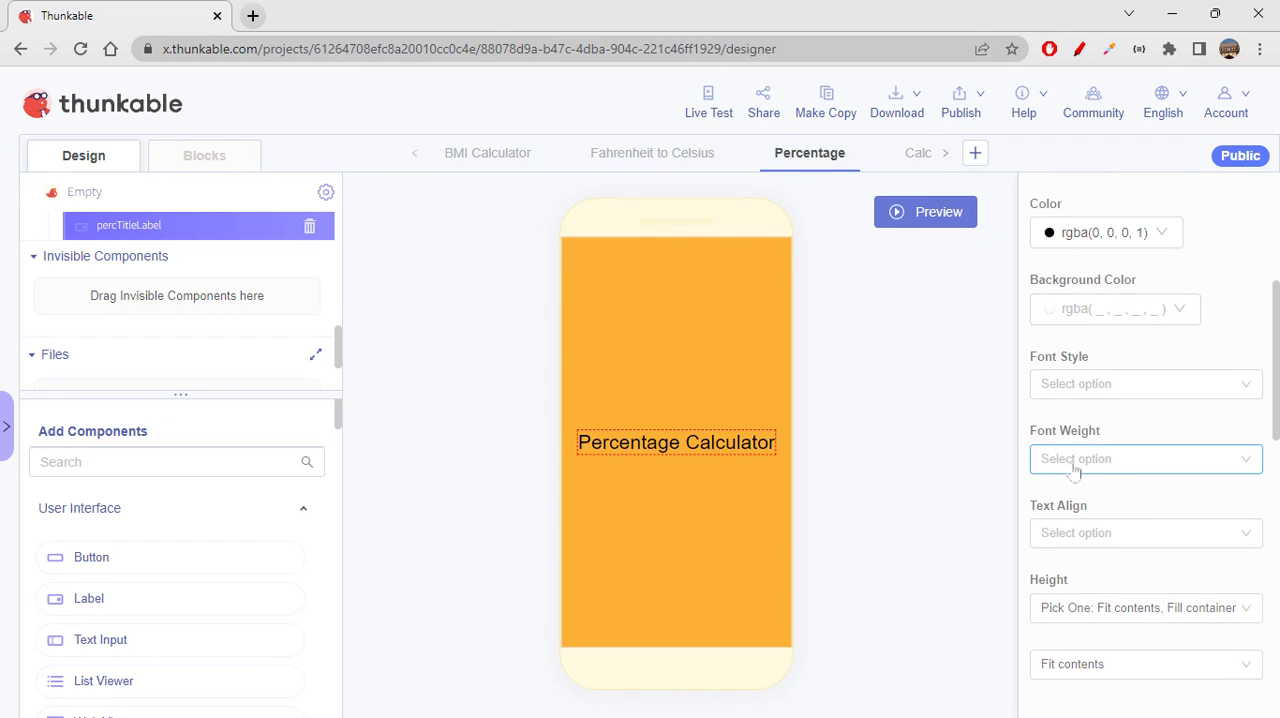
pyautogui.click(1144, 460)
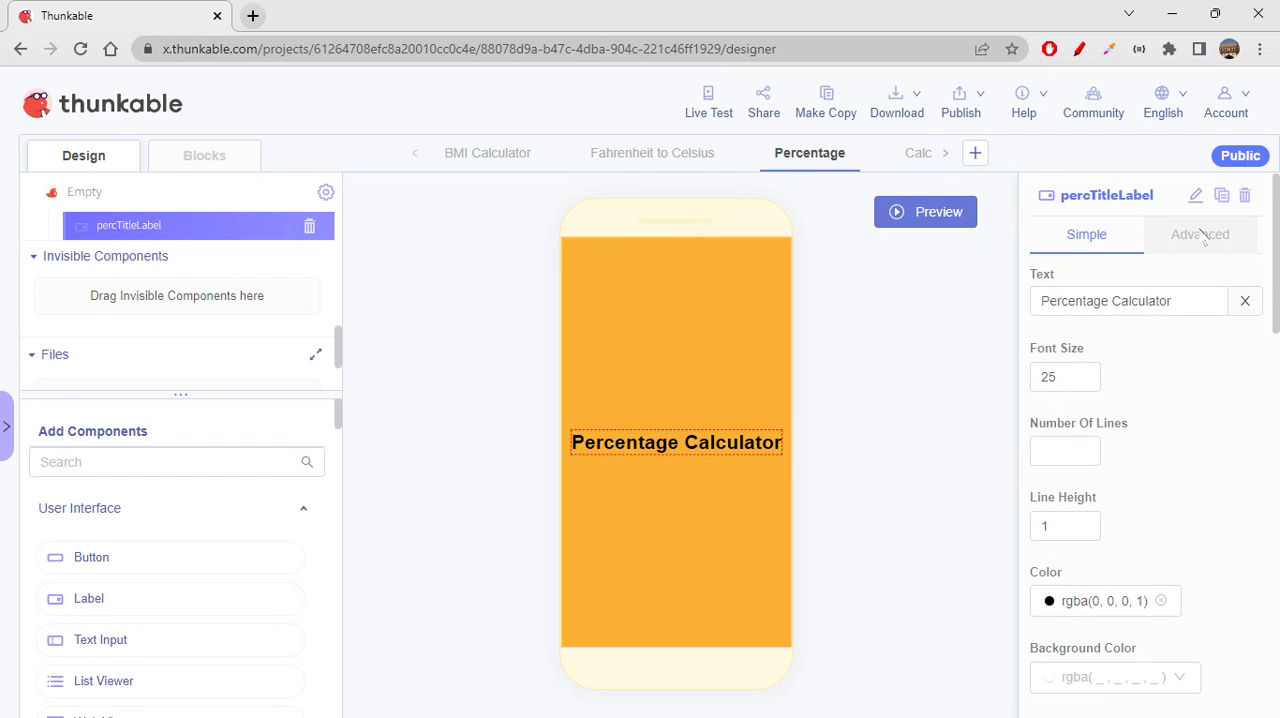
pyautogui.click(1200, 234)
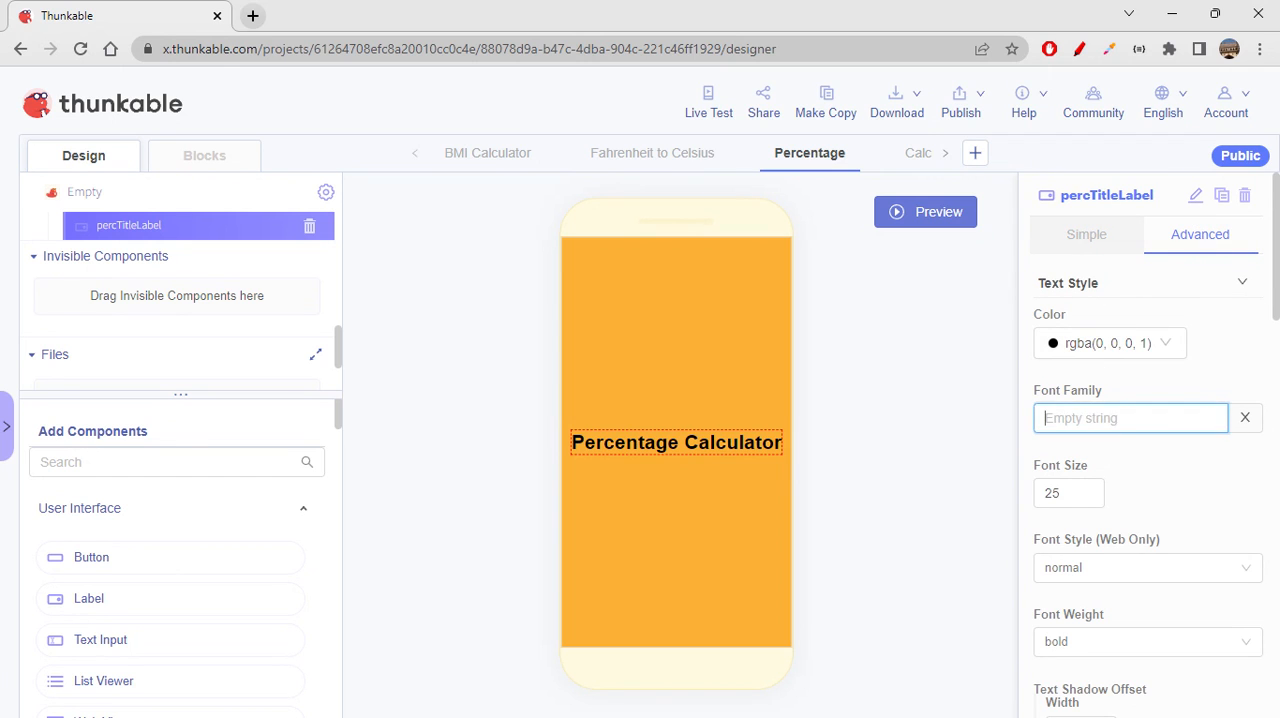
pyautogui.write('c')
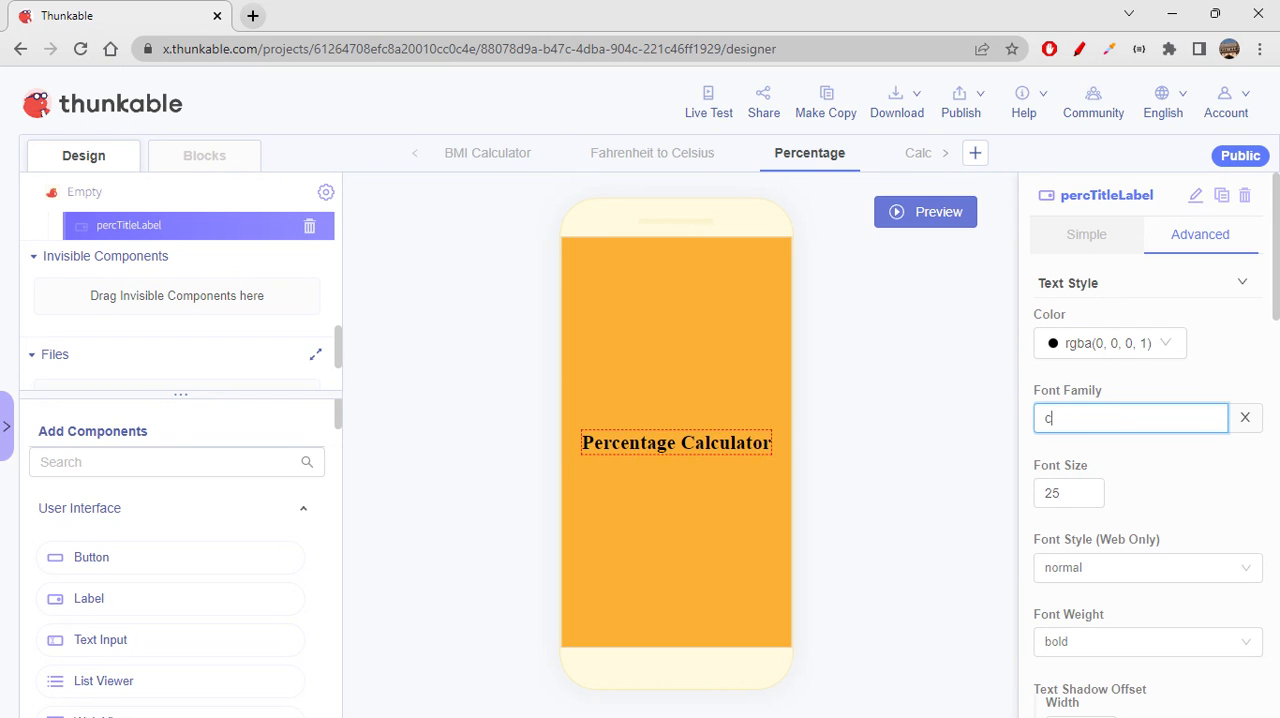
pyautogui.write('8uu')
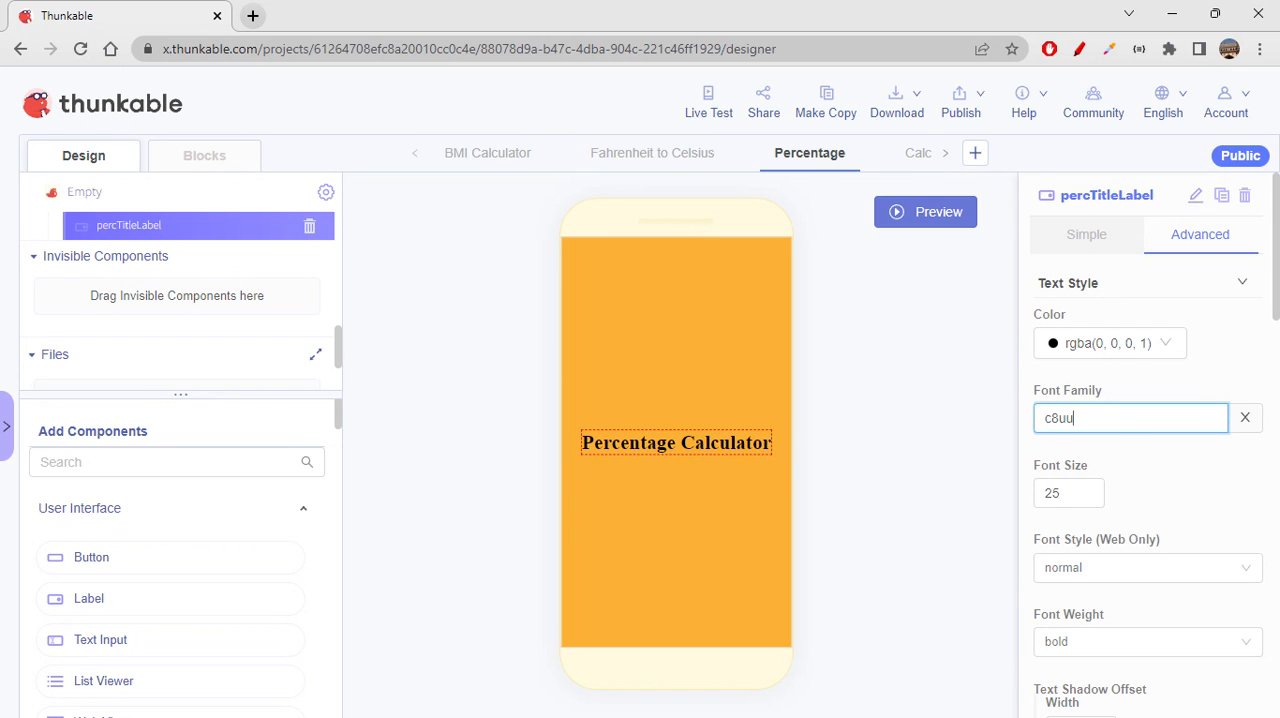
pyautogui.write('cur')
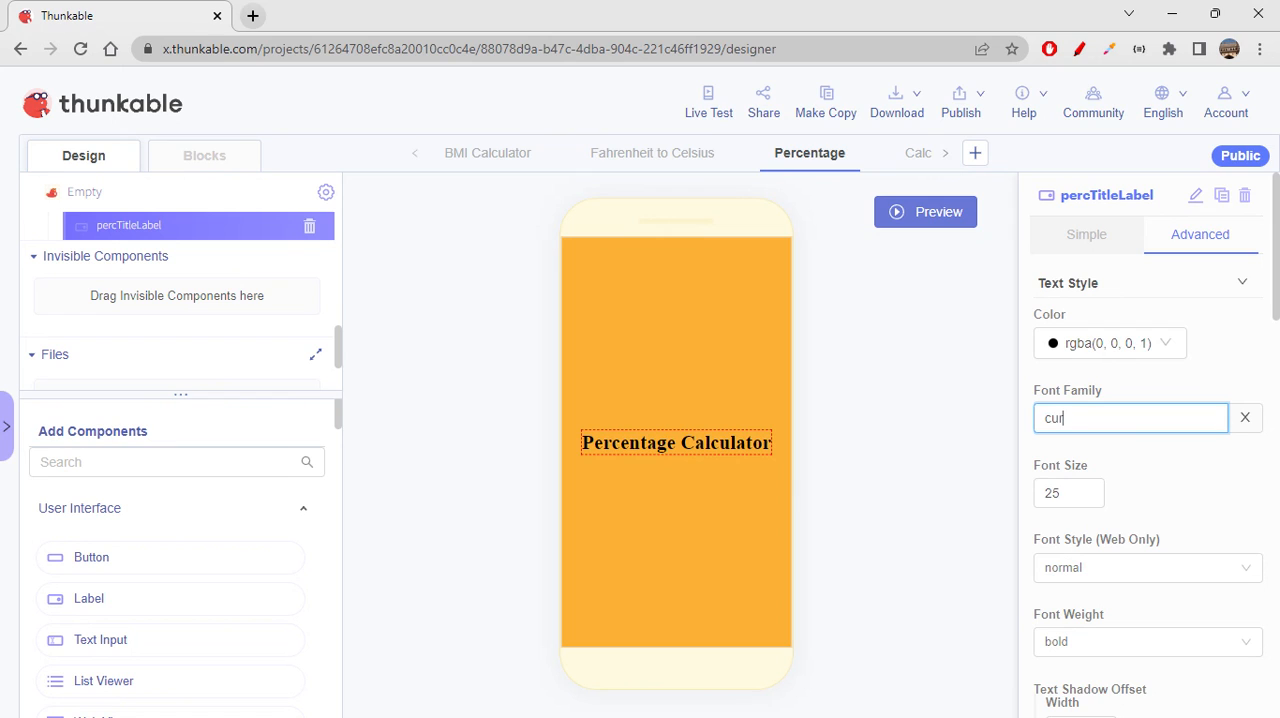
pyautogui.write('sive')
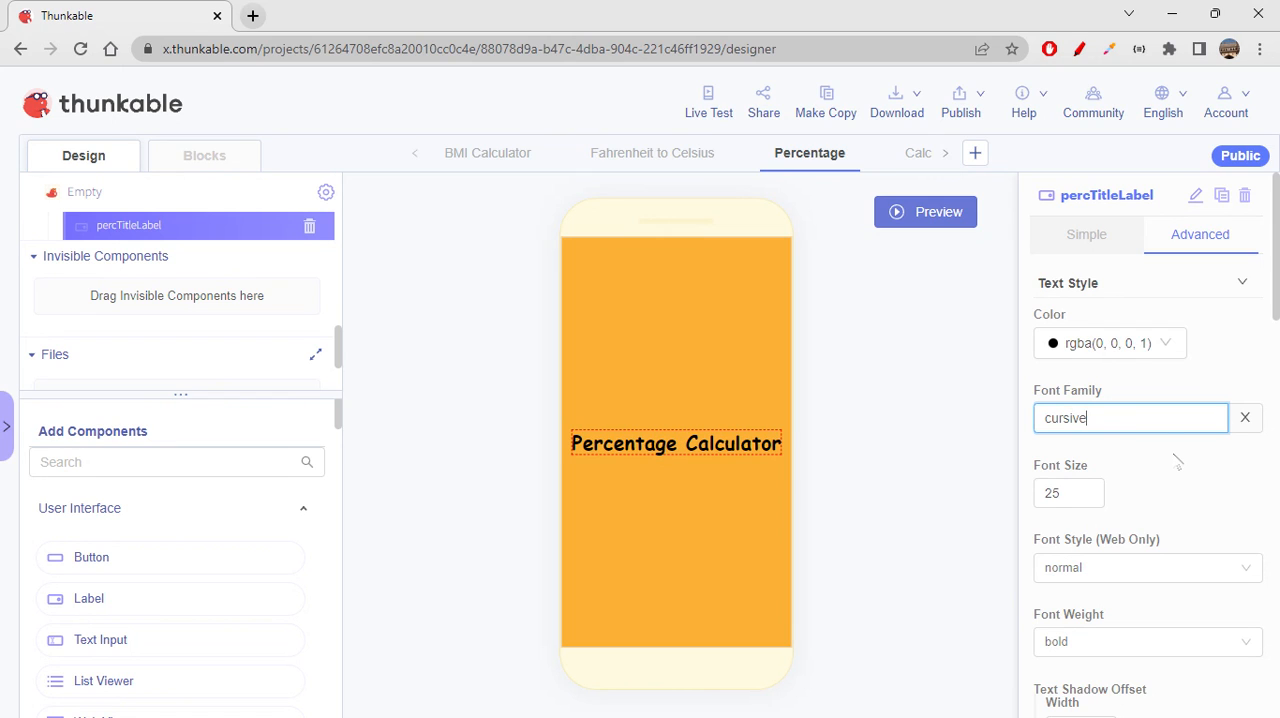
pyautogui.click(1086, 234)
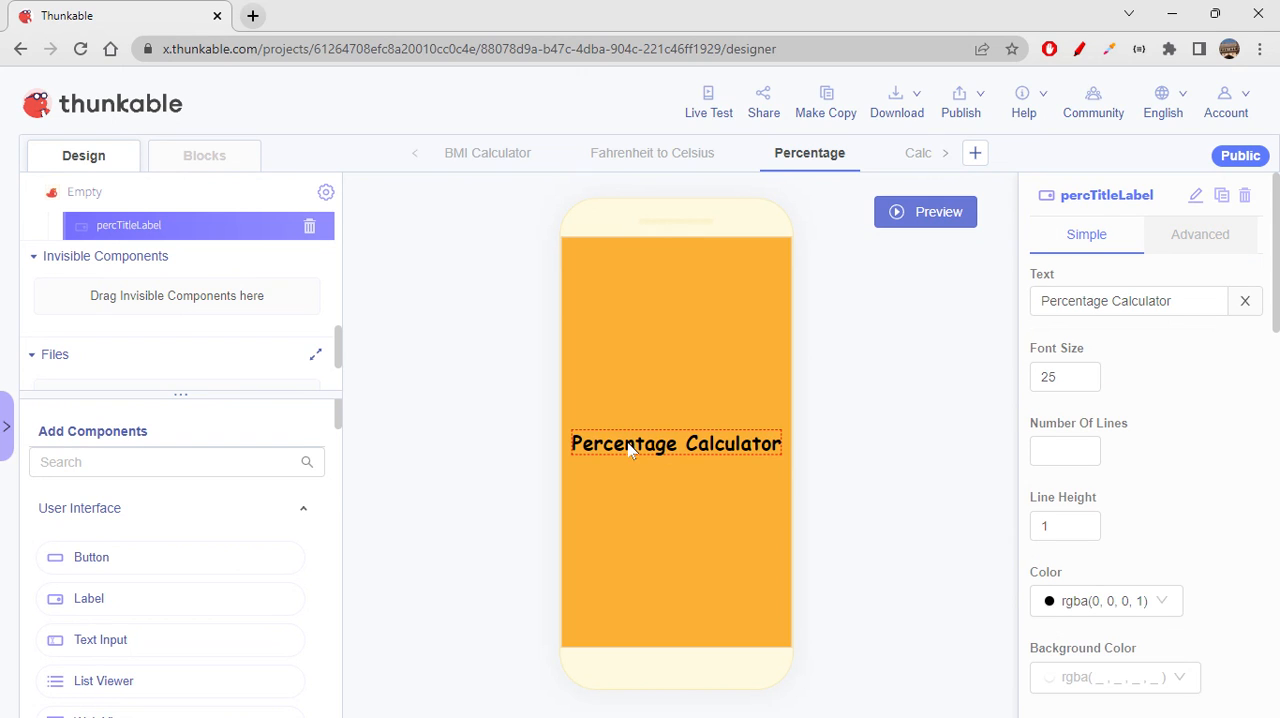
pyautogui.moveTo(240, 528)
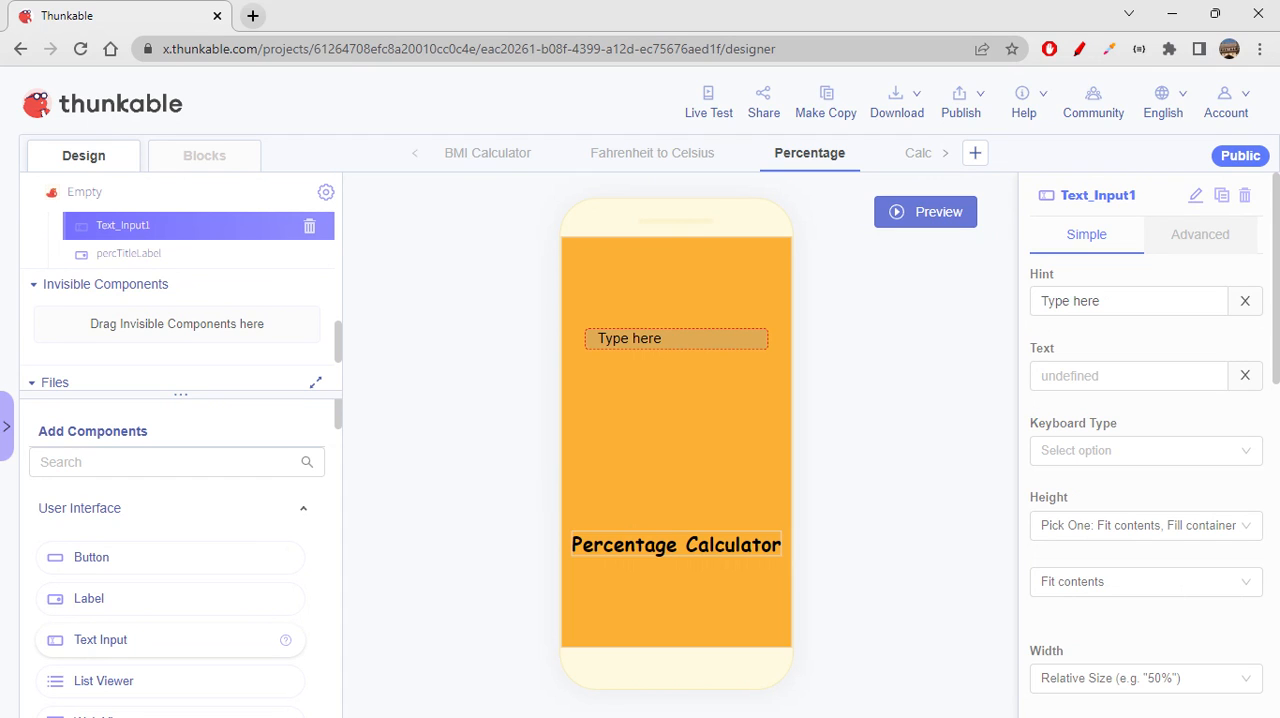
pyautogui.moveTo(336, 336)
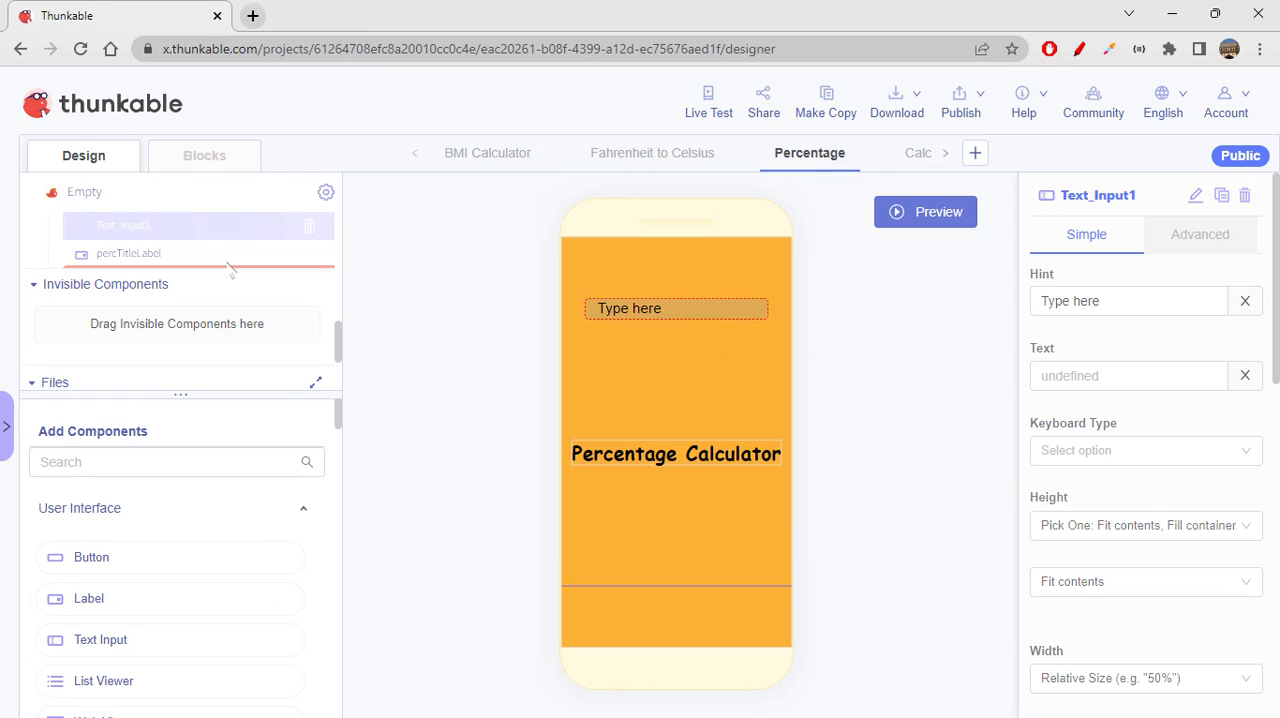
# Reorder Text_Input1 below the percTitleLabel heading in the component tree.
pyautogui.moveTo(196, 224); pyautogui.dragTo(196, 260)
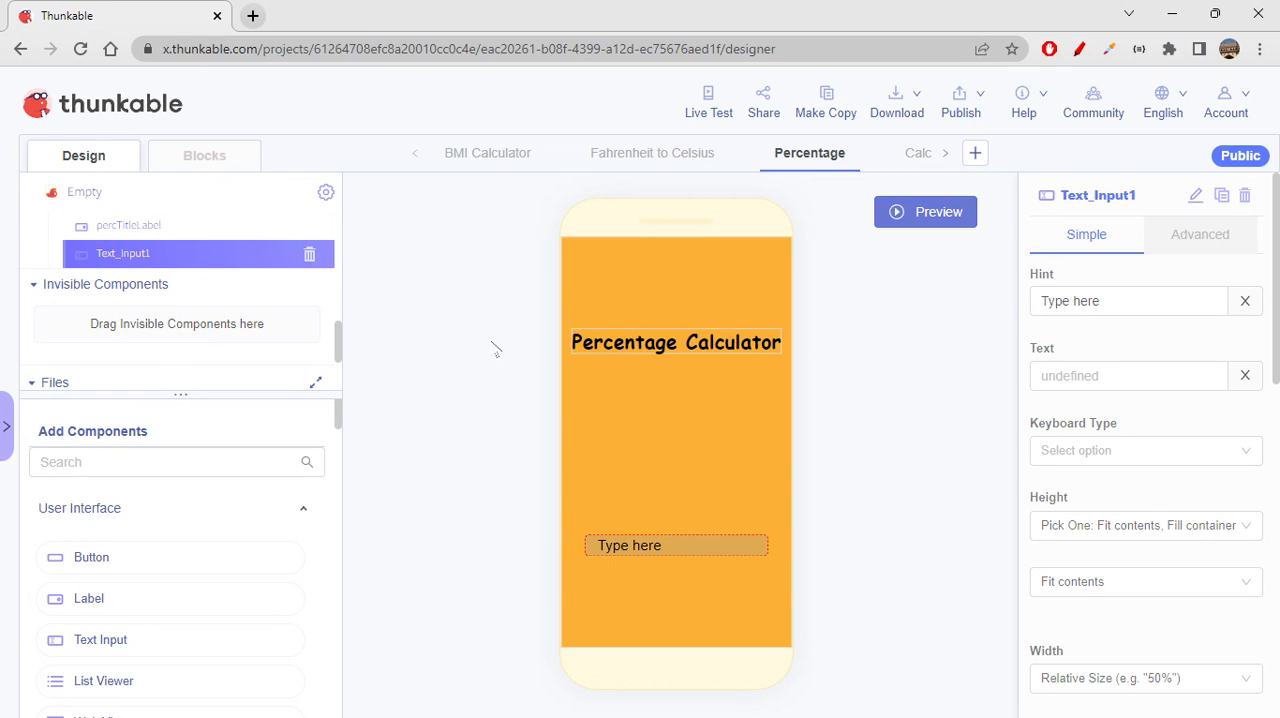
pyautogui.moveTo(570, 474)
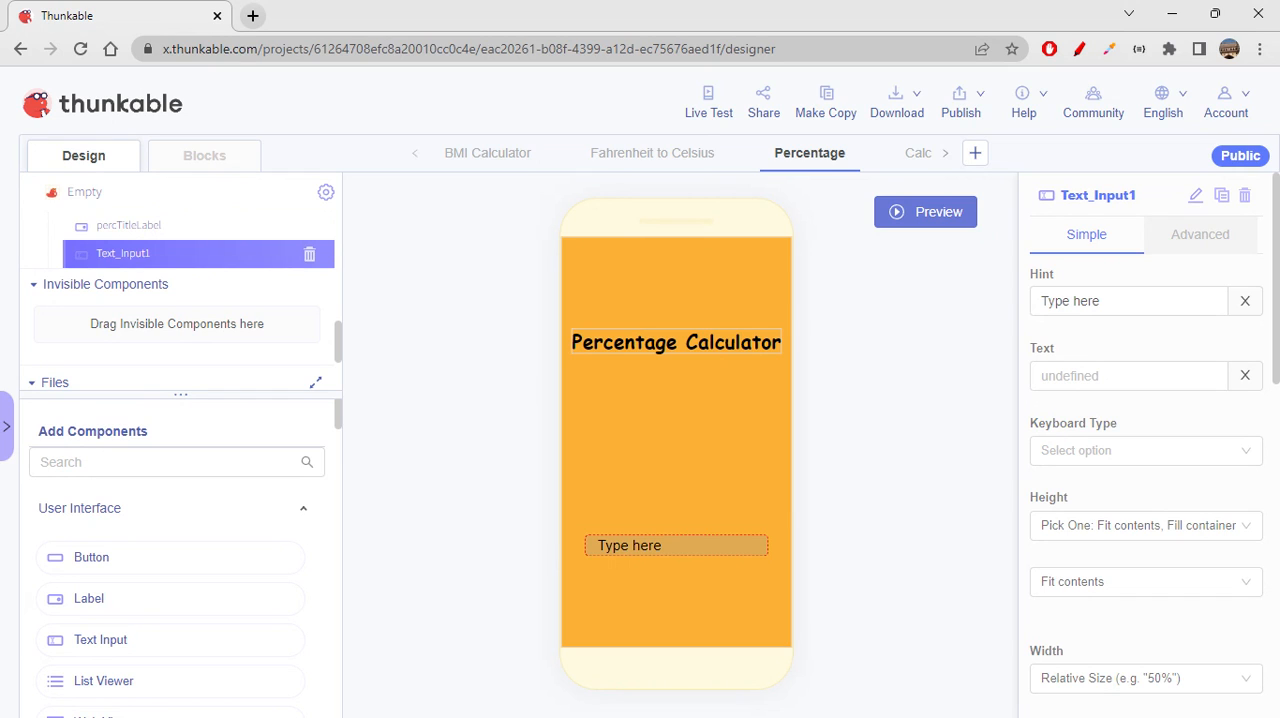
# Set the text input's hint to 'English marks'.
pyautogui.click(1128, 300)
pyautogui.write('E')
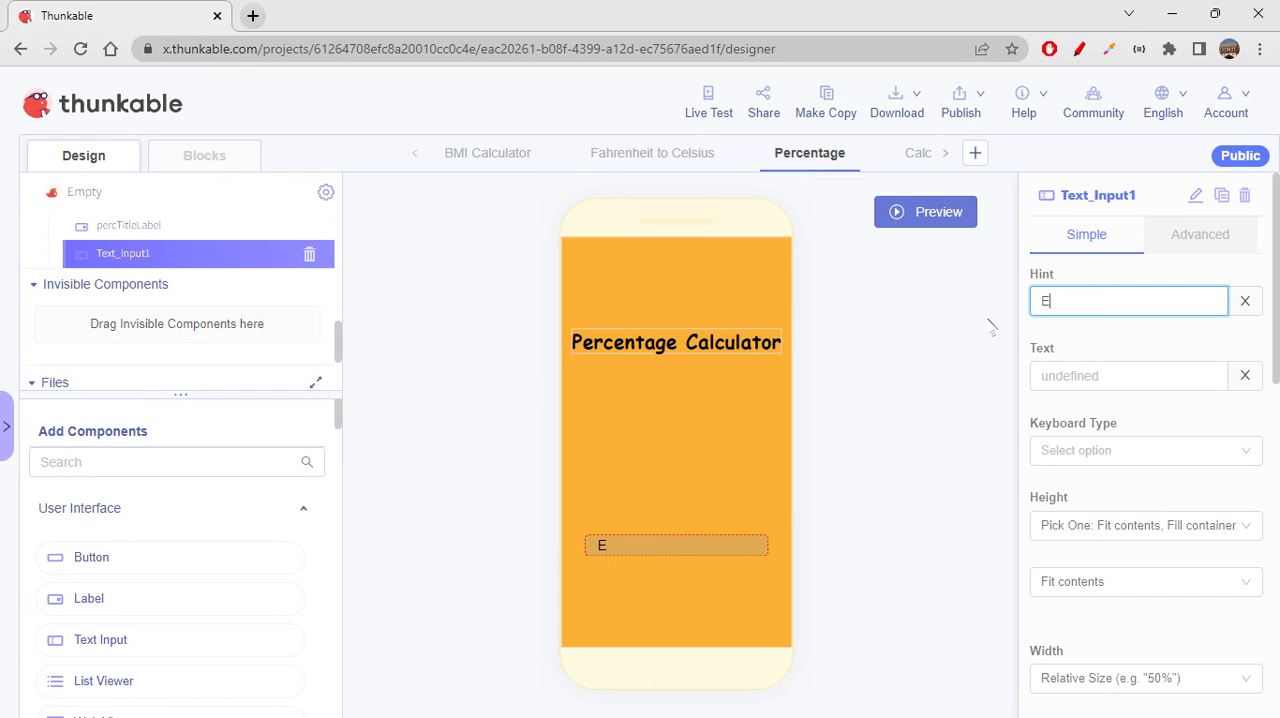
pyautogui.write('nglish')
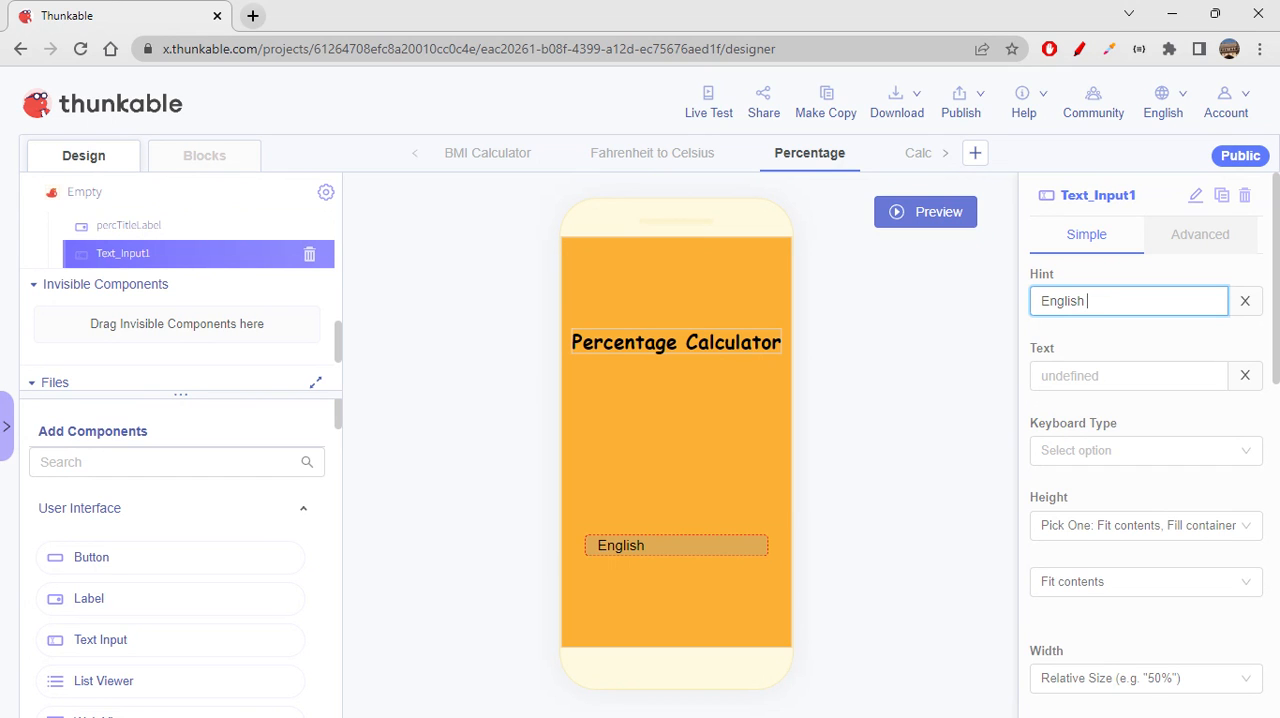
pyautogui.write('marks')
pyautogui.click(1100, 194)
pyautogui.write('english')
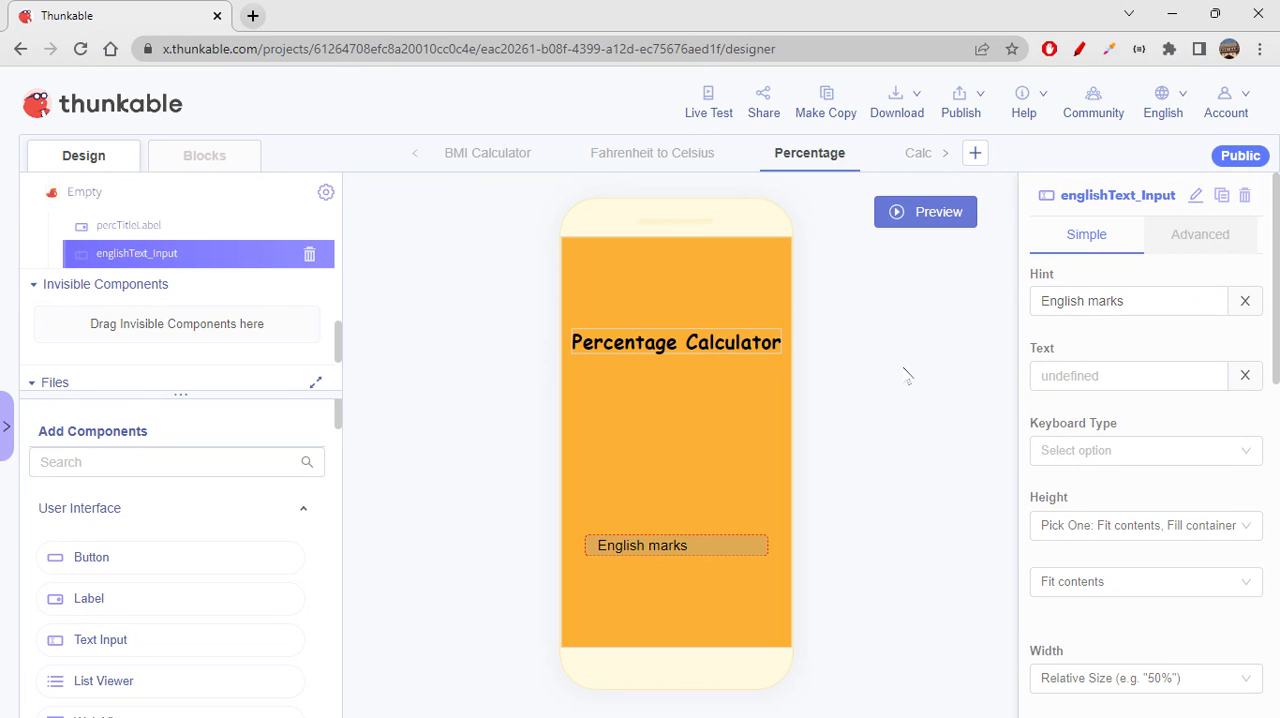
pyautogui.moveTo(1220, 196)
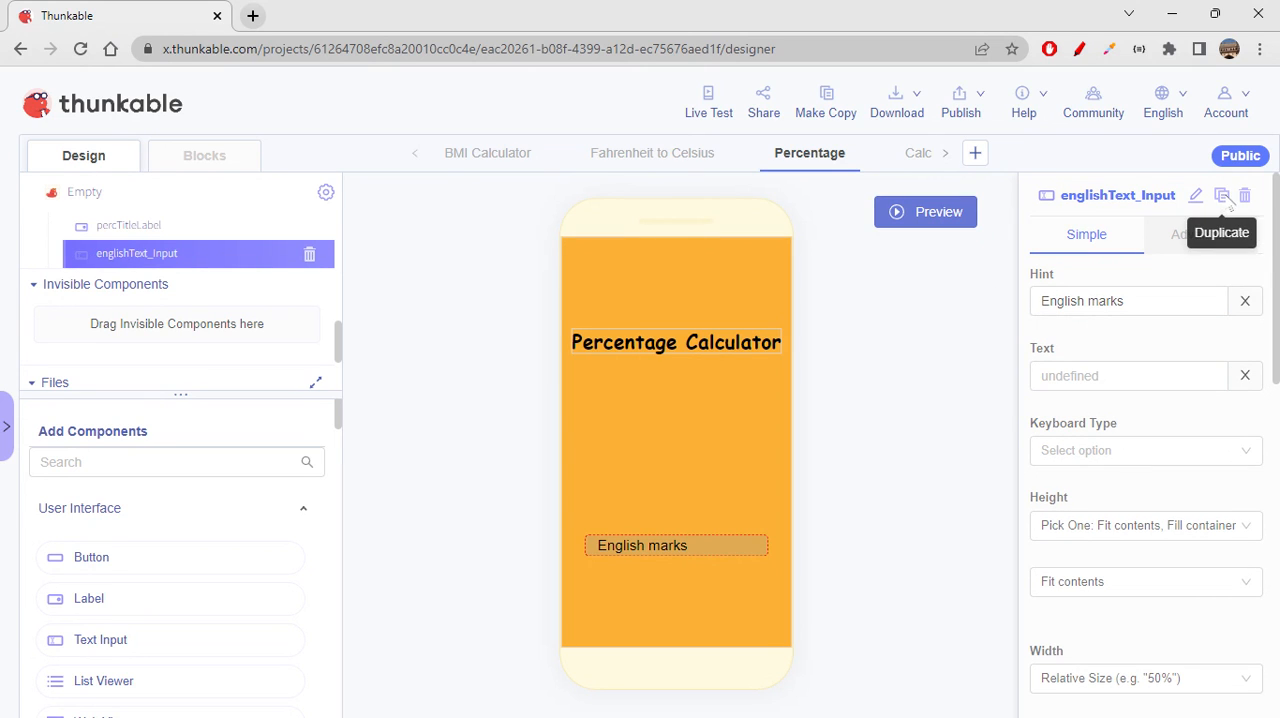
# Duplicate the English input as codingText_Input with hint 'Coding marks', then duplicate it again.
pyautogui.click(1220, 196)
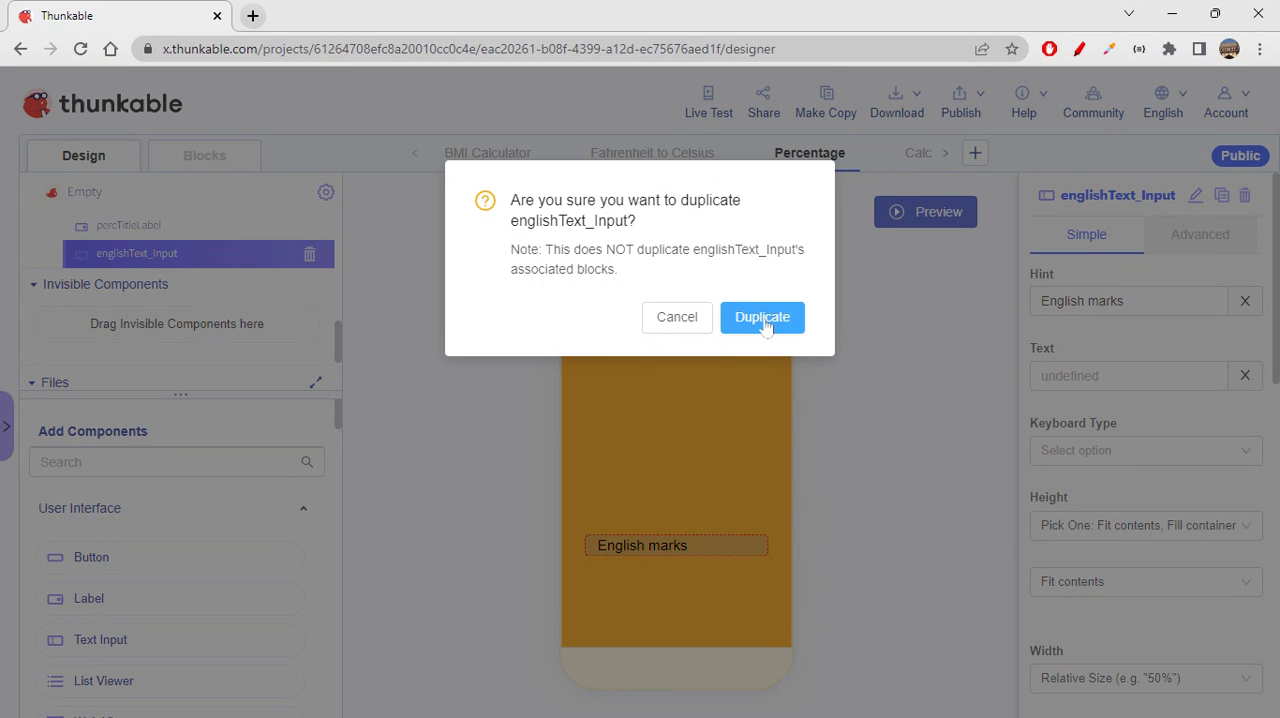
pyautogui.click(760, 316)
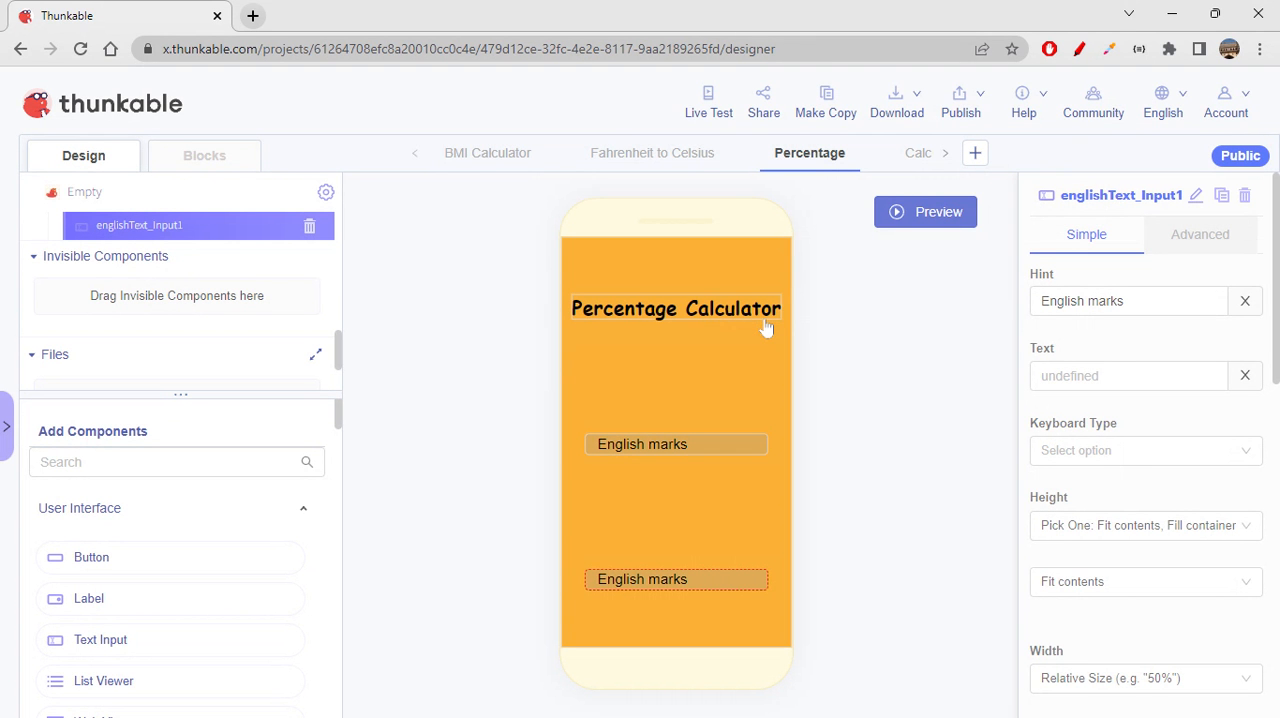
pyautogui.moveTo(1198, 196)
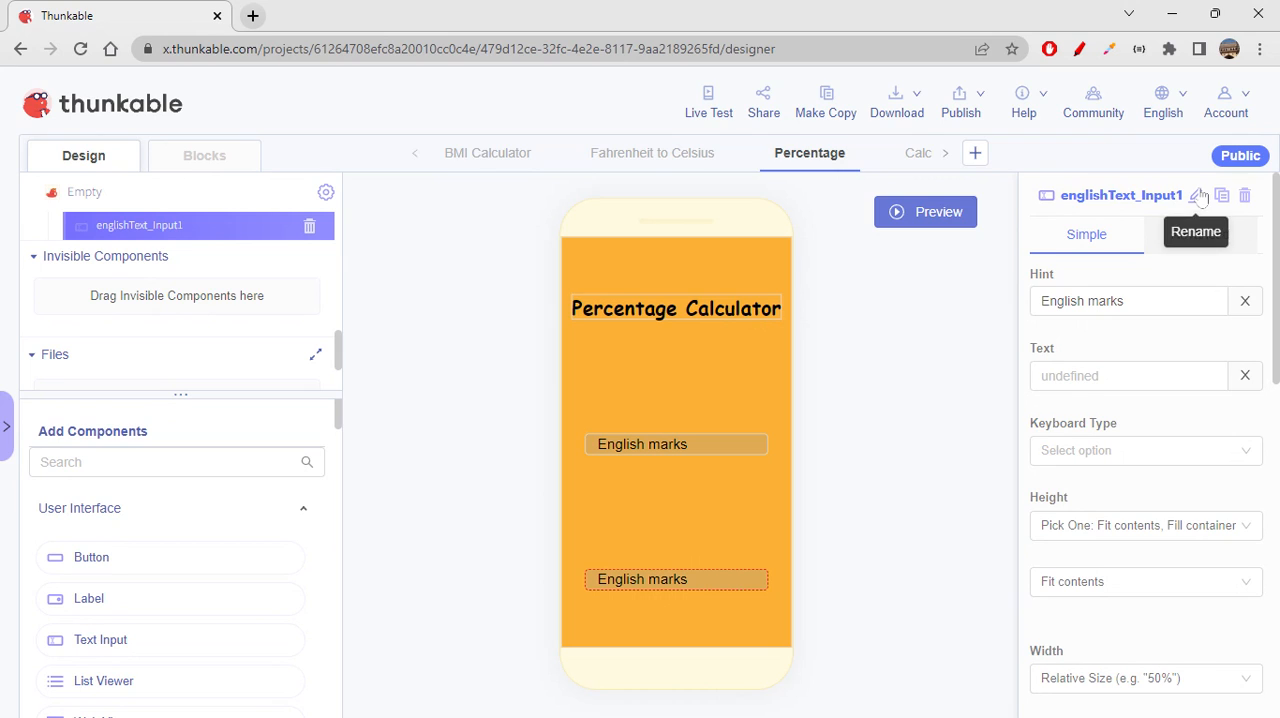
pyautogui.click(1200, 196)
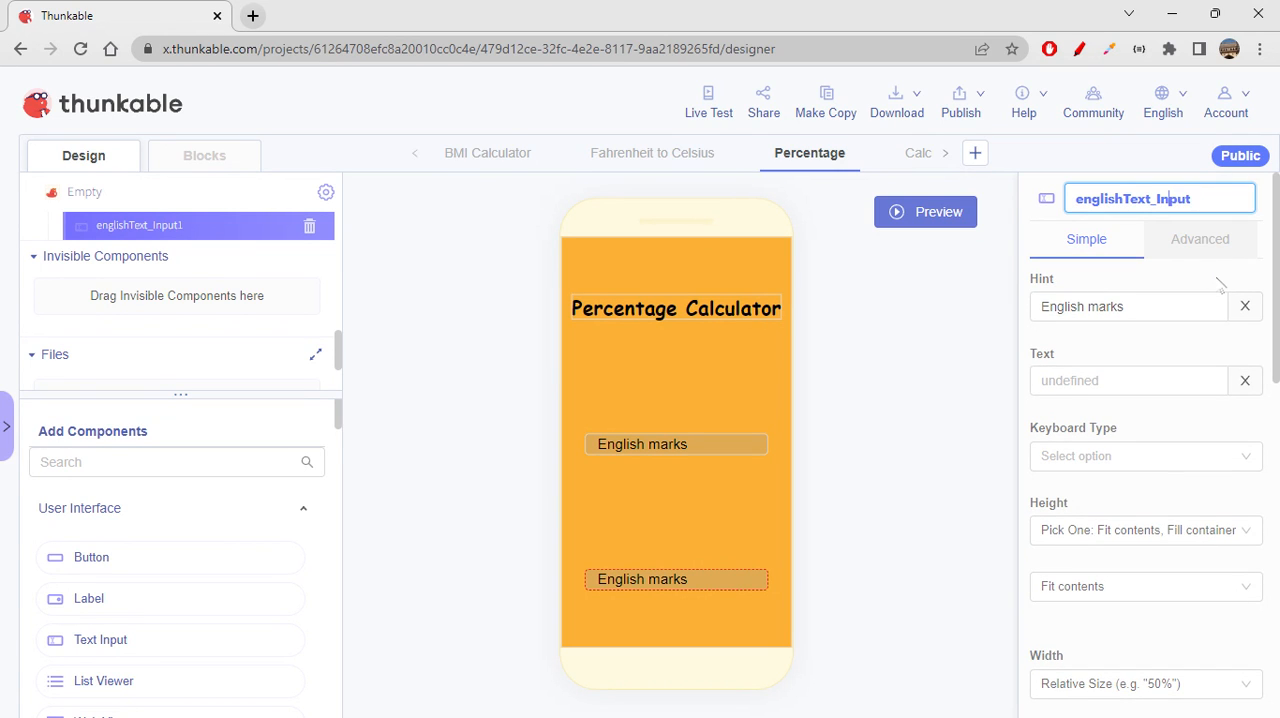
pyautogui.press('Backspace')
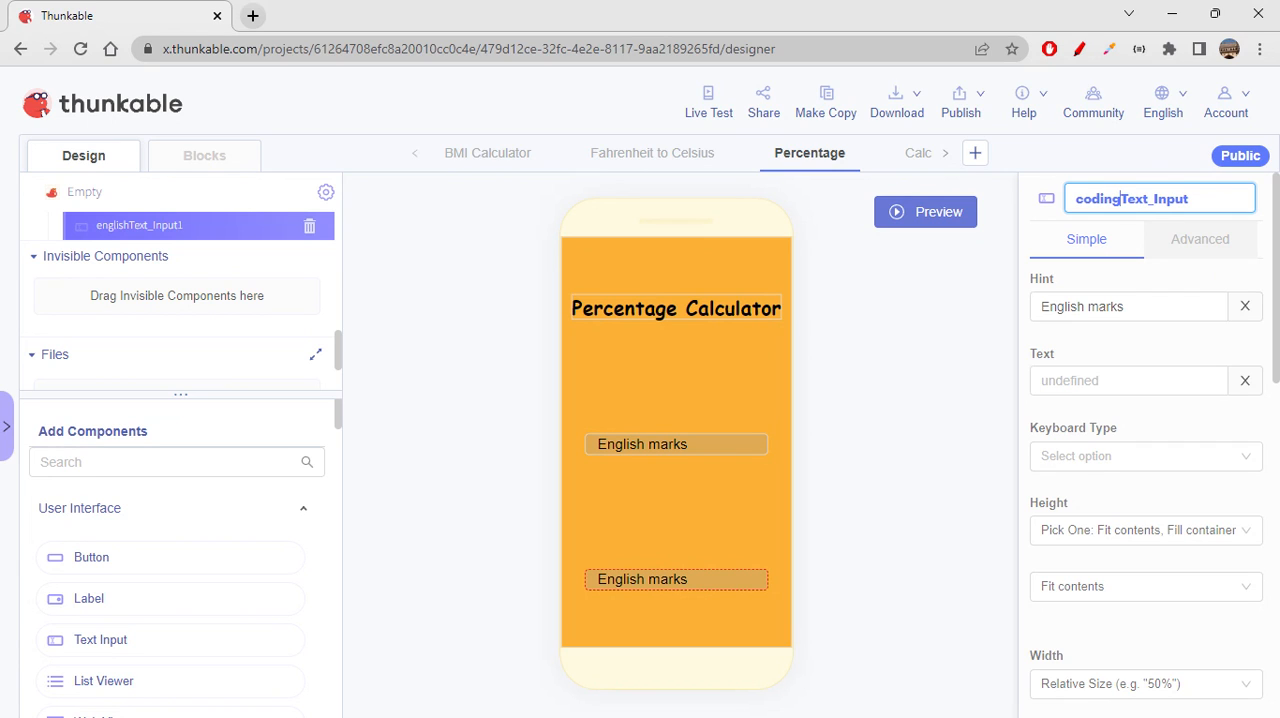
pyautogui.click(1128, 306)
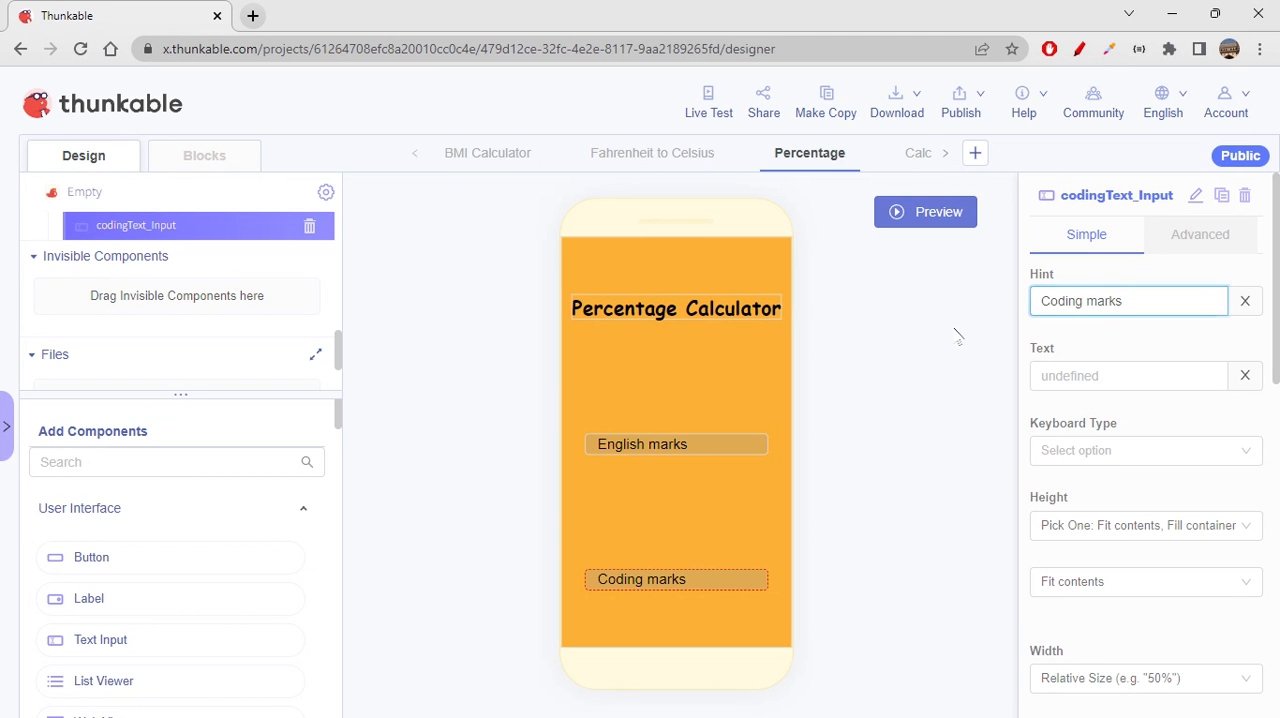
pyautogui.click(1220, 196)
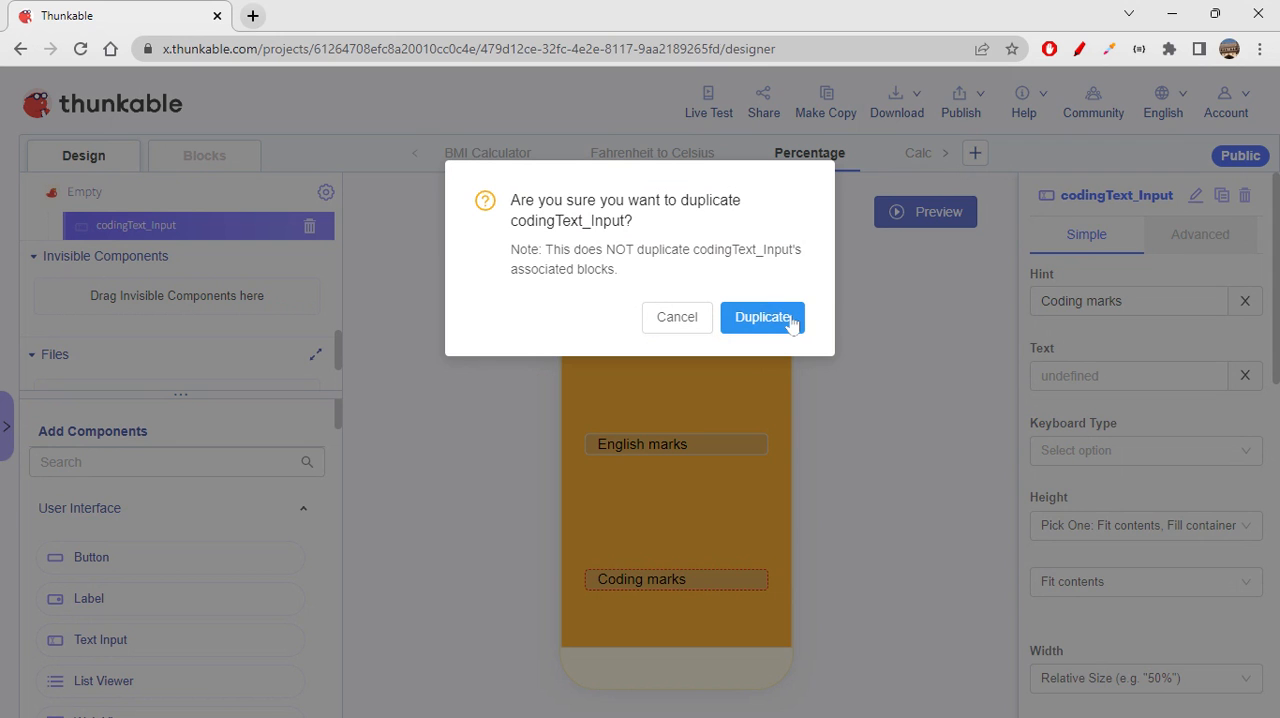
# Confirm the copy as mathText_Input with the hint 'Math marks'.
pyautogui.click(762, 316)
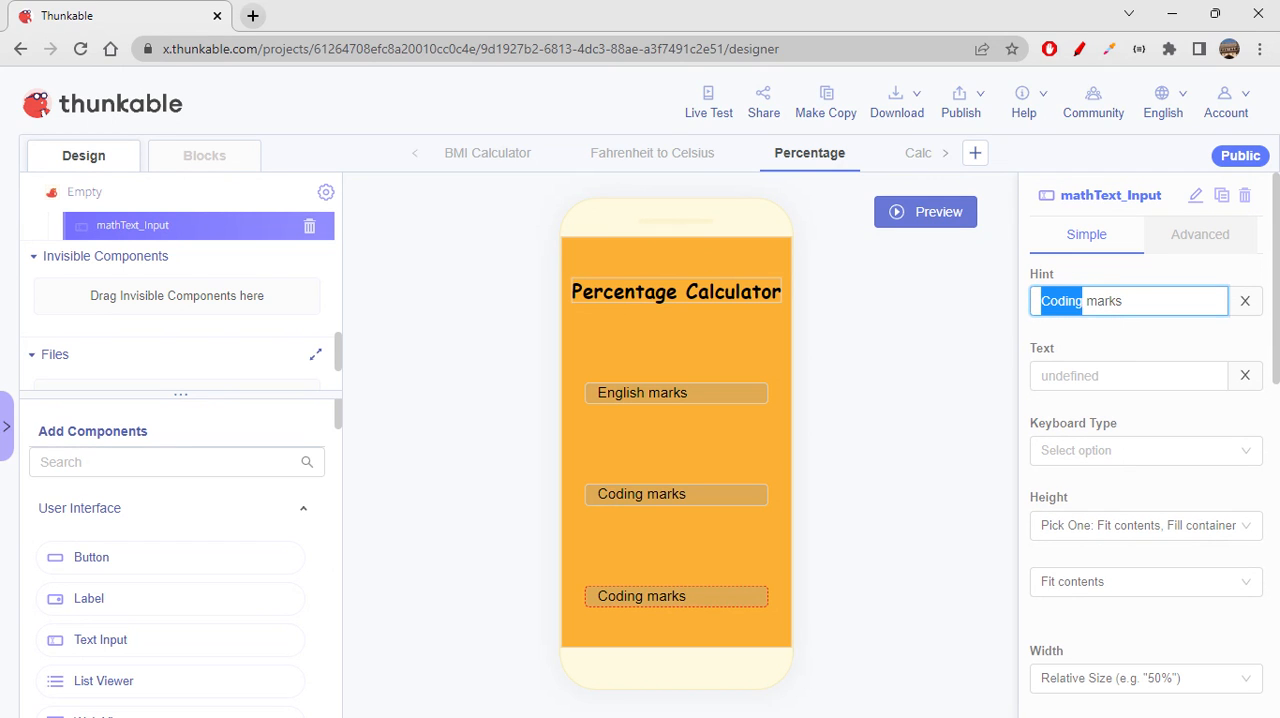
pyautogui.write('Math marks')
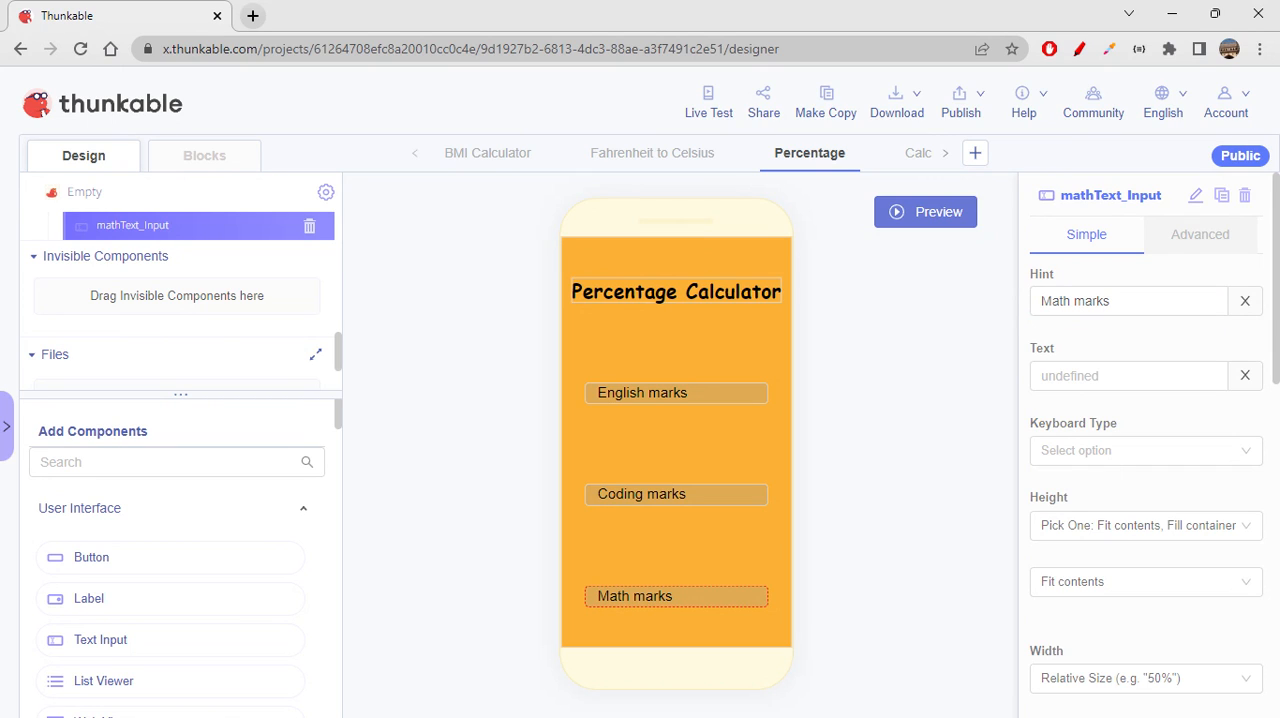
pyautogui.moveTo(140, 550)
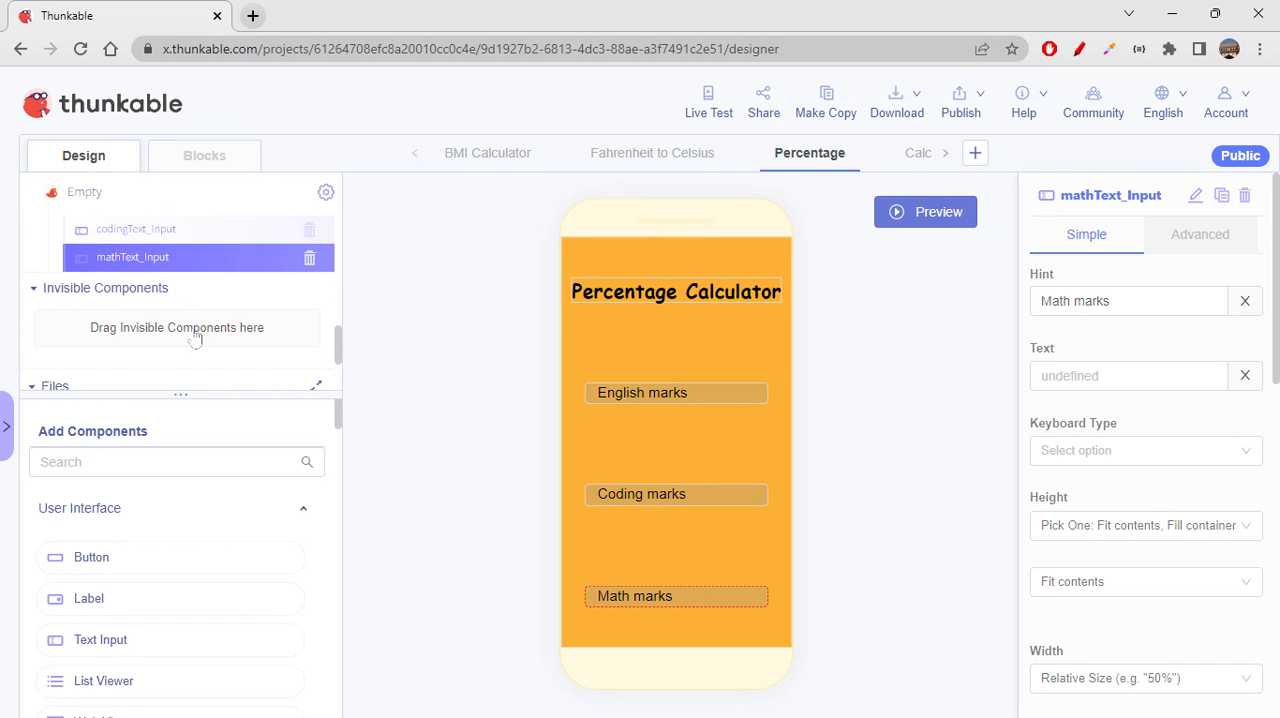
pyautogui.moveTo(92, 556)
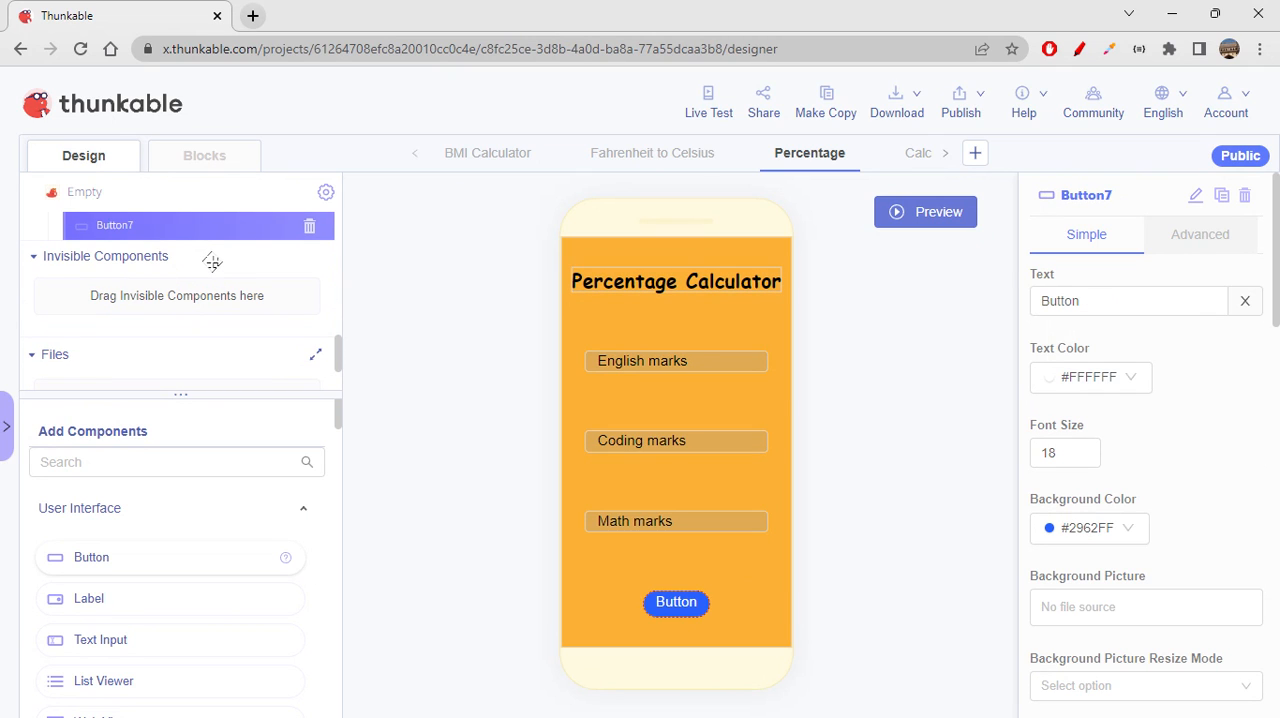
pyautogui.moveTo(1196, 196)
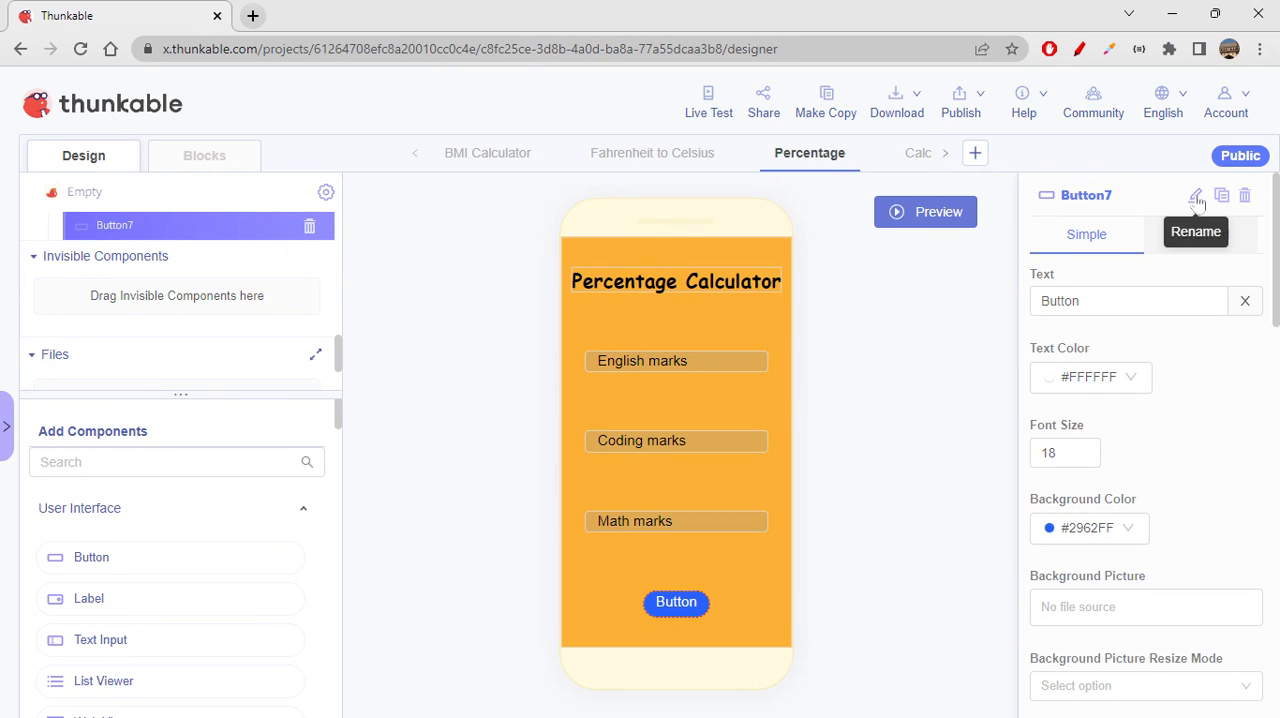
# Rename the new button percCalcButton and set its text to 'Calculate percentage'.
pyautogui.click(1194, 196)
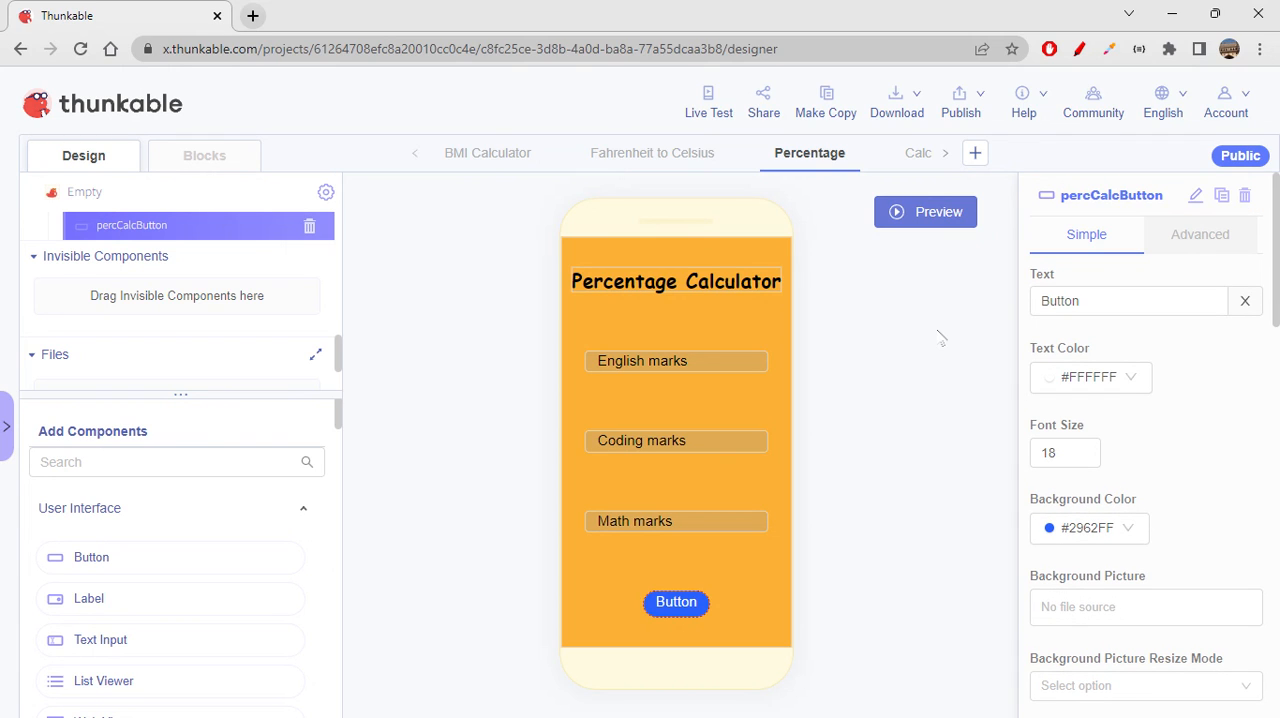
pyautogui.tripleClick(1128, 300)
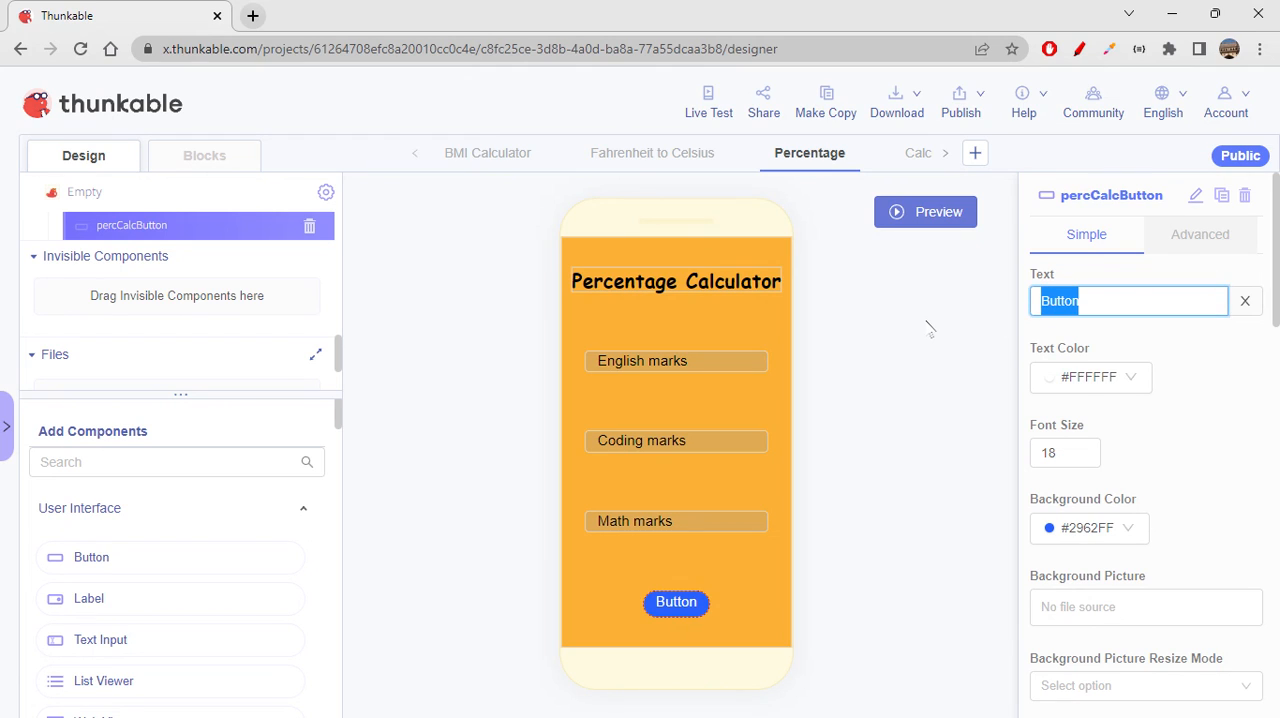
pyautogui.write('Calculate')
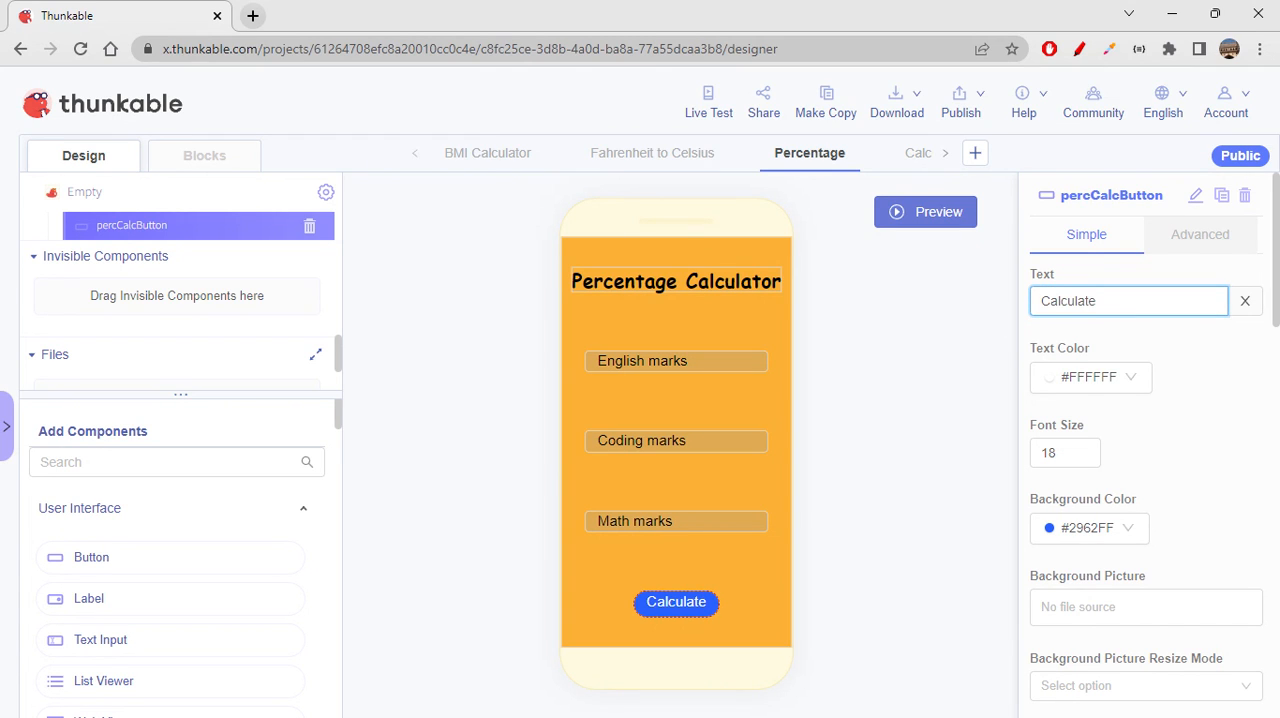
pyautogui.write('percen')
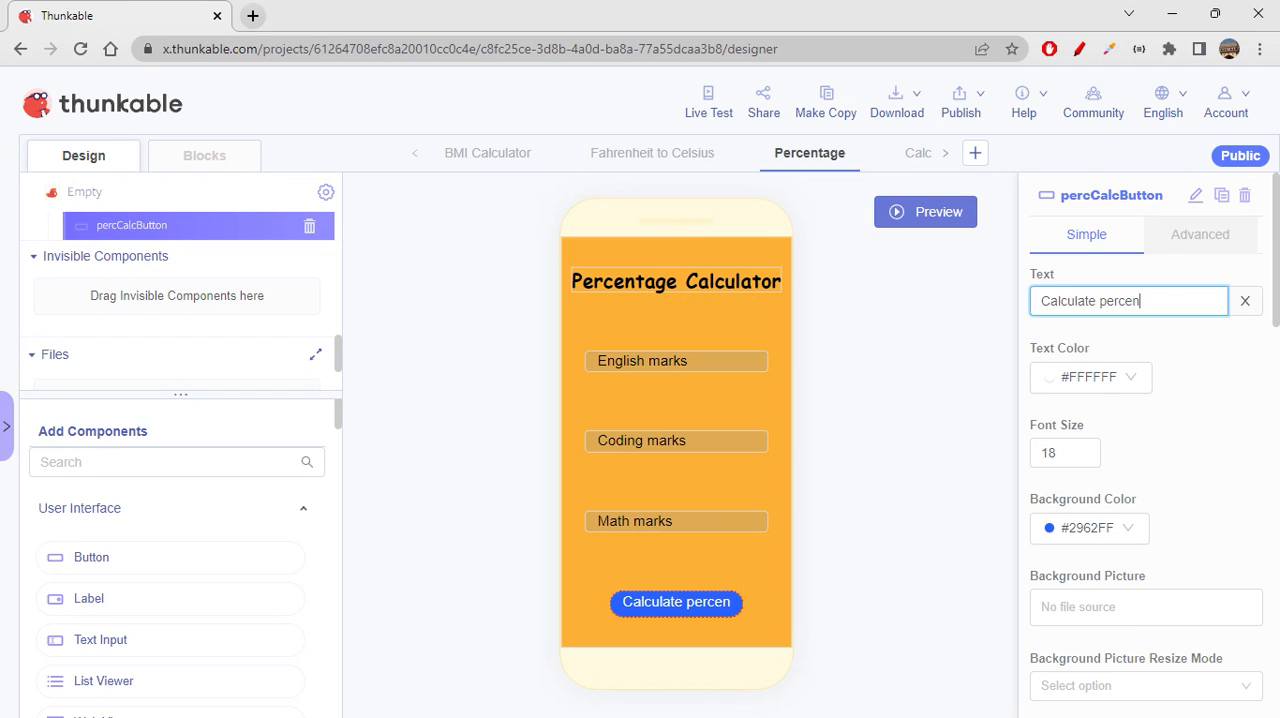
pyautogui.write('tage')
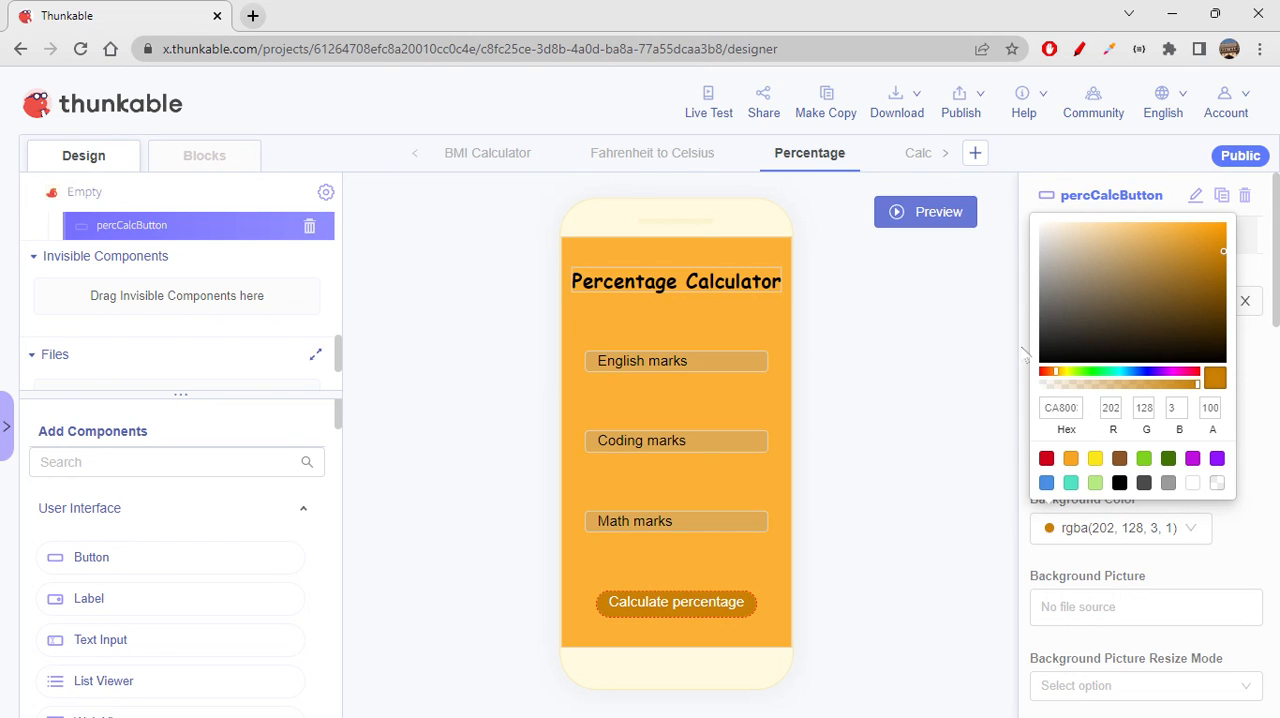
# Set the Calculate percentage button's text colour to black.
pyautogui.click(1244, 300)
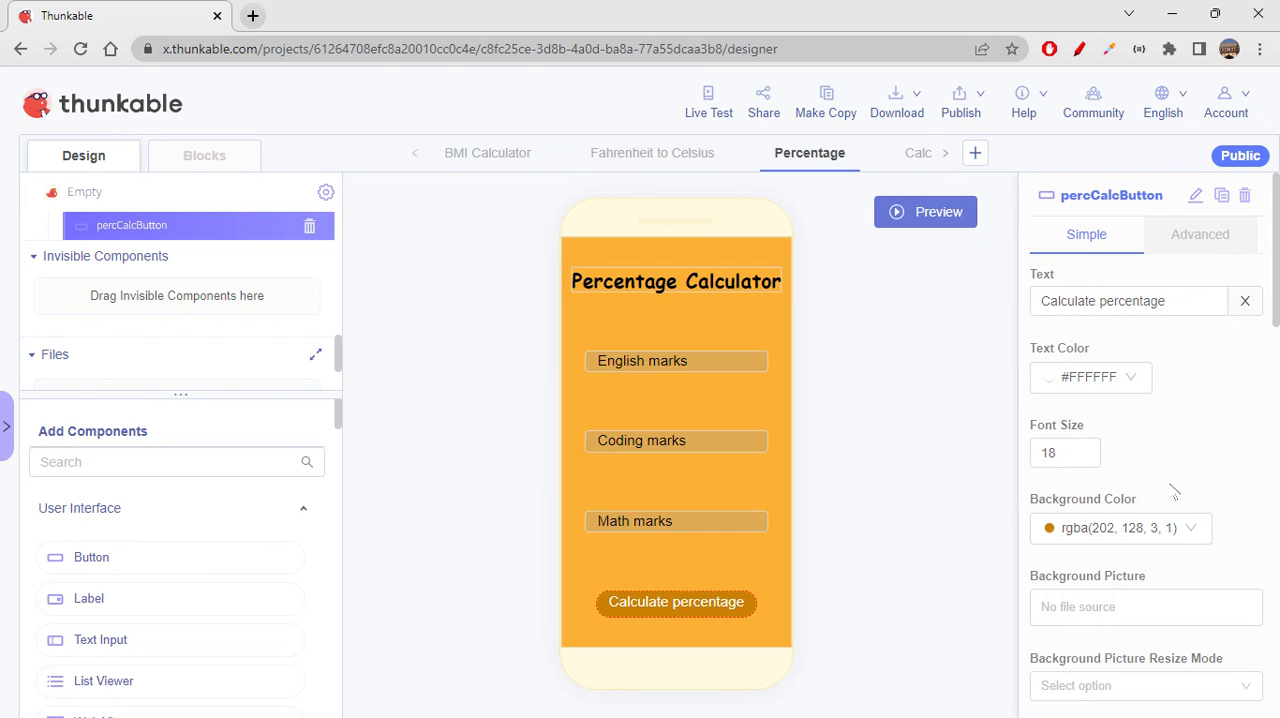
pyautogui.scroll(-3)
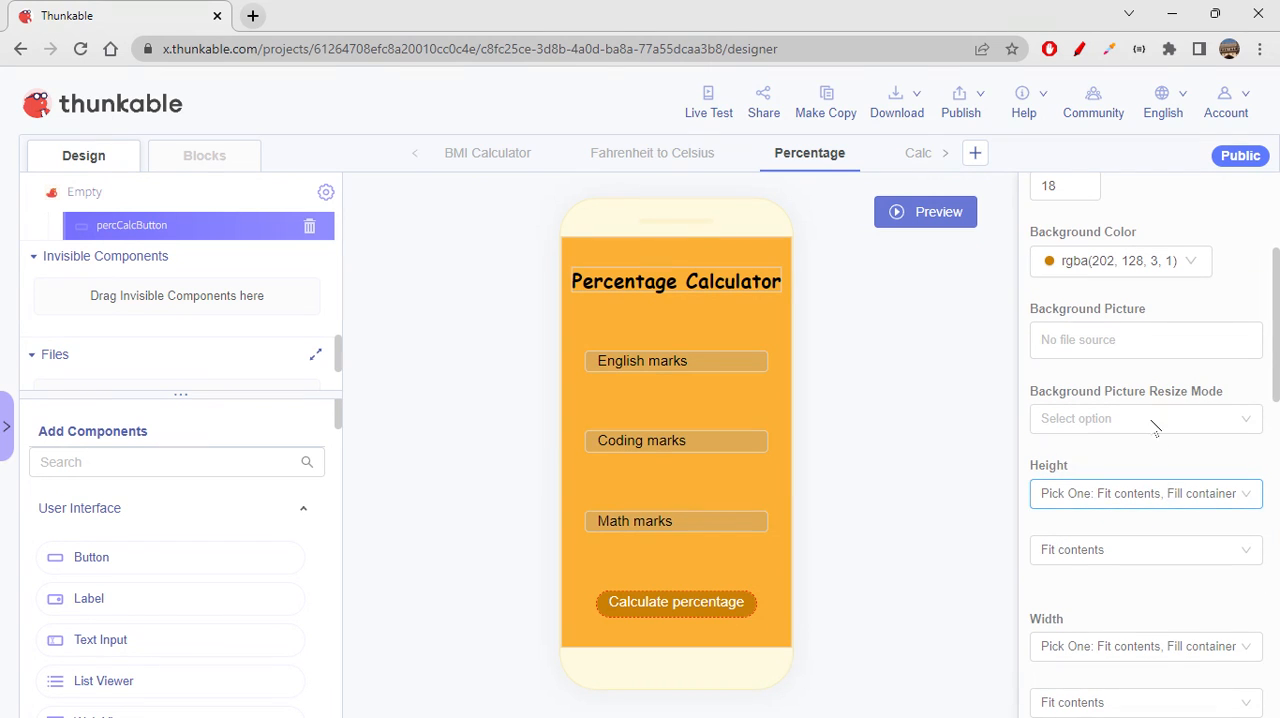
pyautogui.scroll(3)
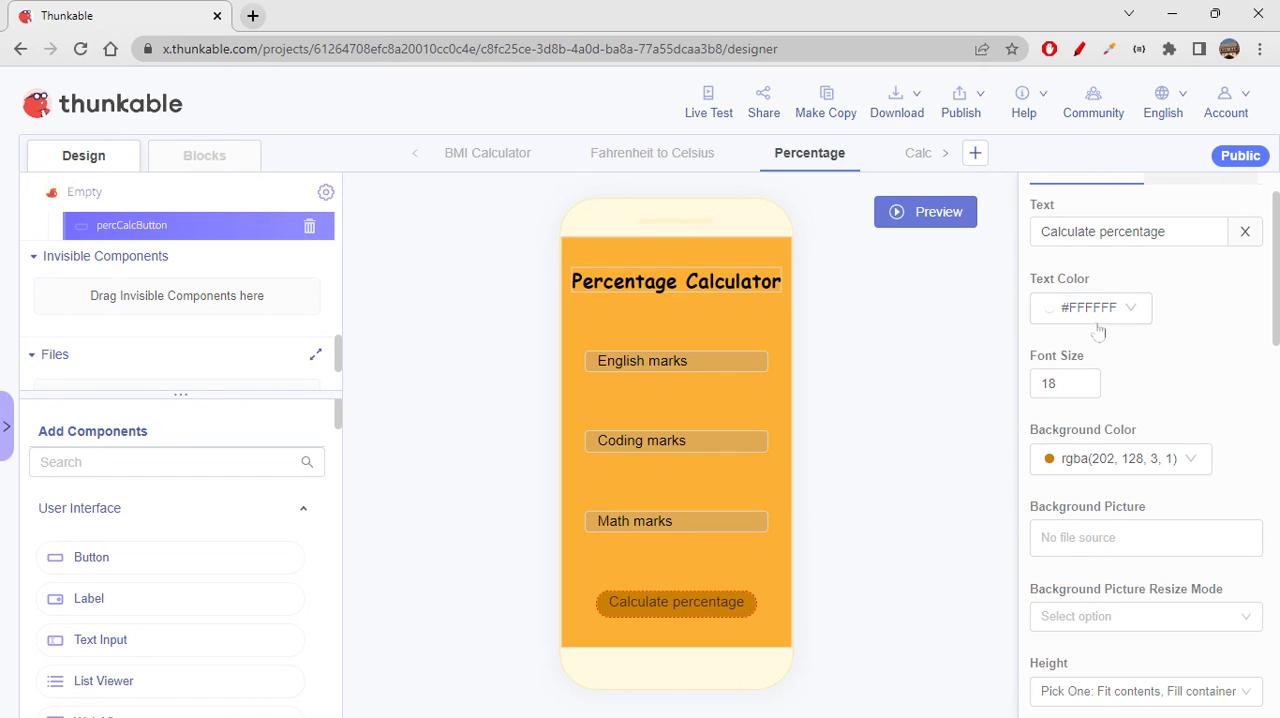
pyautogui.click(1090, 308)
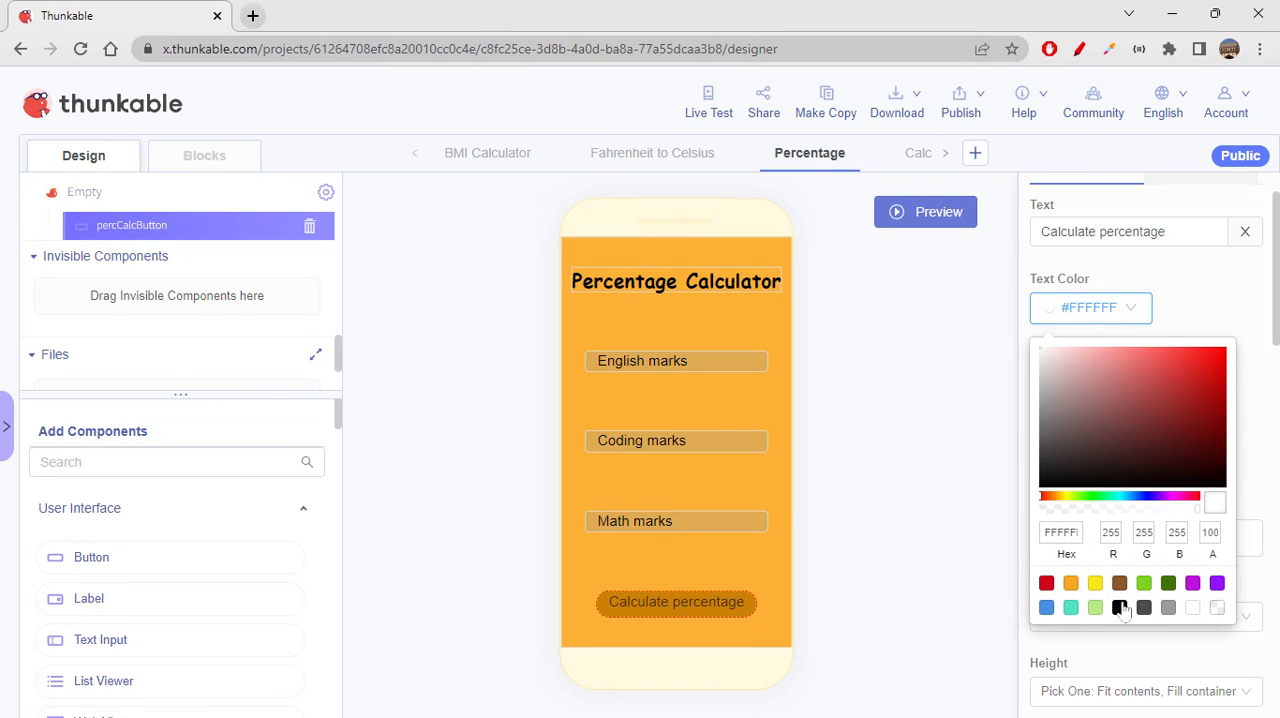
pyautogui.click(1120, 608)
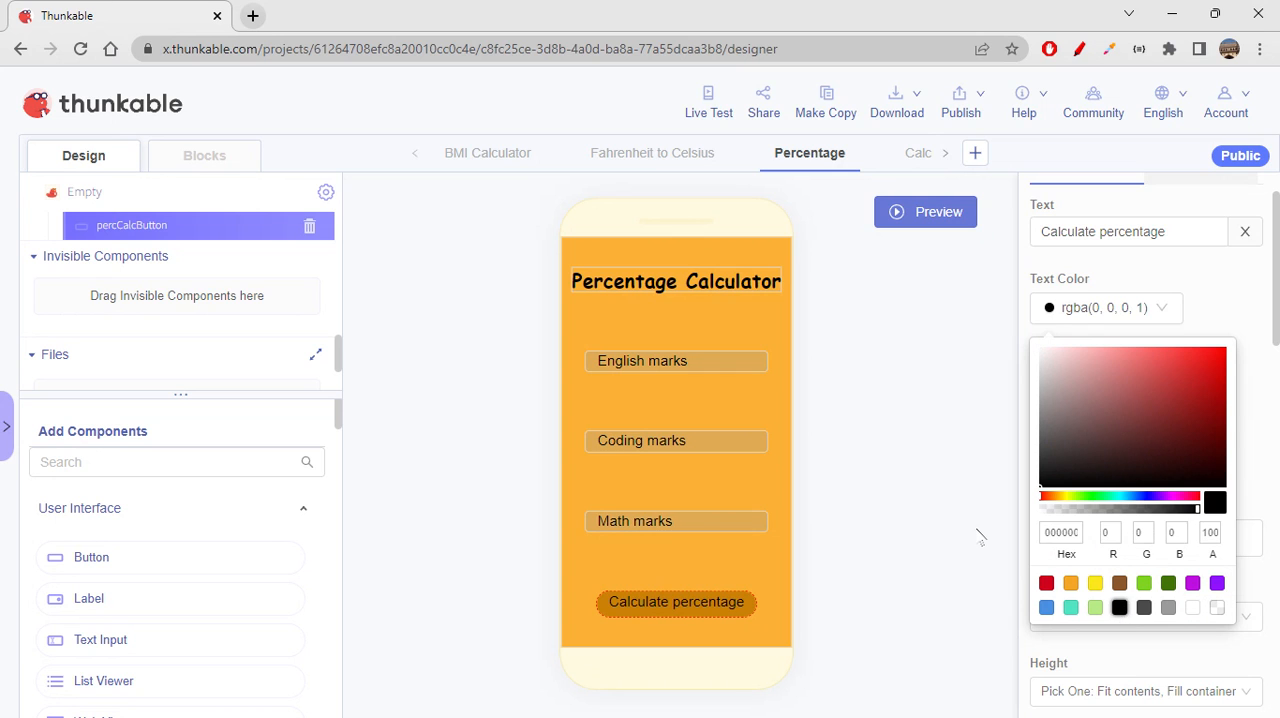
# Give the Calculate percentage button a raised appearance.
pyautogui.scroll(-3)
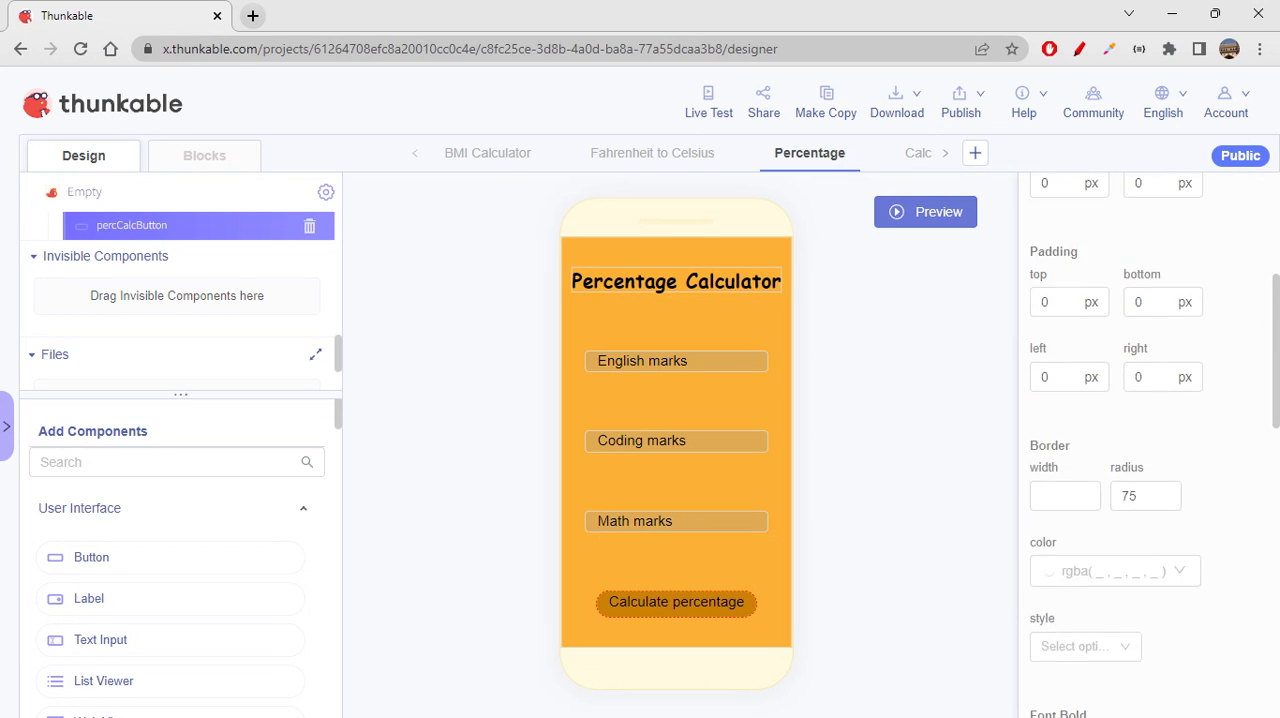
pyautogui.scroll(-3)
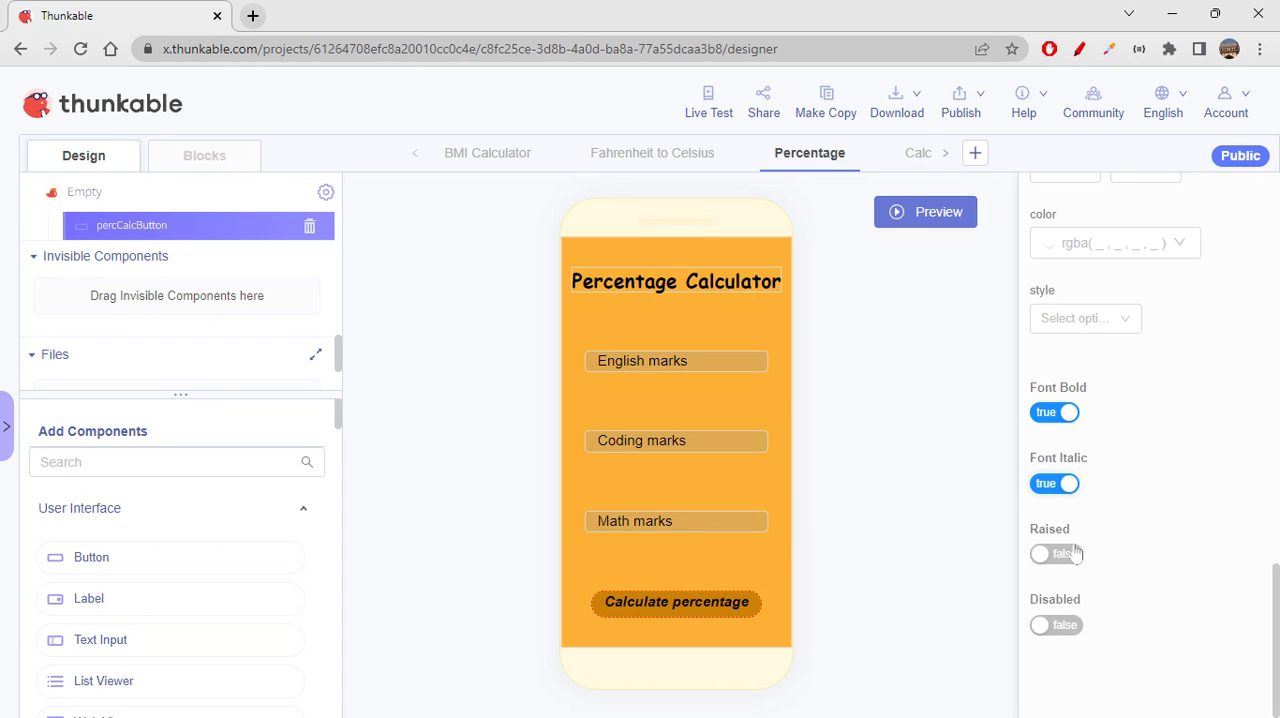
pyautogui.click(1054, 552)
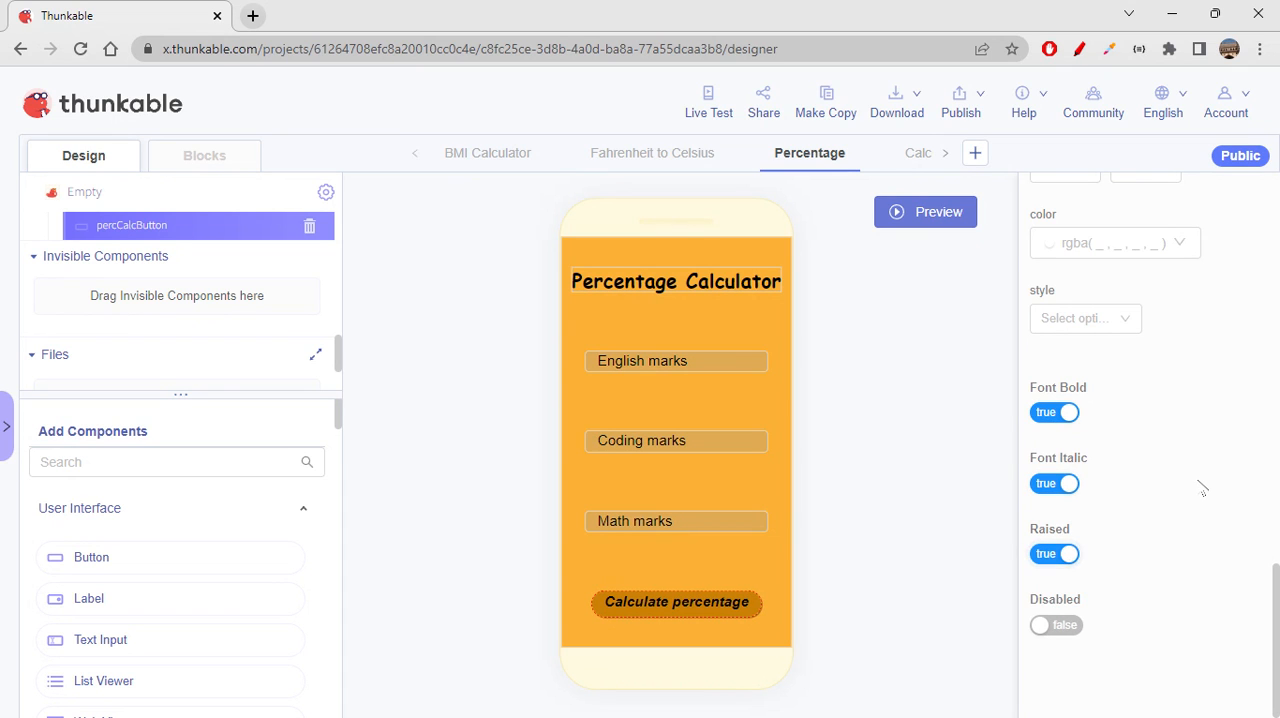
pyautogui.scroll(3)
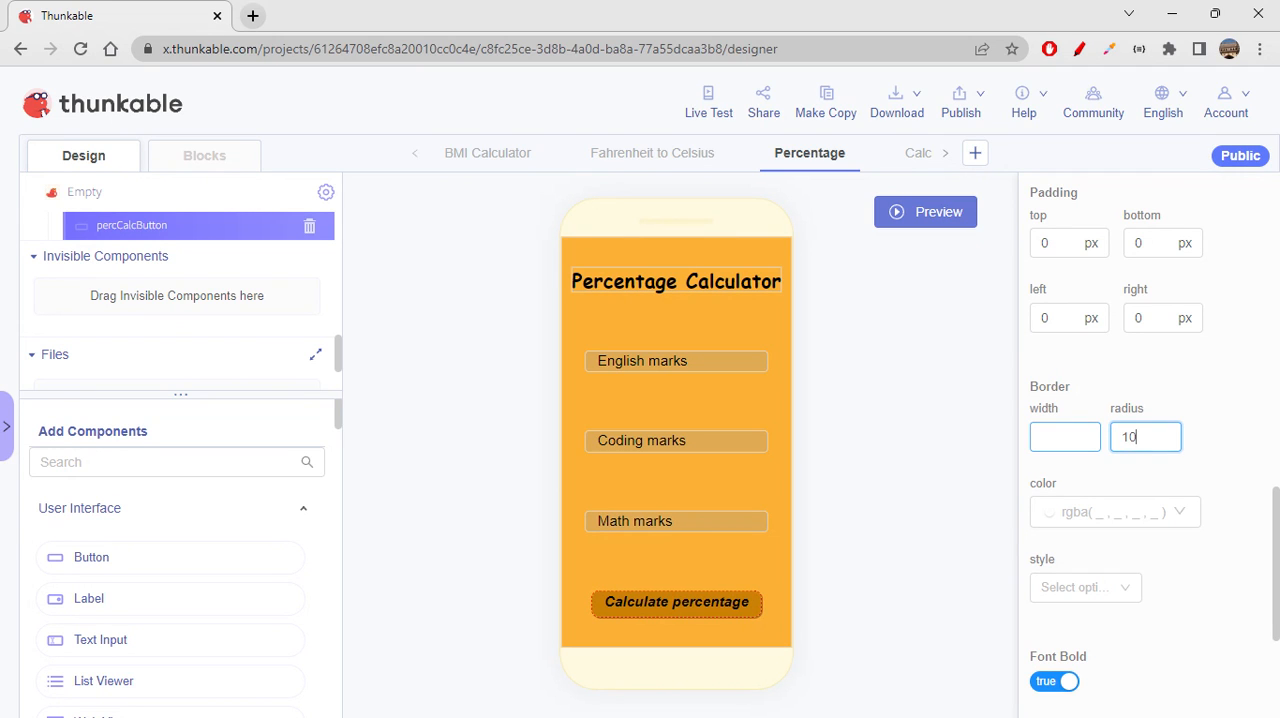
pyautogui.moveTo(1200, 556)
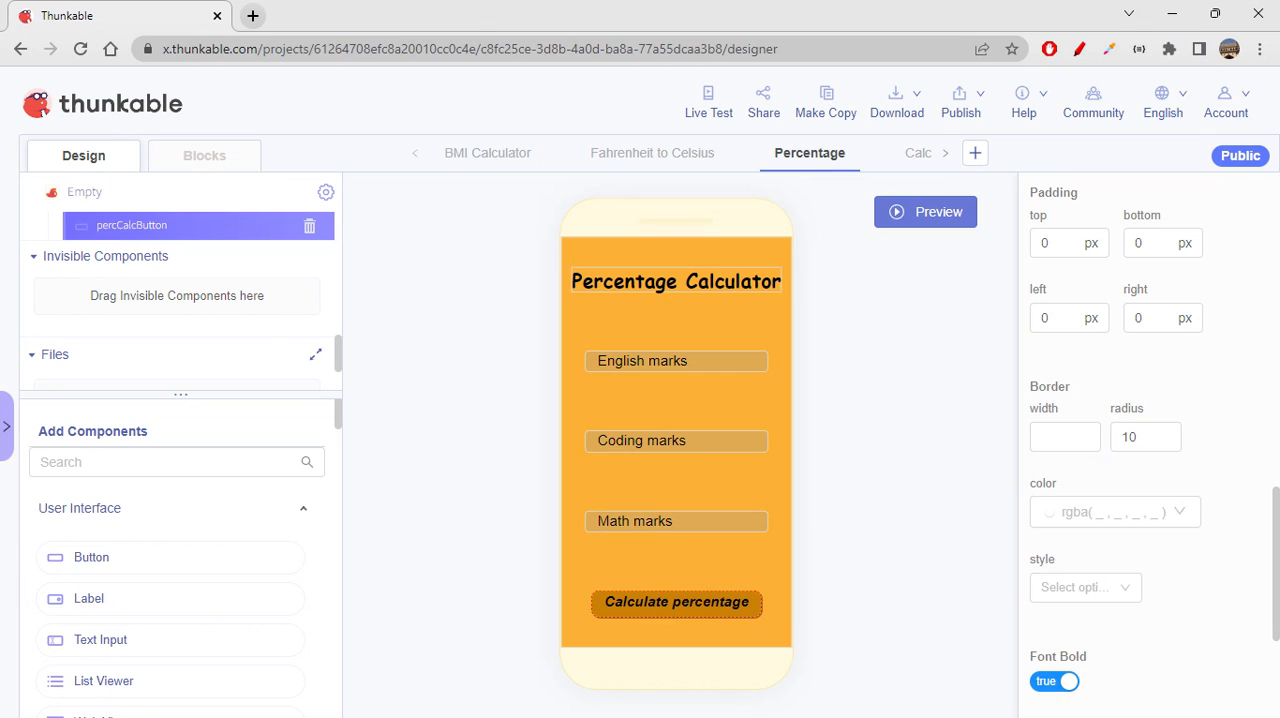
pyautogui.moveTo(264, 512)
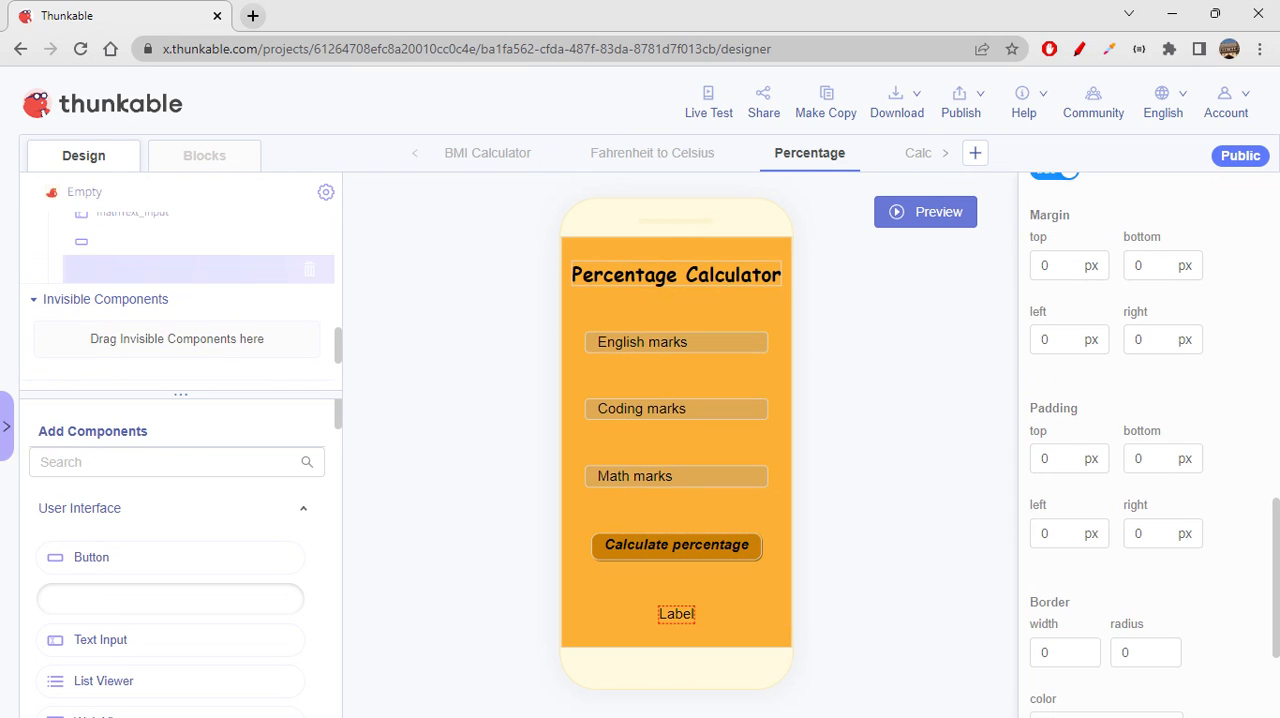
# Rename the newly added label below the button to percLabel.
pyautogui.click(196, 224)
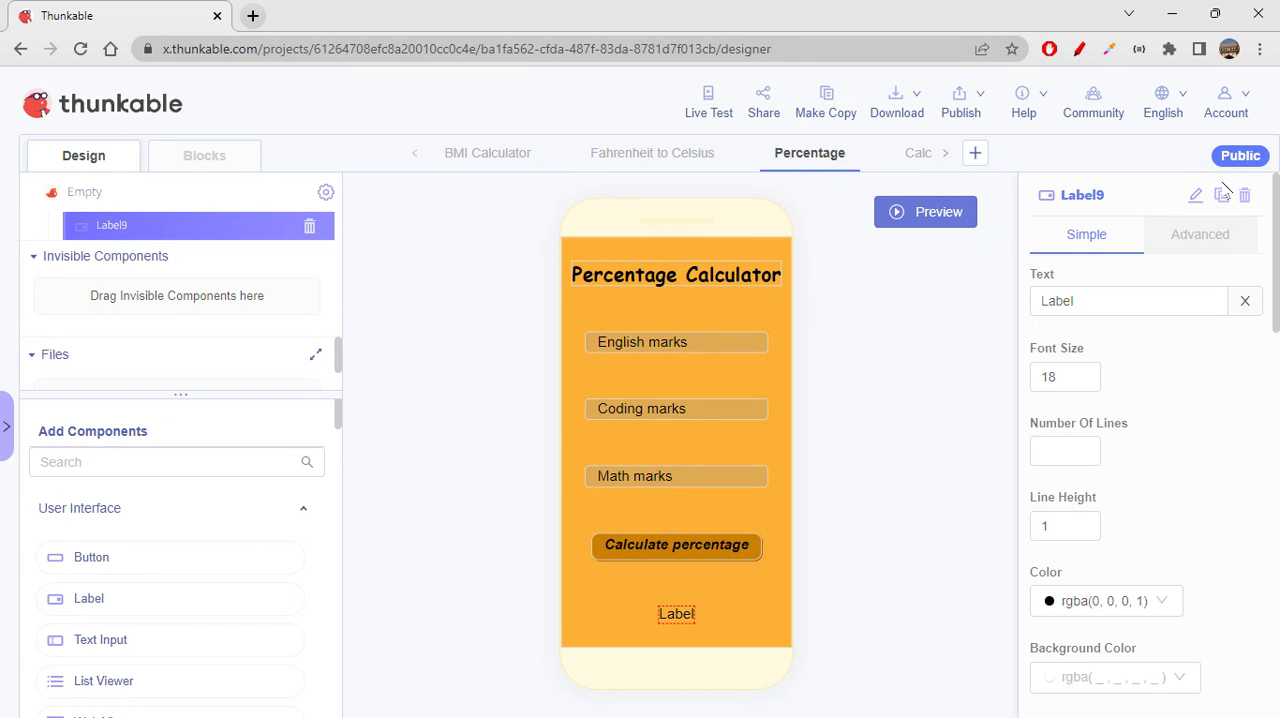
pyautogui.click(1194, 196)
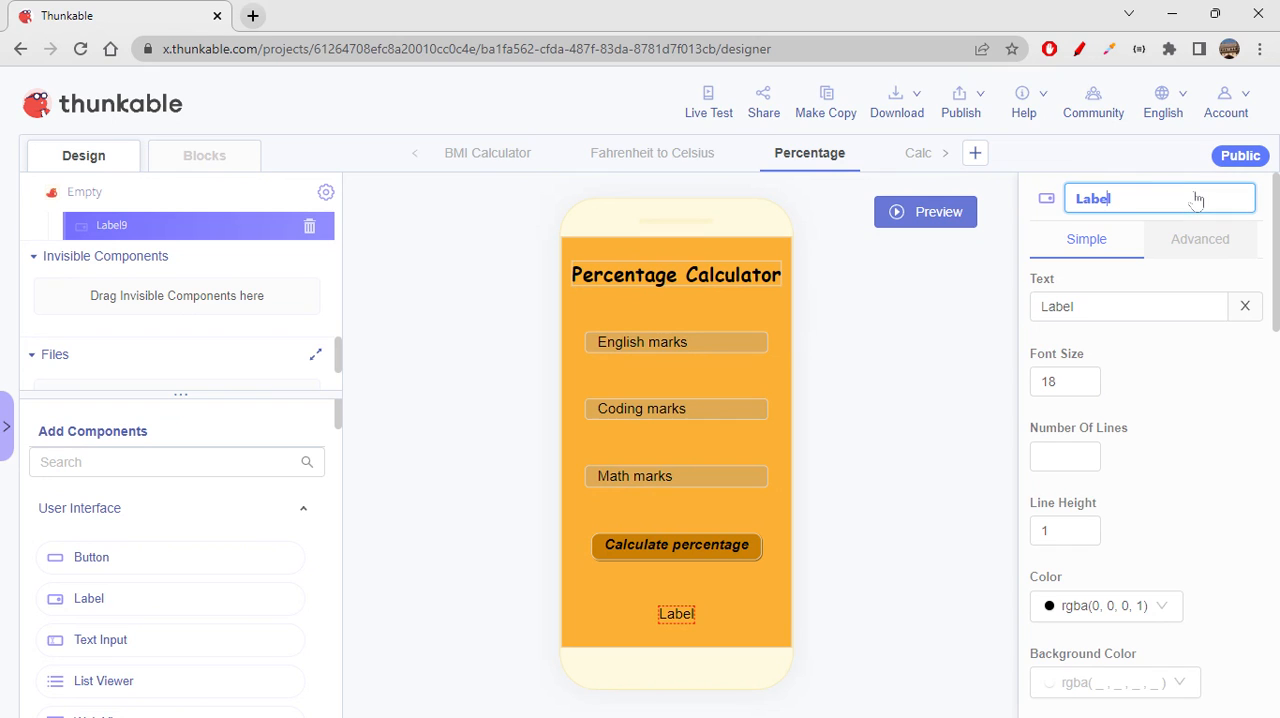
pyautogui.write('perc')
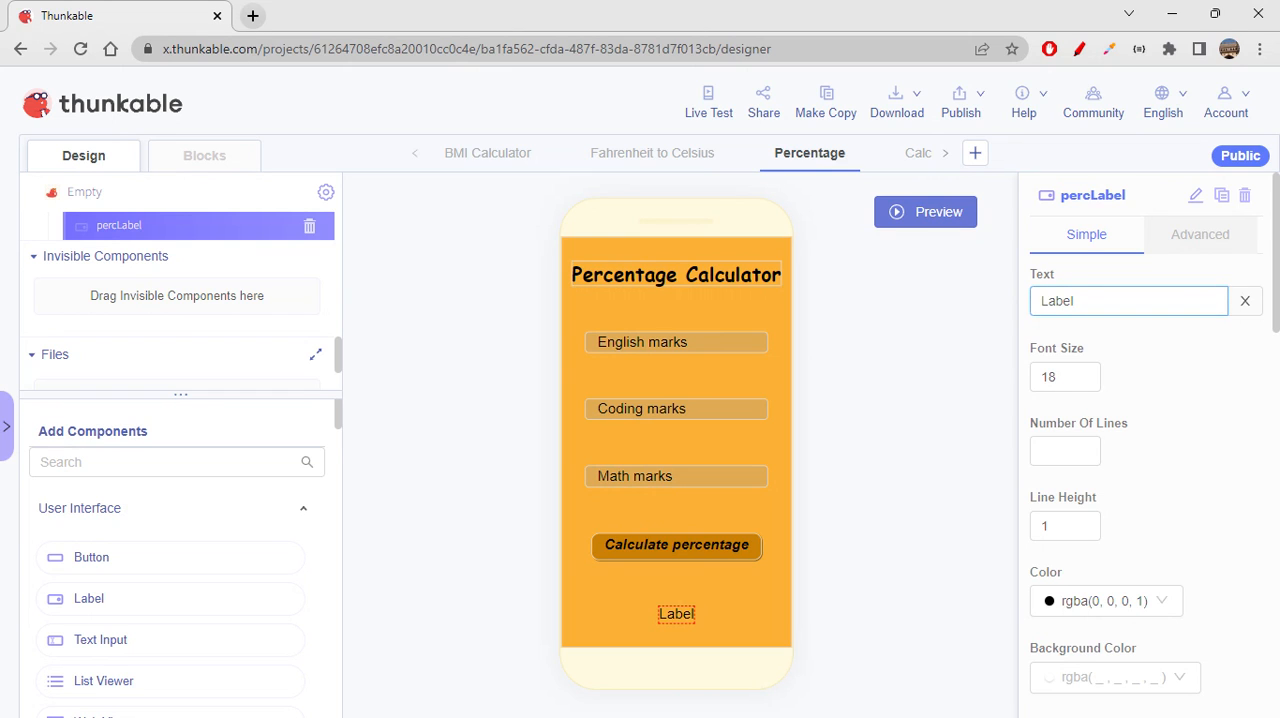
# Clear percLabel's text, set font size 22 and font weight Bold.
pyautogui.click(1244, 300)
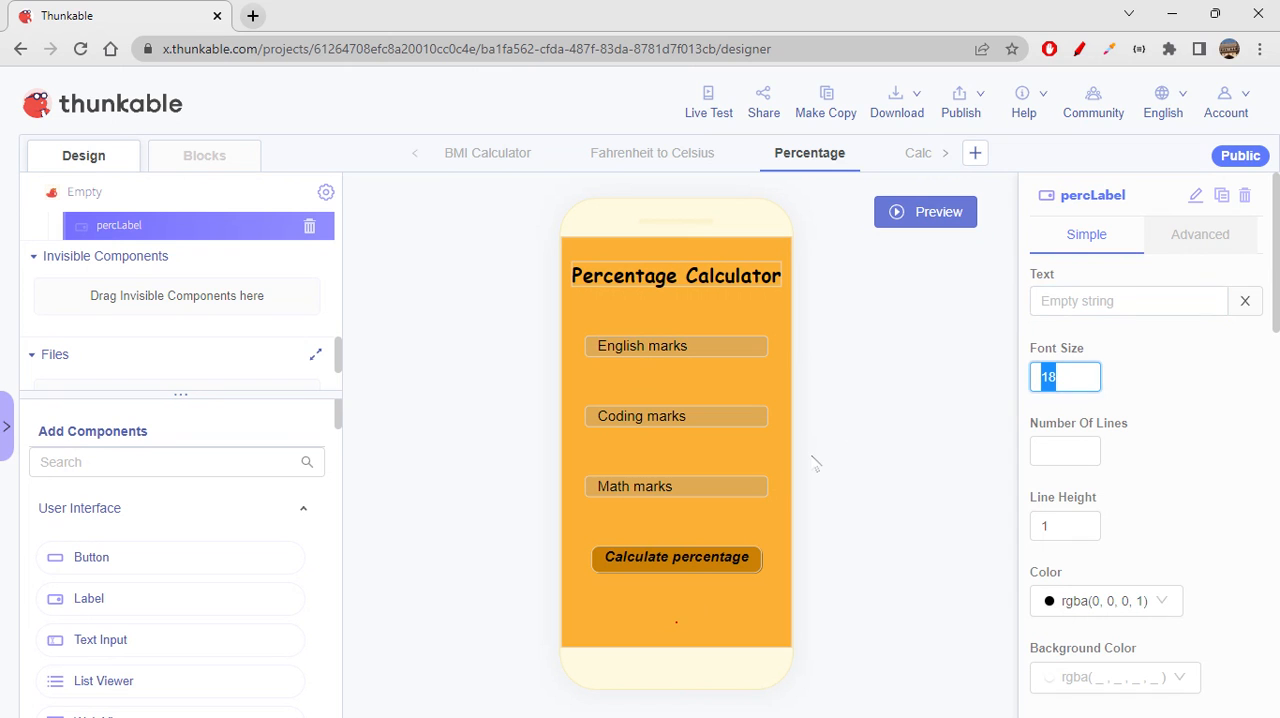
pyautogui.write('22')
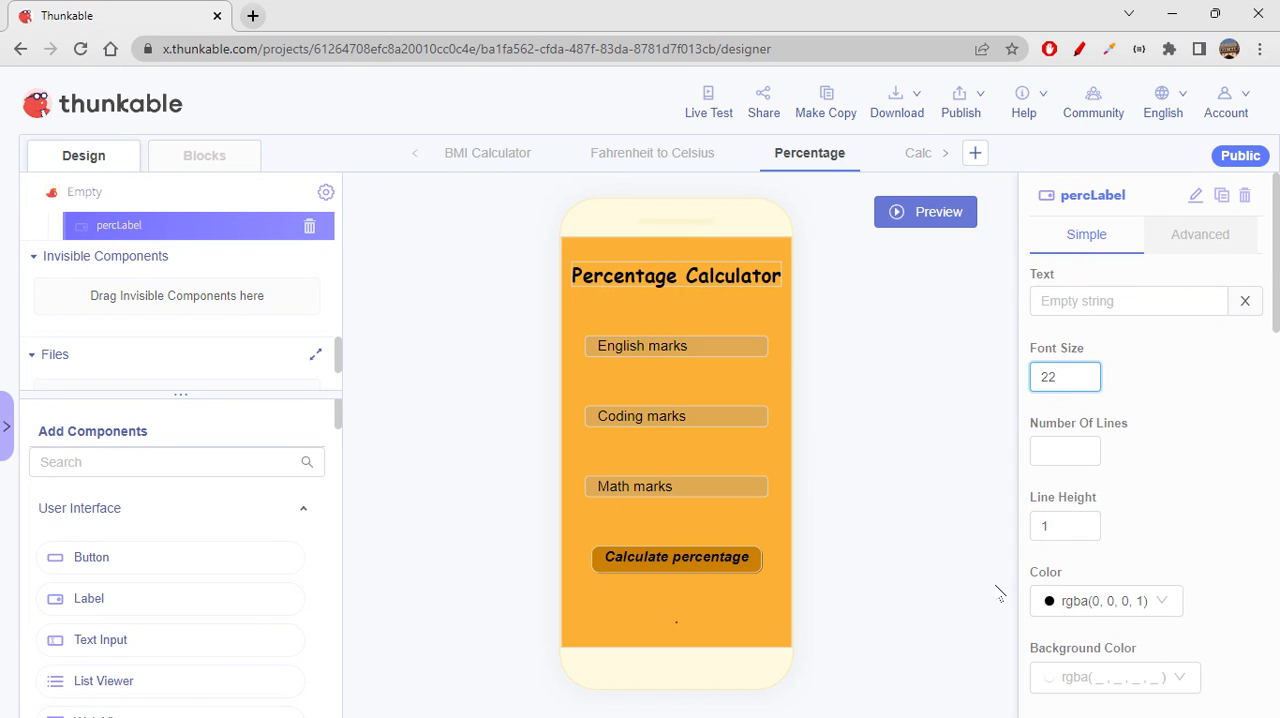
pyautogui.scroll(-3)
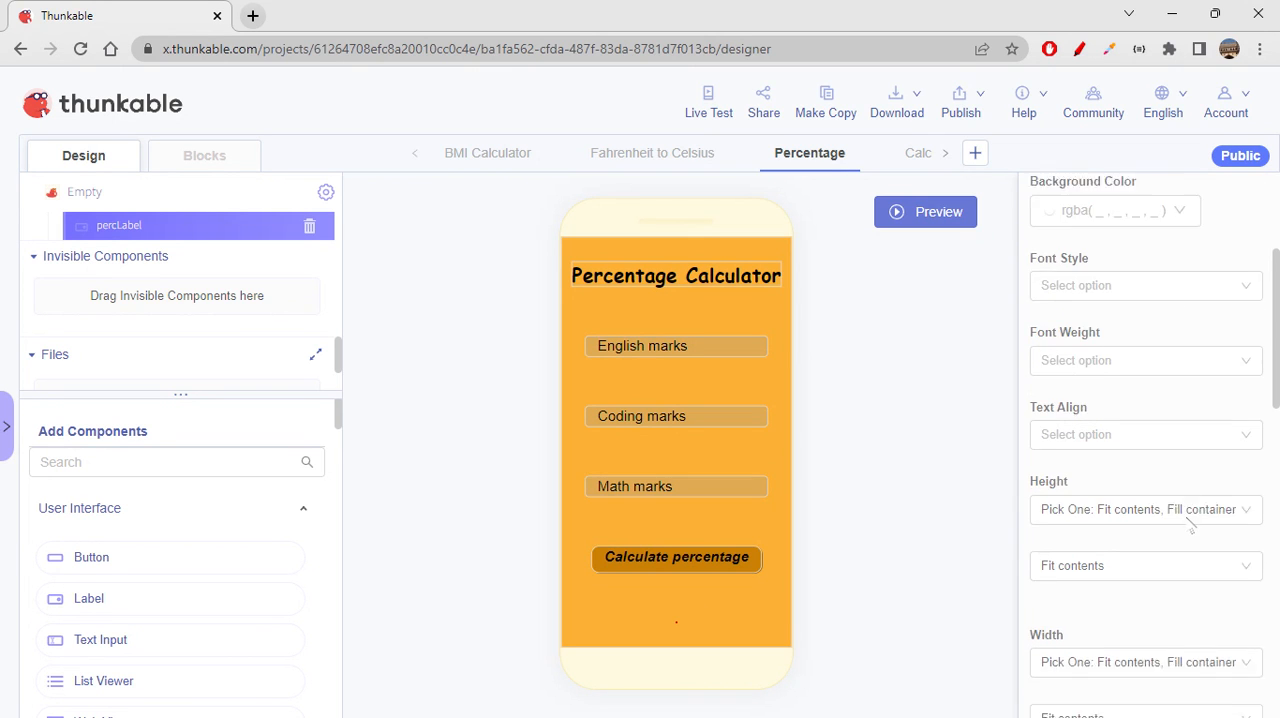
pyautogui.click(1144, 364)
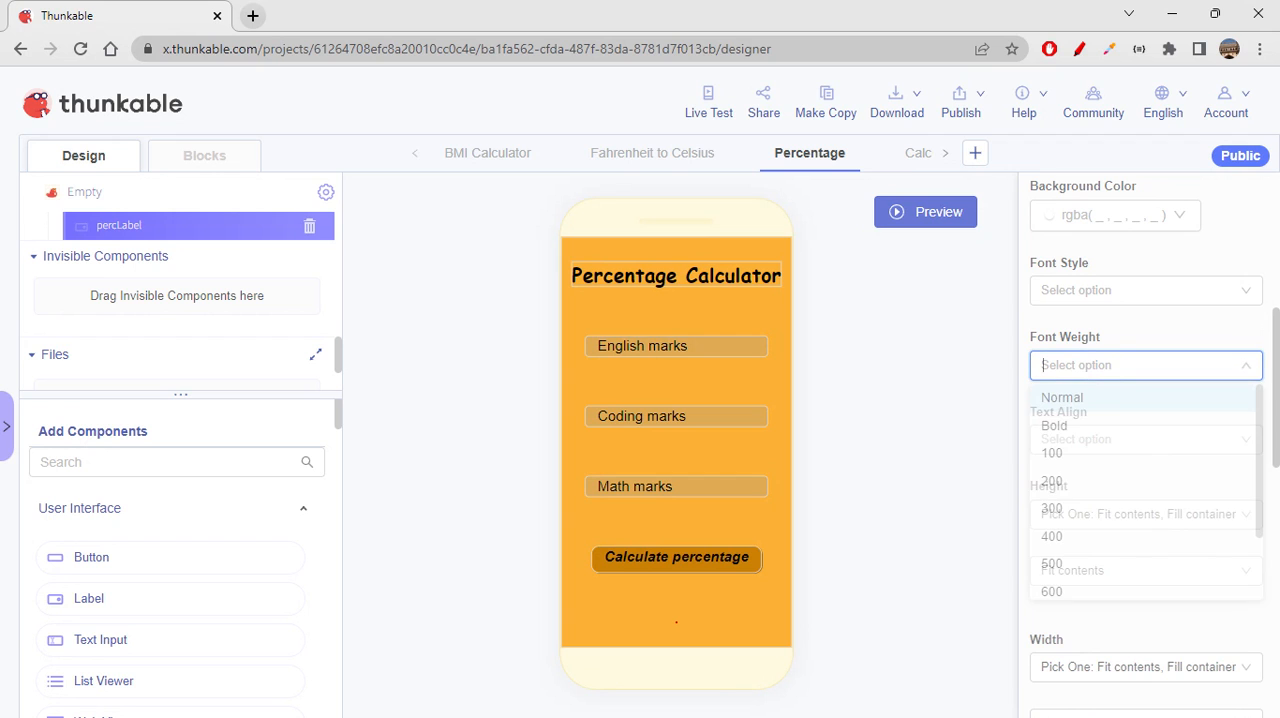
pyautogui.click(1052, 426)
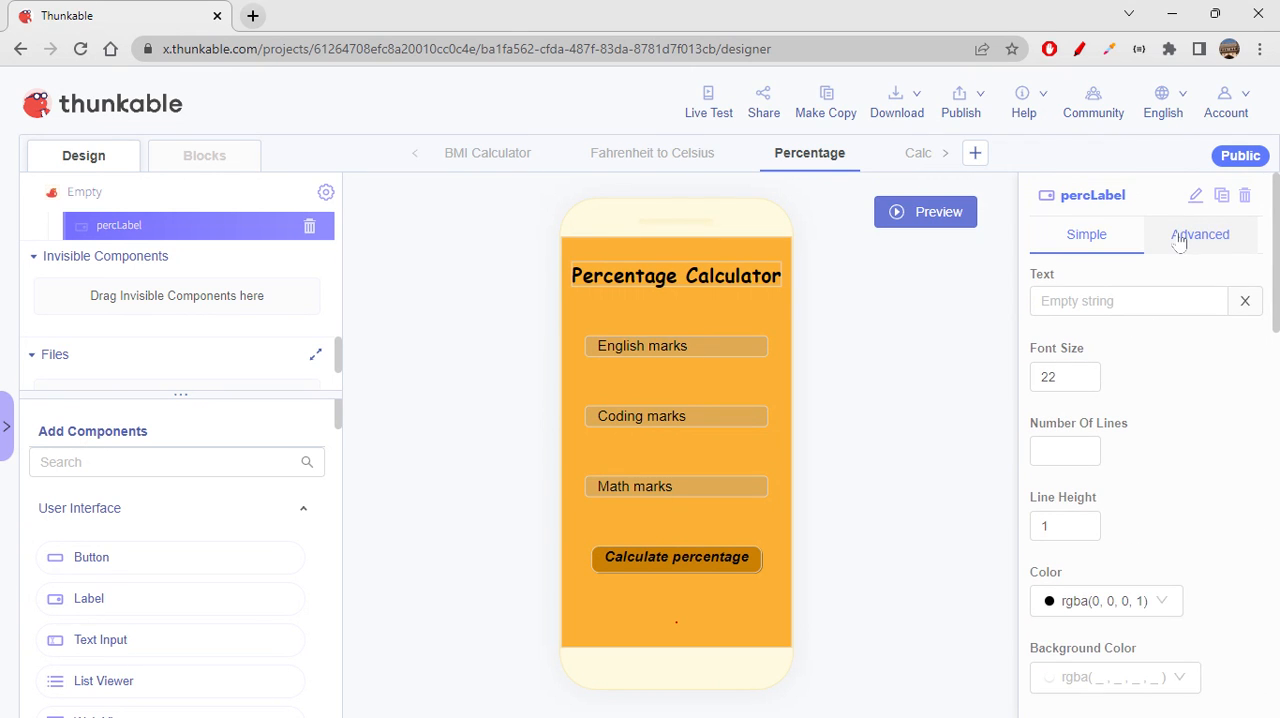
# Set percLabel's font family to times in the Advanced properties.
pyautogui.click(1200, 234)
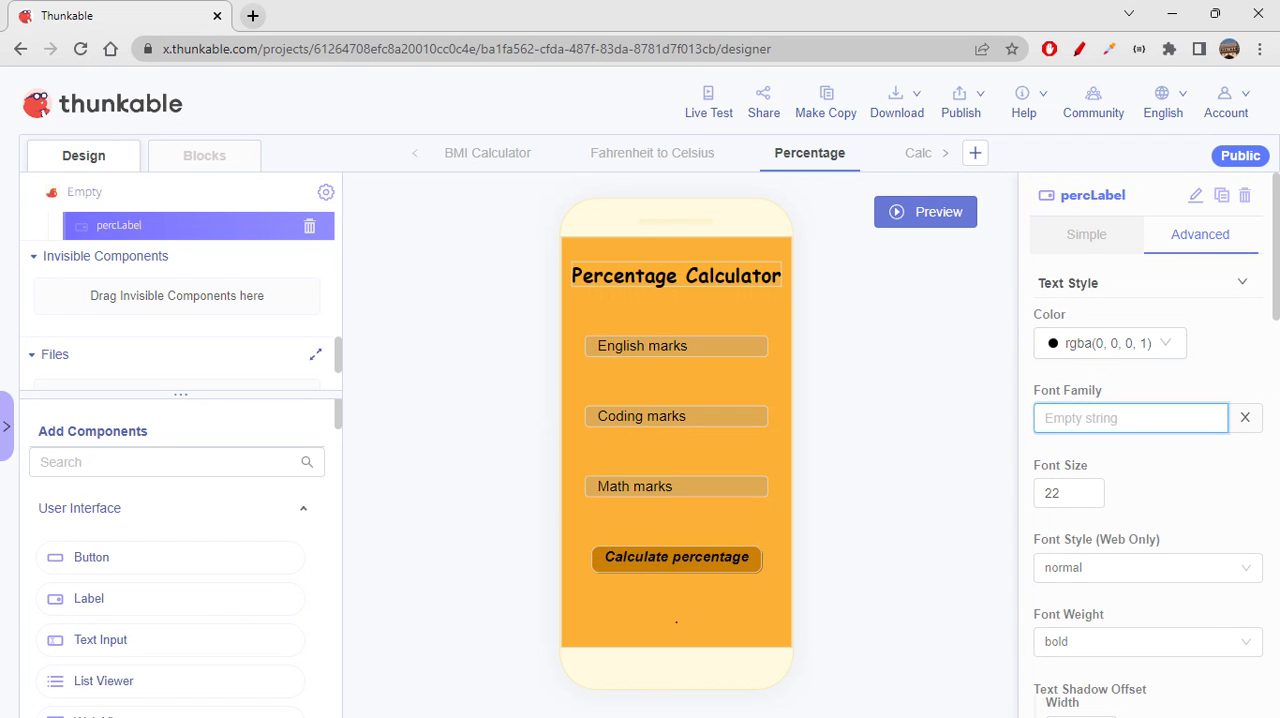
pyautogui.write('times')
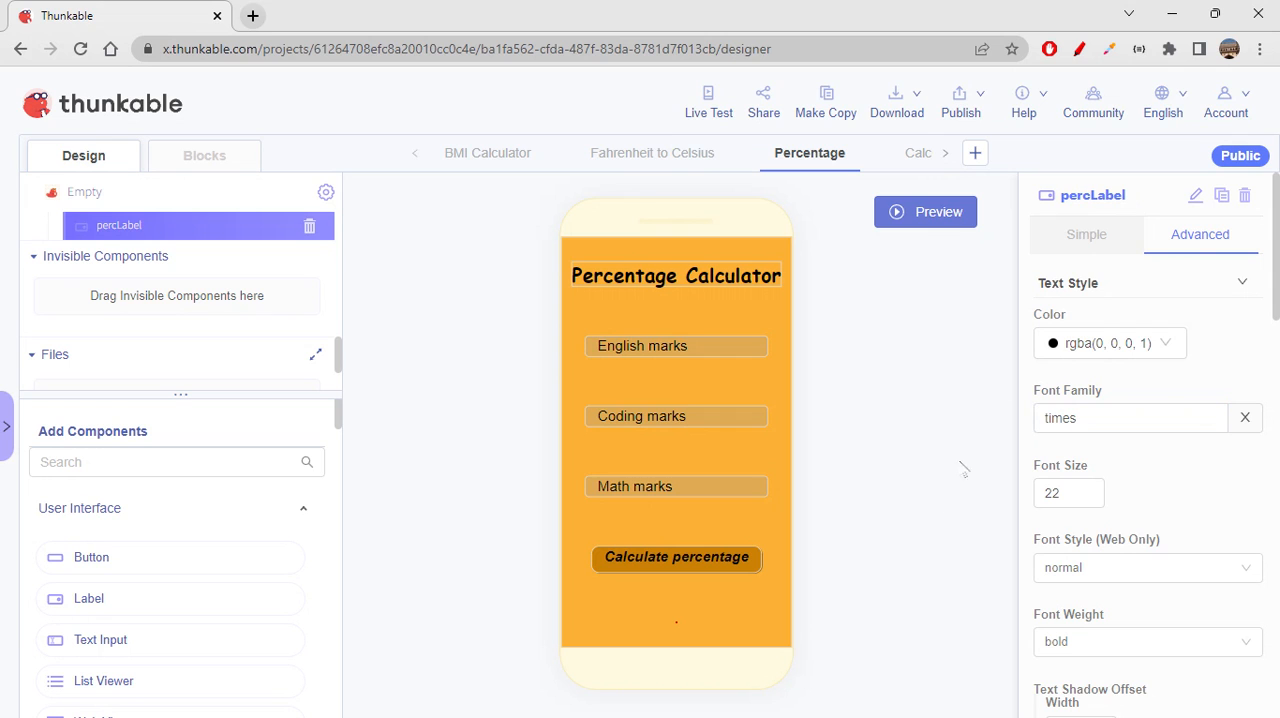
pyautogui.click(1086, 234)
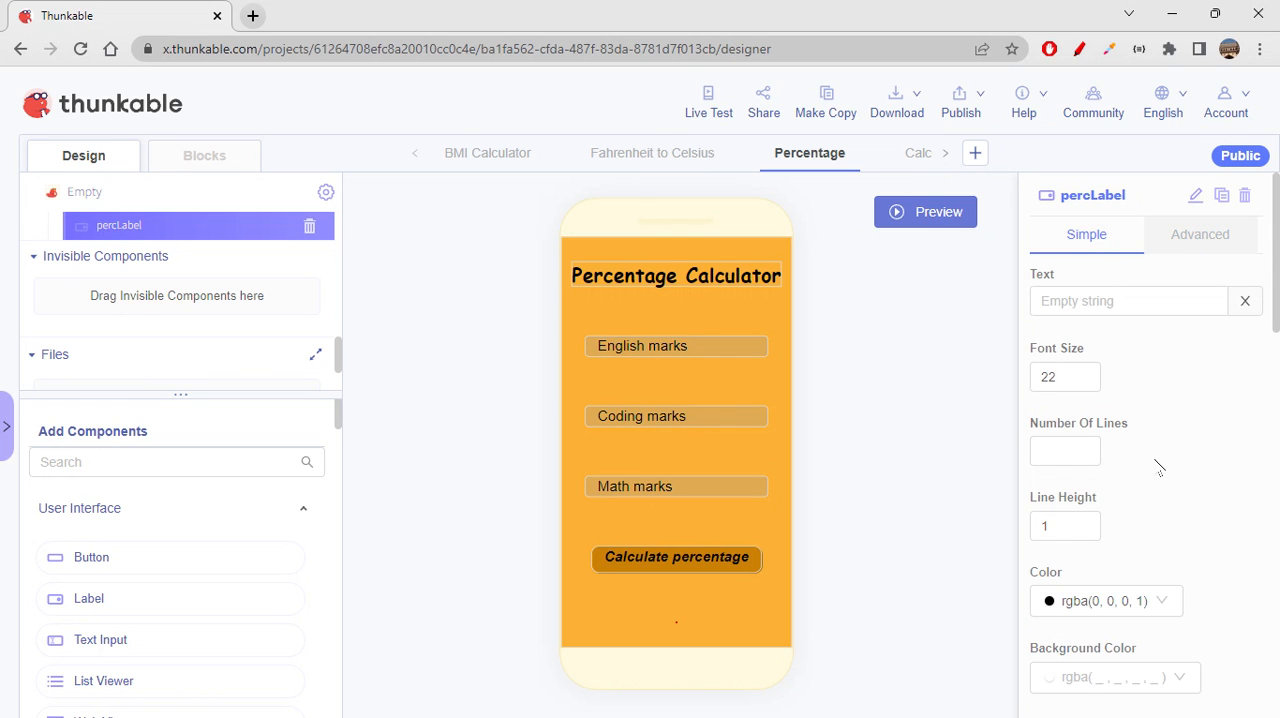
# Set percLabel's padding to 10 left/right and 2 top/bottom.
pyautogui.scroll(-3)
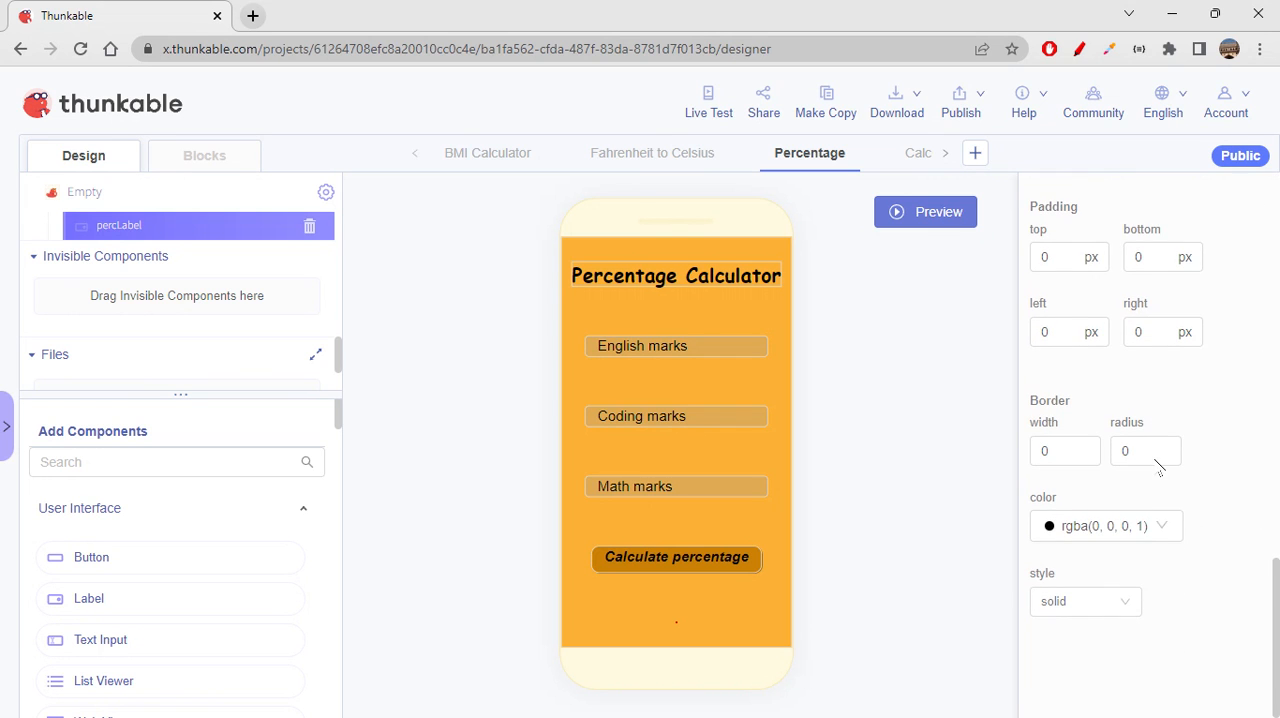
pyautogui.click(1068, 332)
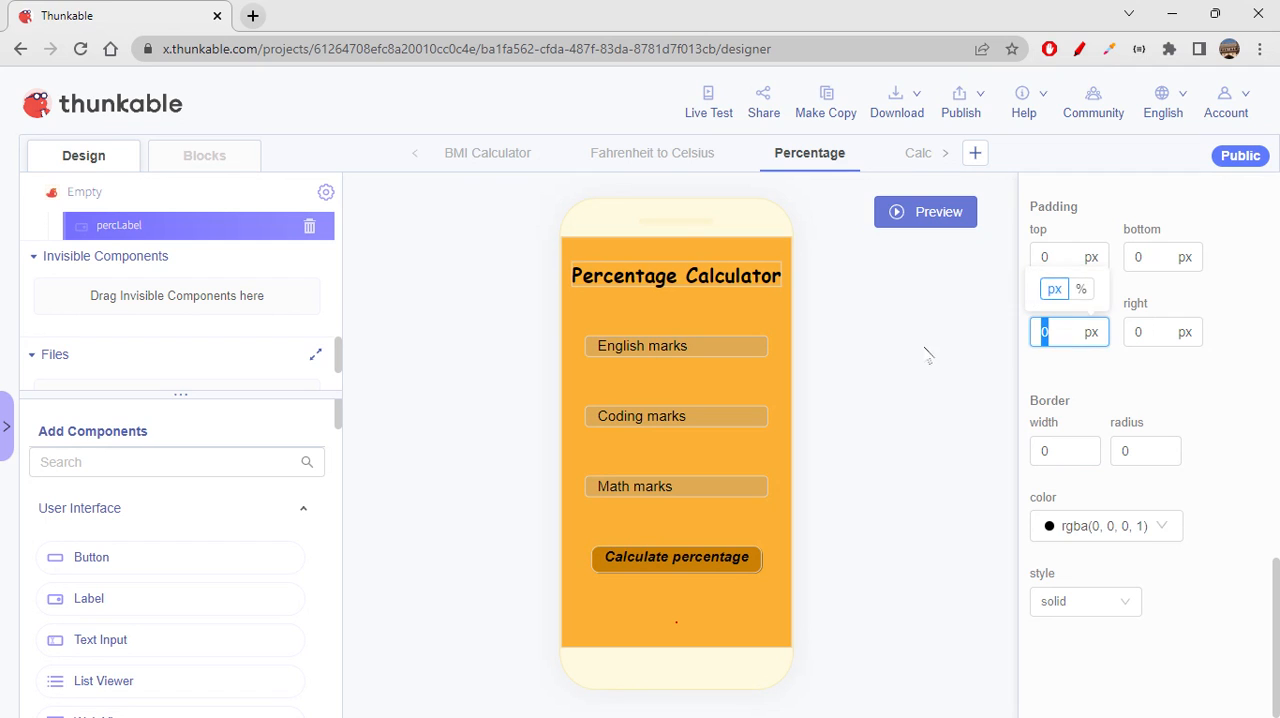
pyautogui.write('10')
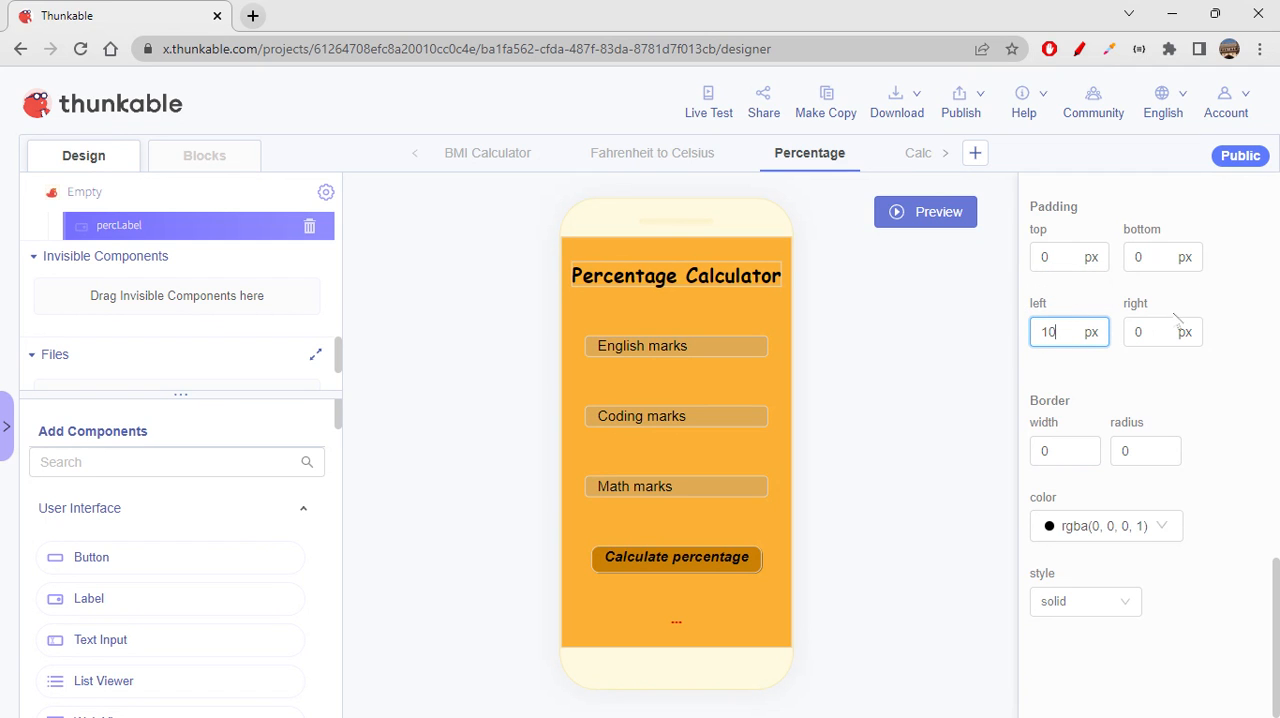
pyautogui.click(1162, 332)
pyautogui.write('10')
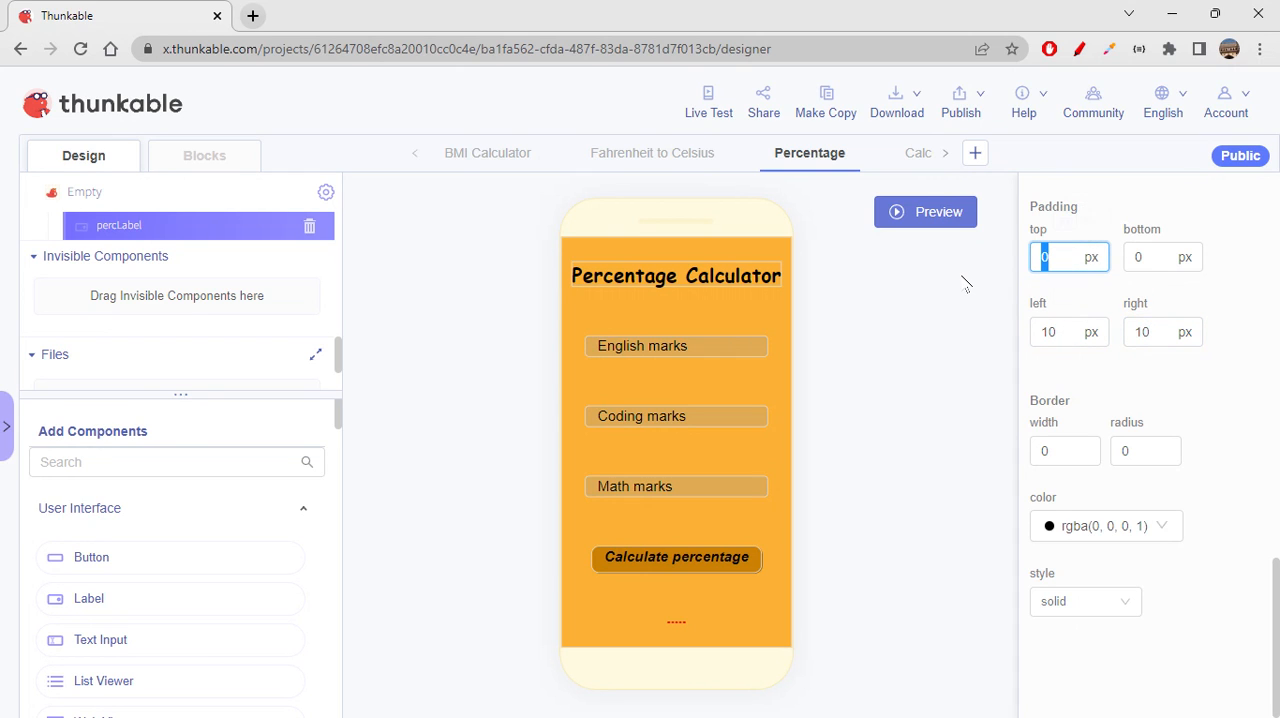
pyautogui.write('2')
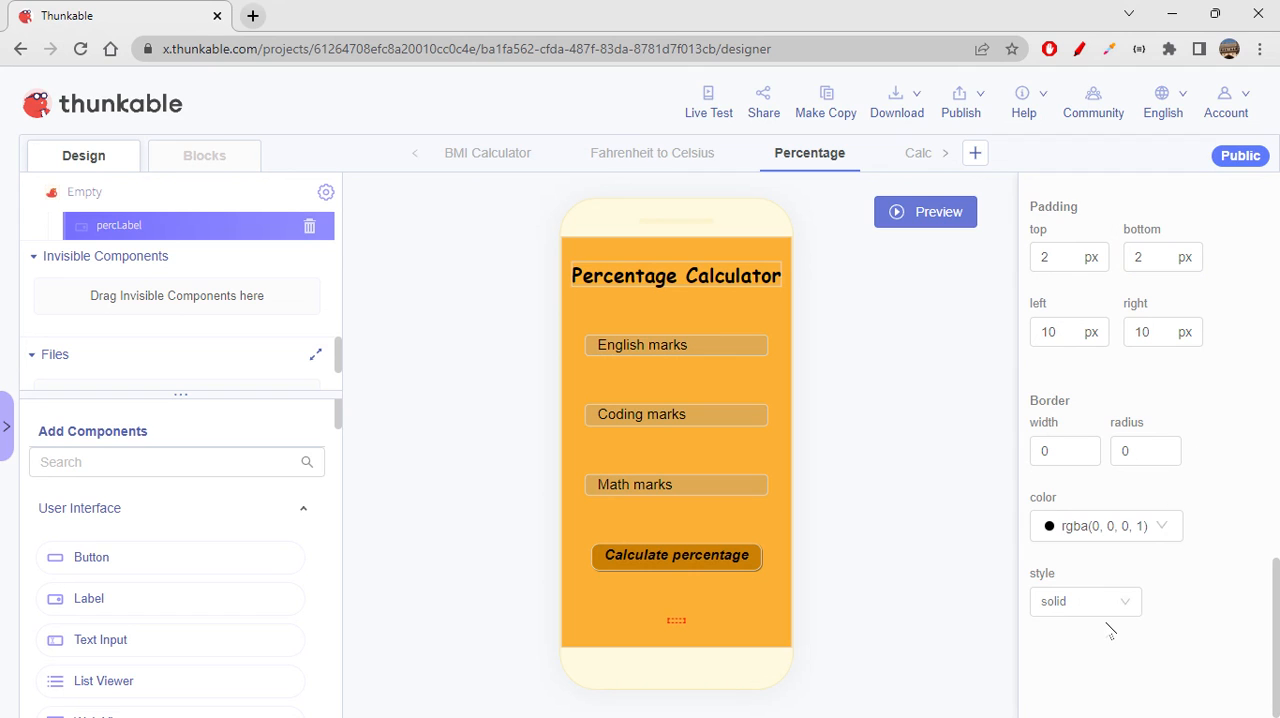
# Give percLabel a border of width 2 and radius 4.
pyautogui.click(1064, 450)
pyautogui.write('2')
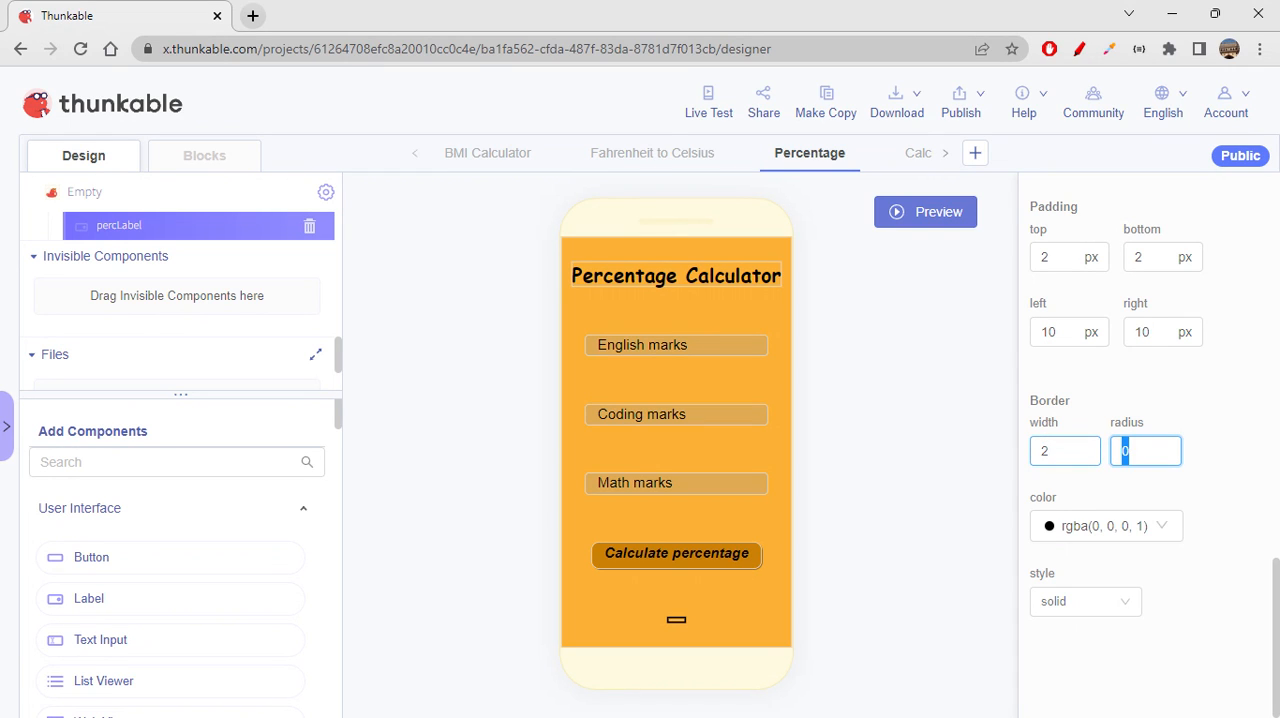
pyautogui.write('4')
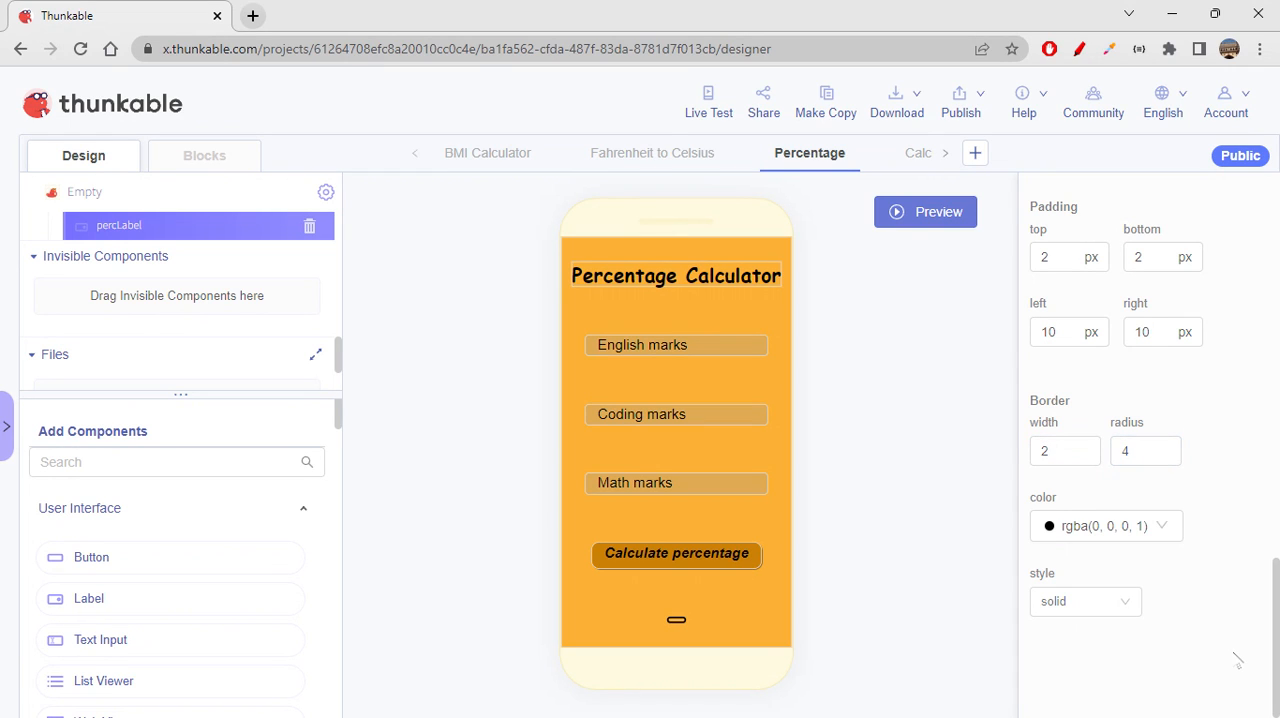
pyautogui.moveTo(498, 448)
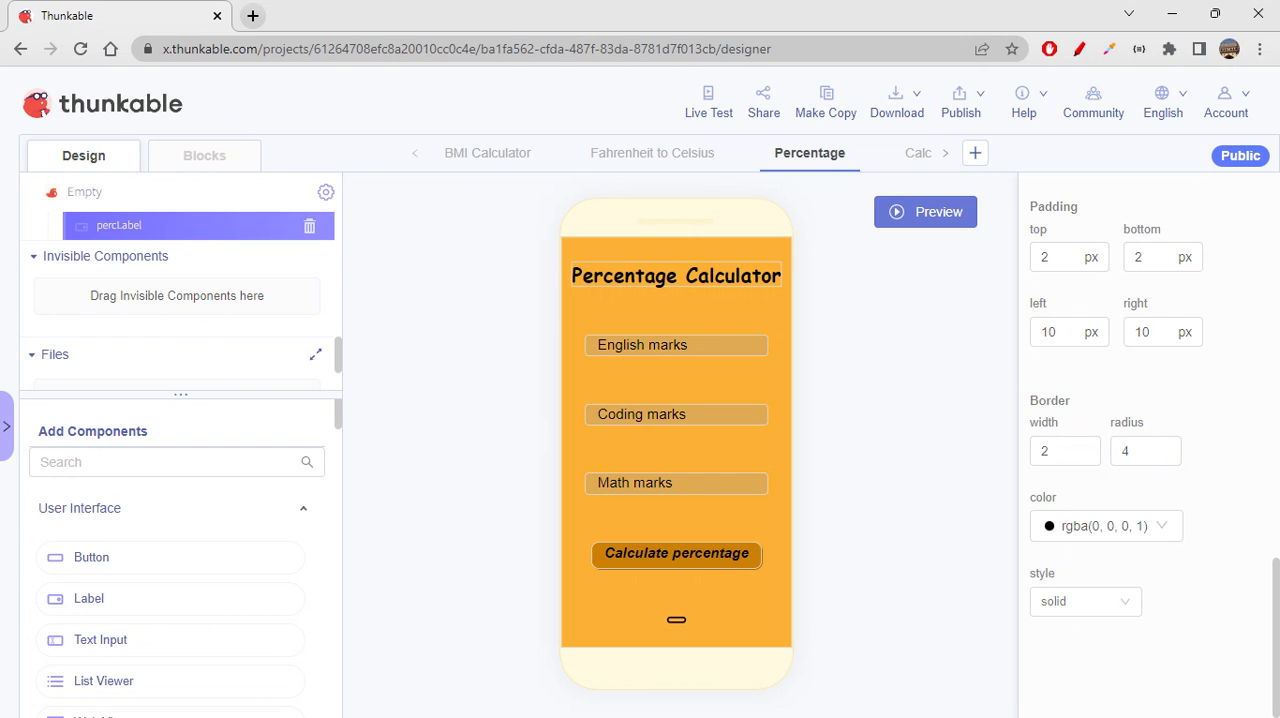
pyautogui.click(204, 156)
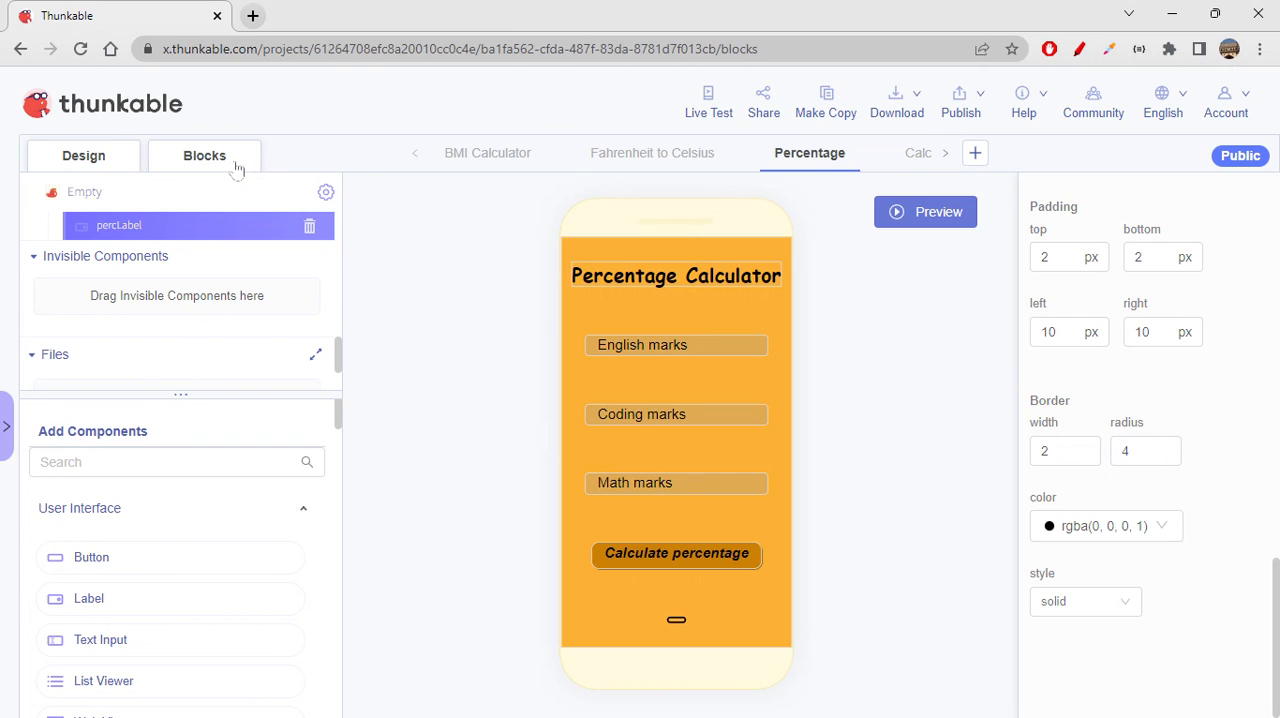
# Place a percCalcButton Click event handler on the blocks canvas.
pyautogui.click(204, 156)
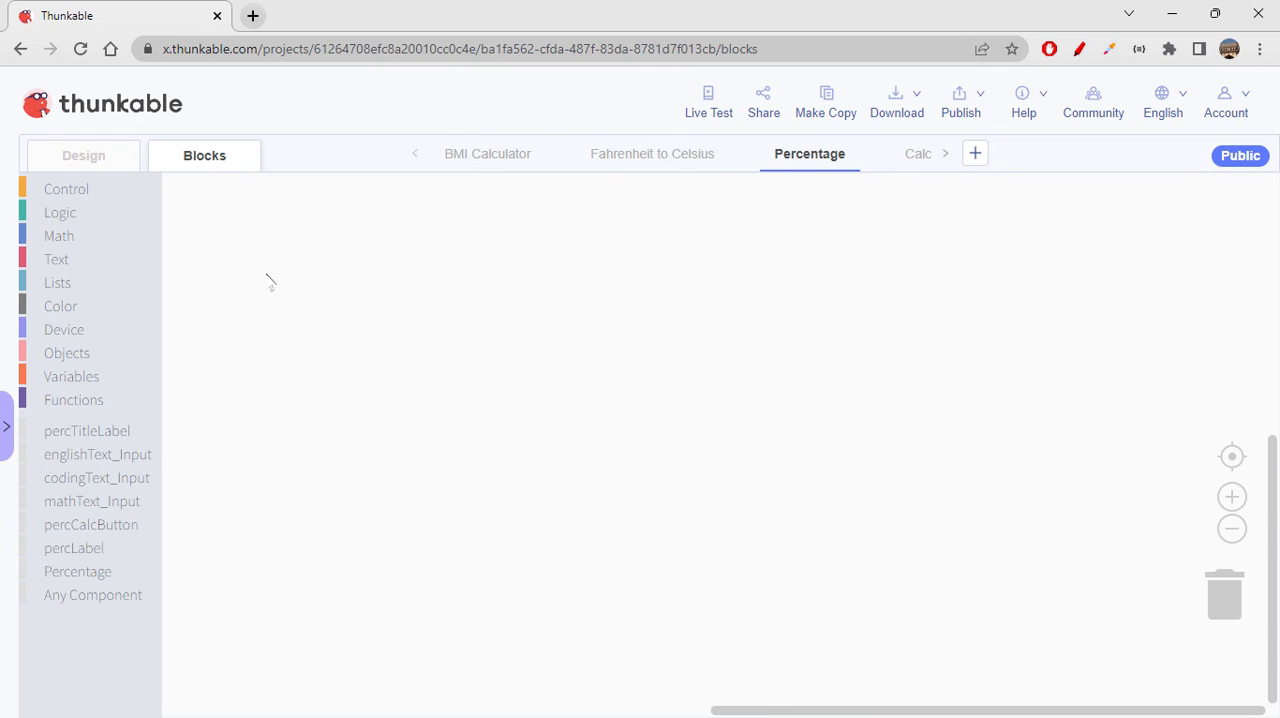
pyautogui.moveTo(112, 532)
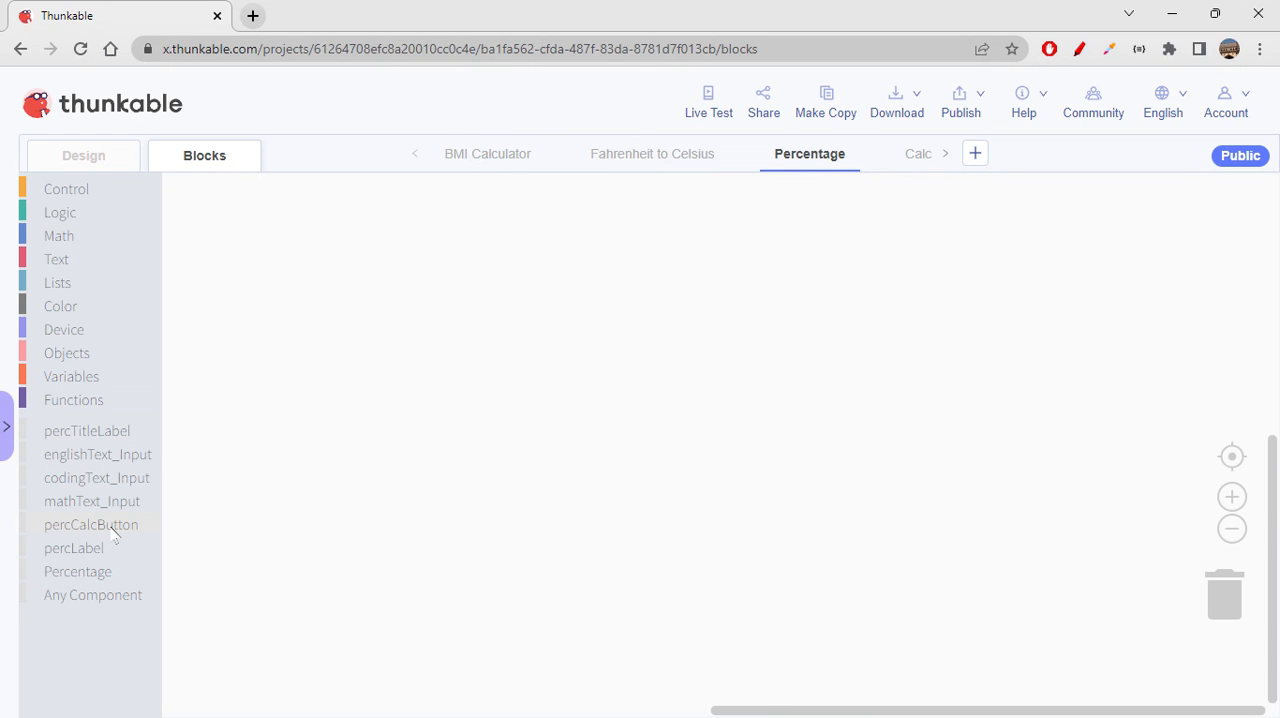
pyautogui.click(92, 524)
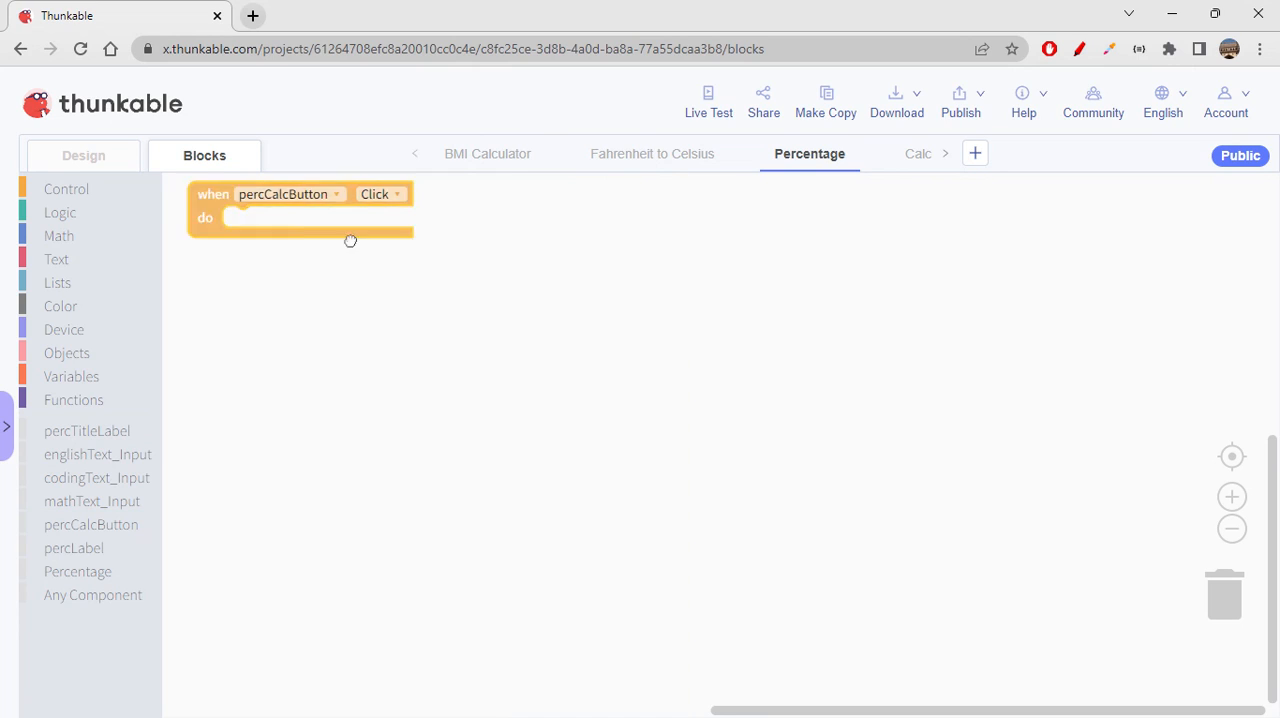
pyautogui.moveTo(300, 204); pyautogui.dragTo(444, 250)
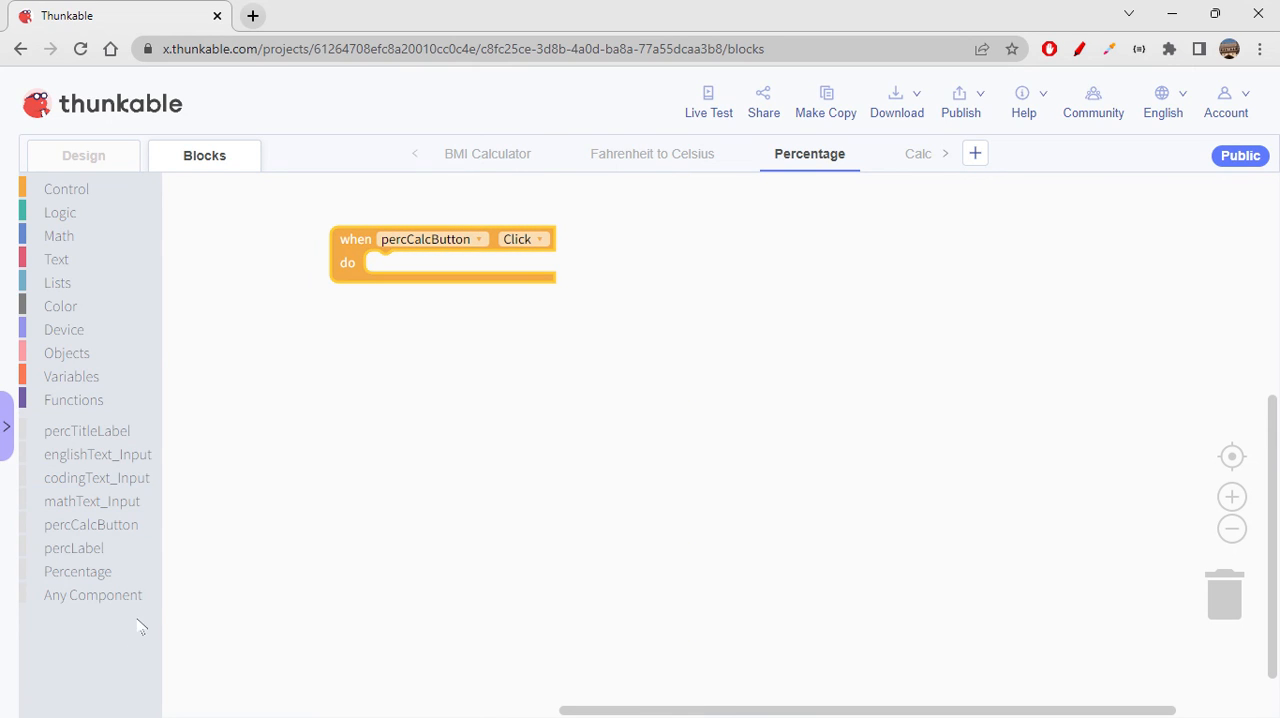
pyautogui.moveTo(96, 560)
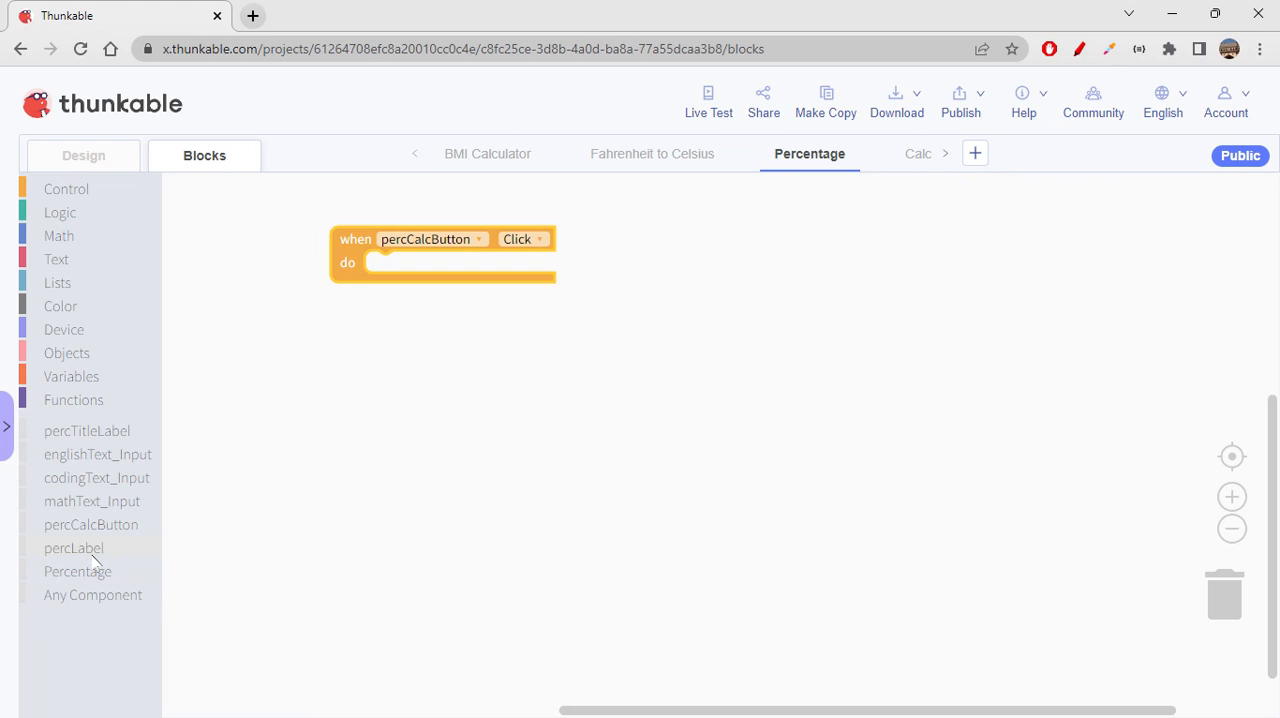
# Set percLabel's Text in the handler to two nested Math '+' blocks.
pyautogui.click(72, 548)
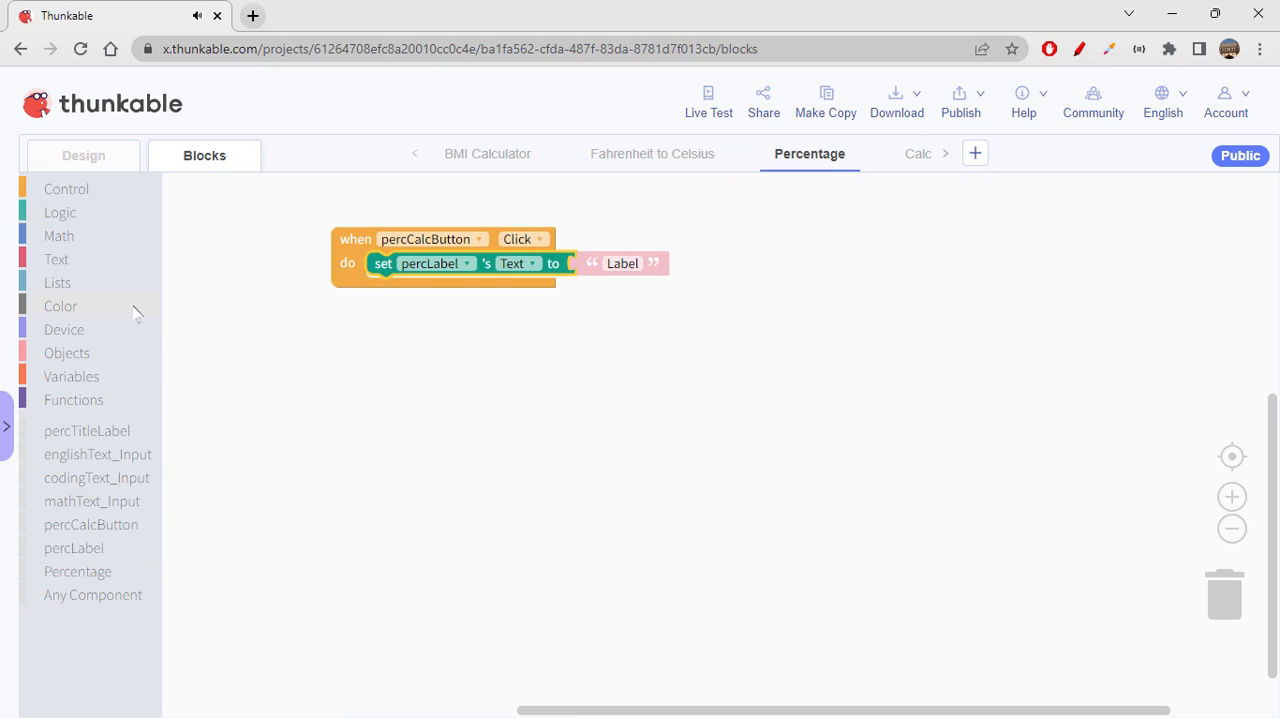
pyautogui.click(60, 236)
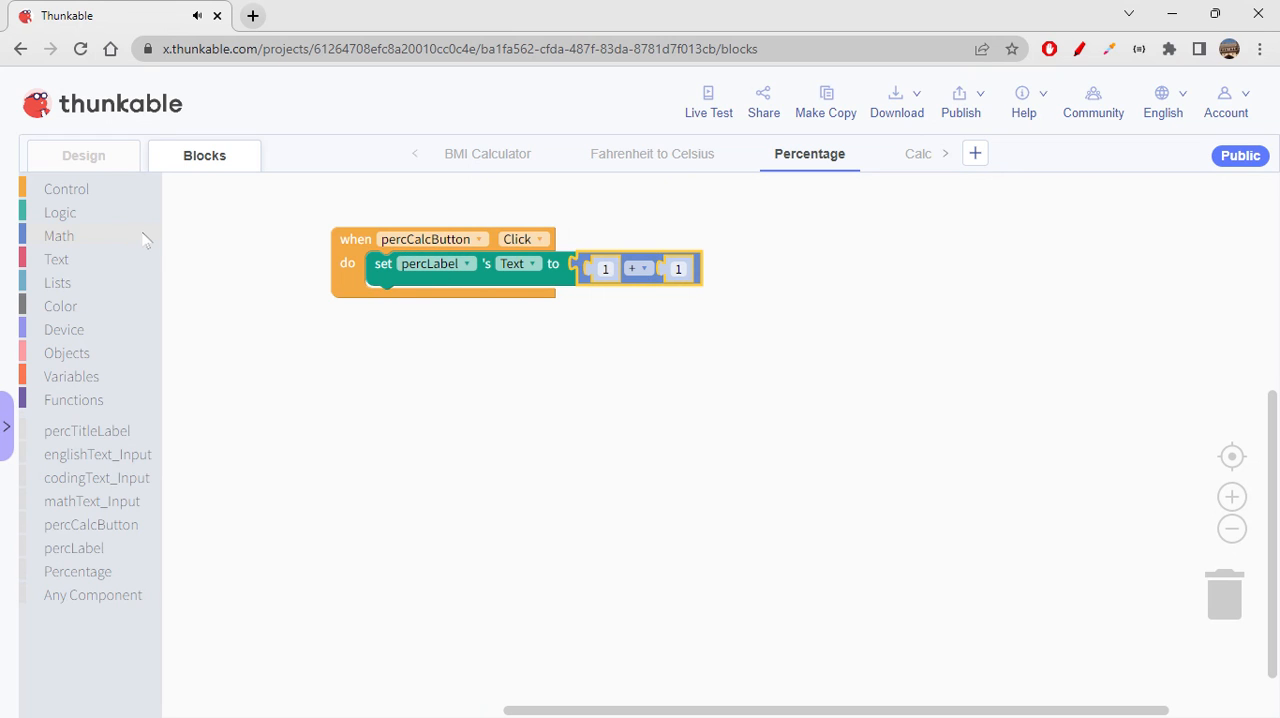
pyautogui.click(60, 236)
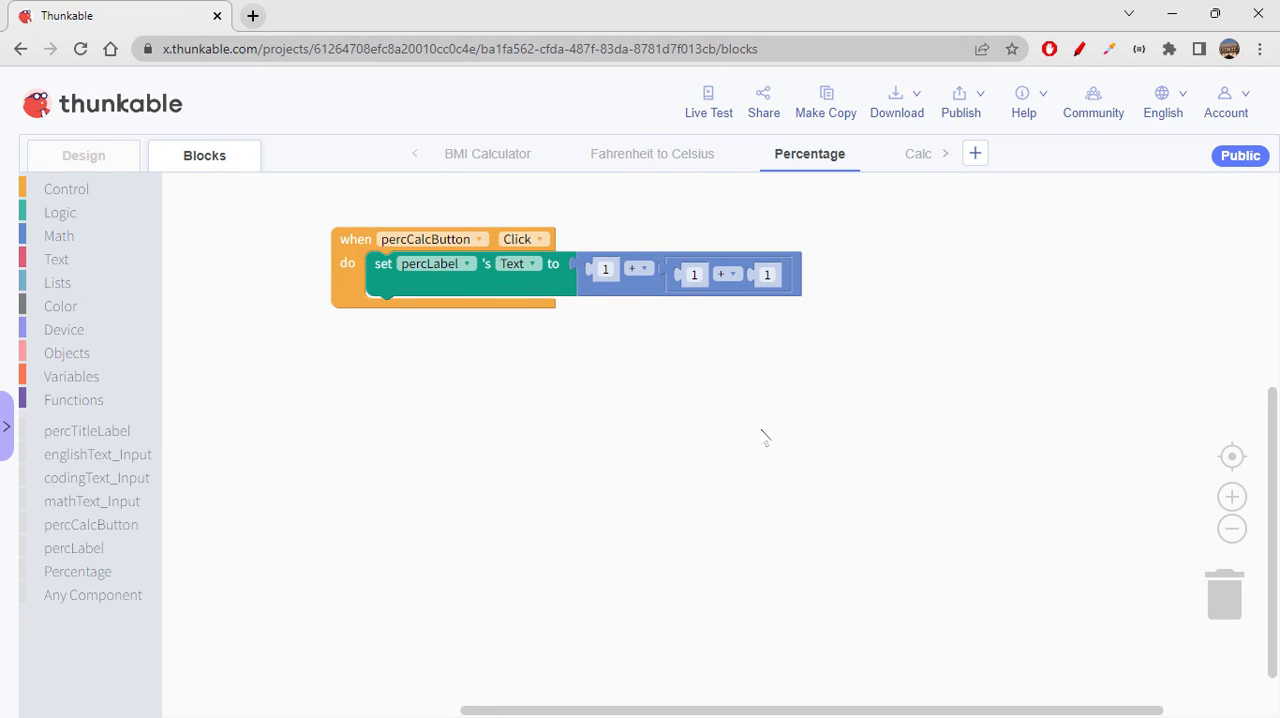
pyautogui.moveTo(116, 500)
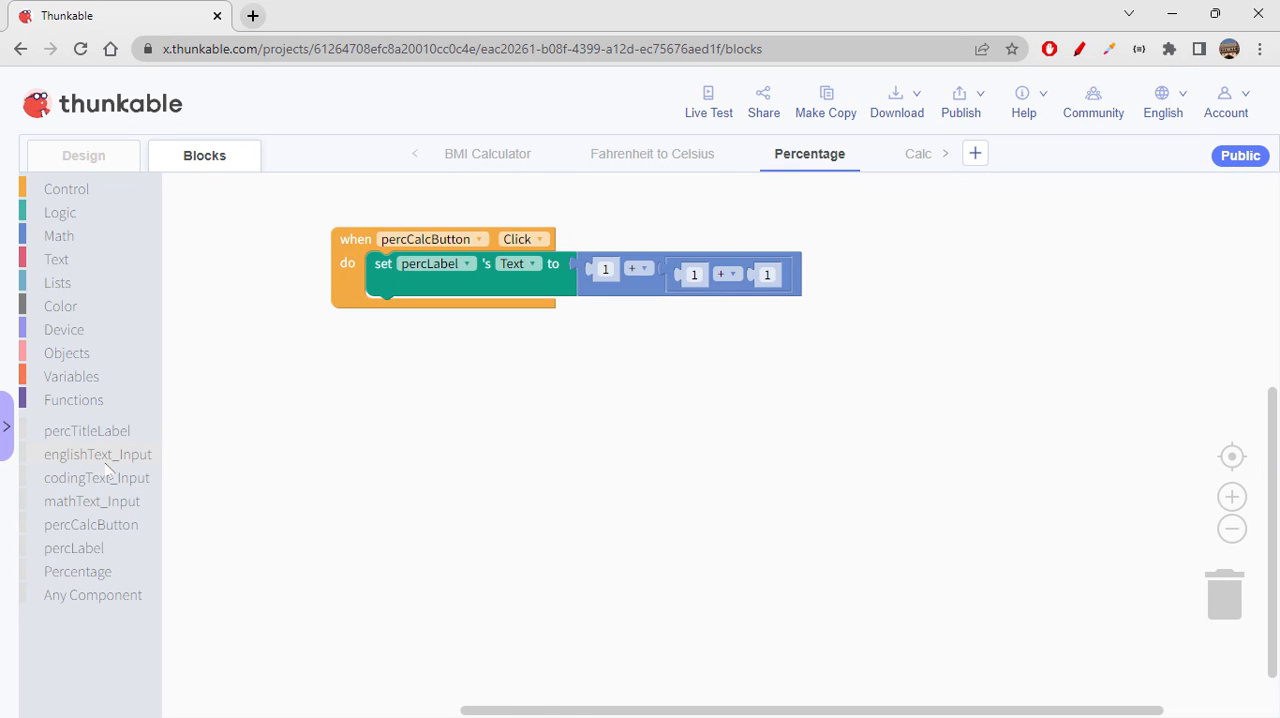
# Fill the addends with the Text of englishText_Input, codingText_Input and mathText_Input.
pyautogui.click(96, 452)
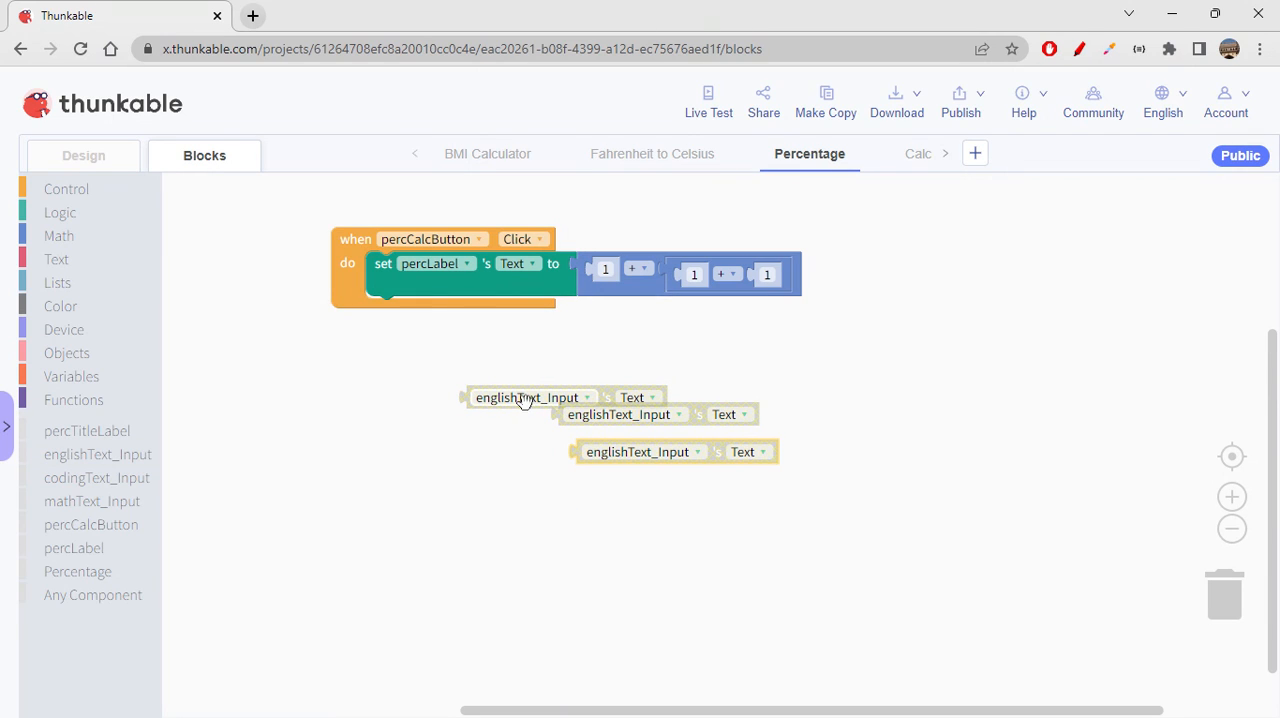
pyautogui.moveTo(528, 396); pyautogui.dragTo(656, 268)
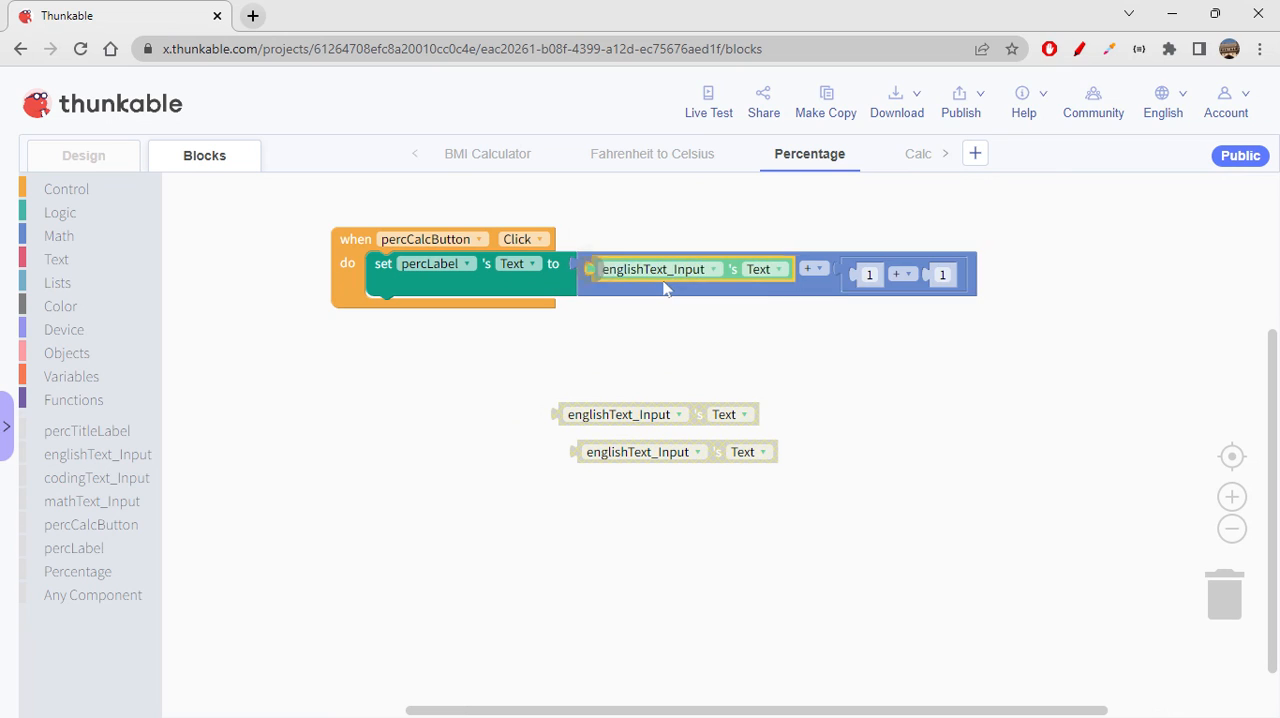
pyautogui.moveTo(566, 408)
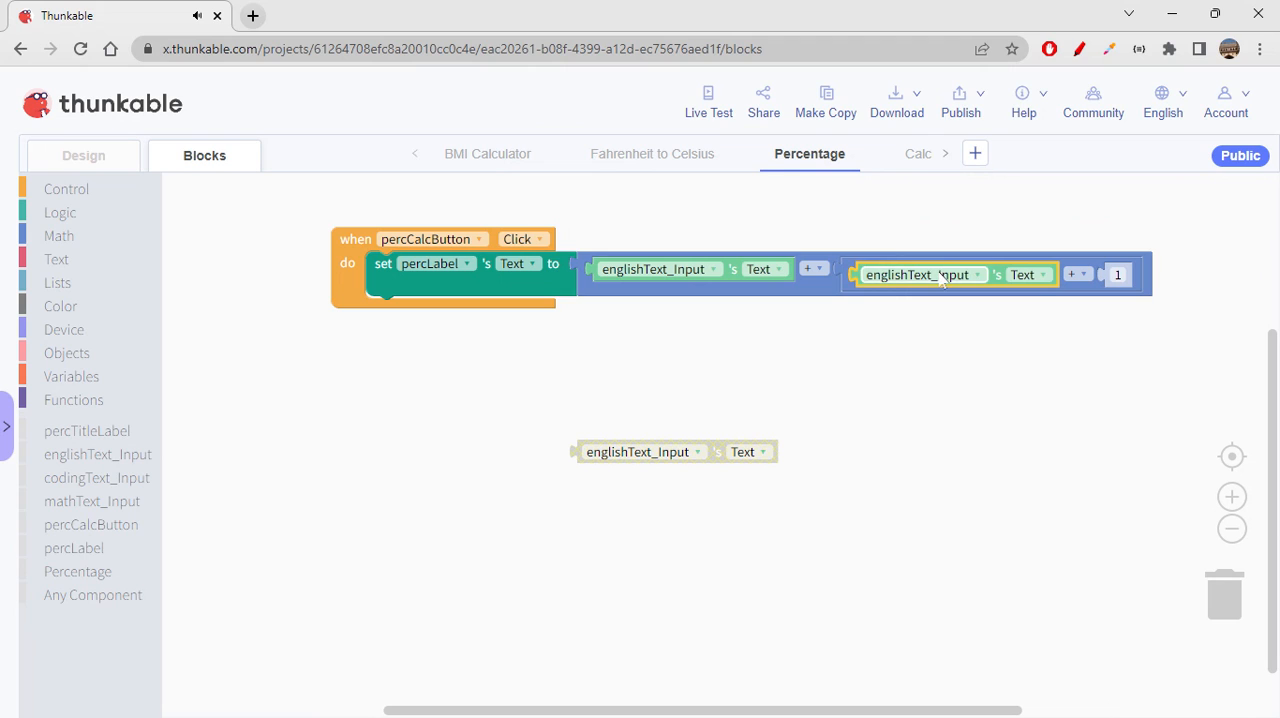
pyautogui.click(920, 274)
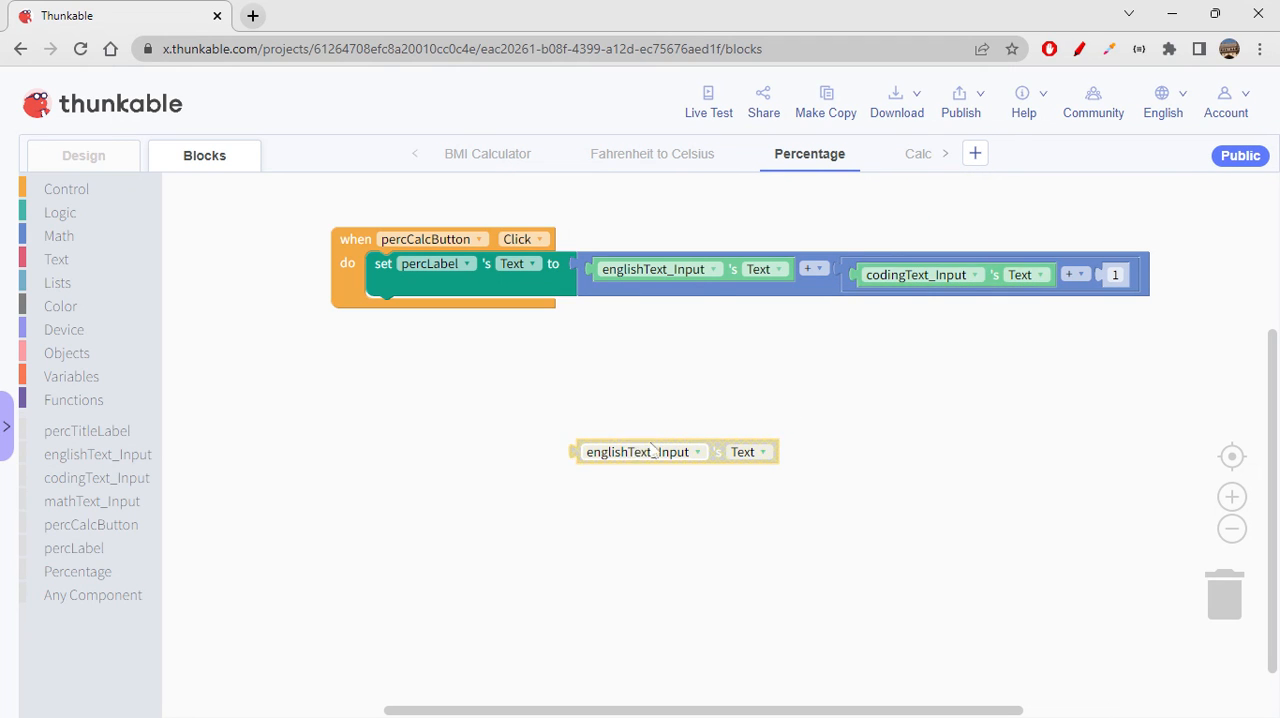
pyautogui.moveTo(640, 450); pyautogui.dragTo(1160, 276)
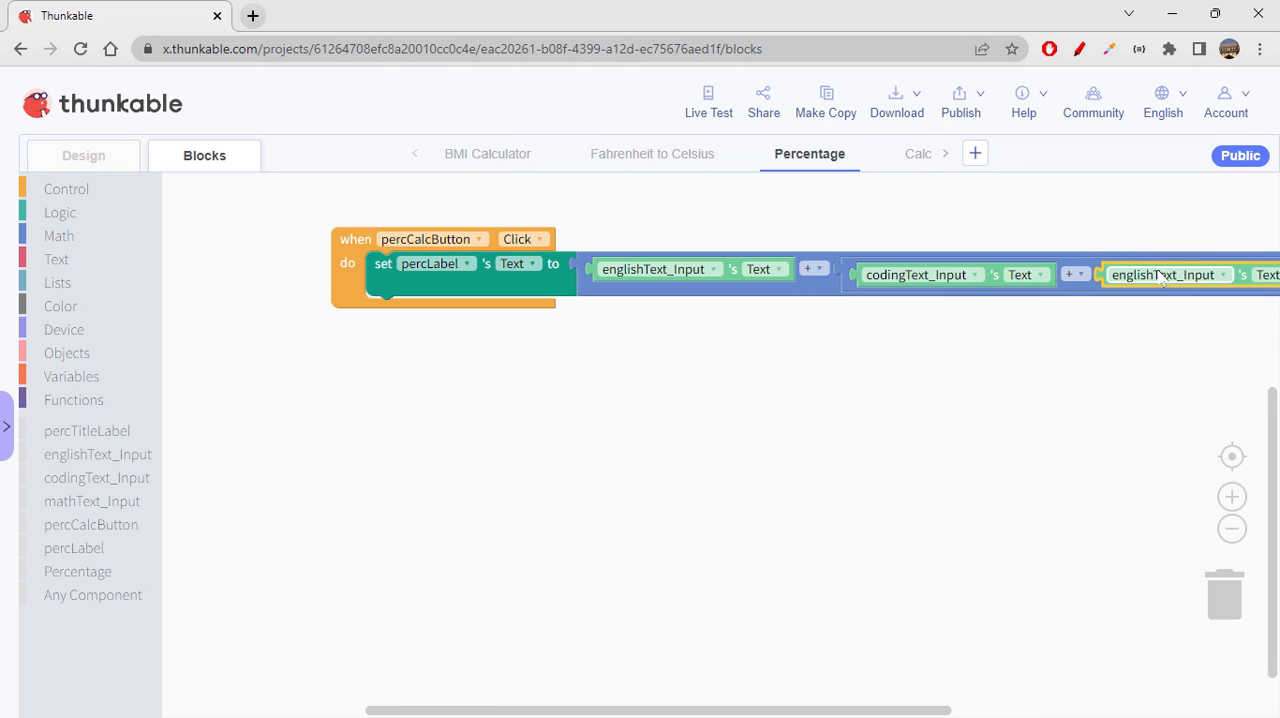
pyautogui.click(1208, 274)
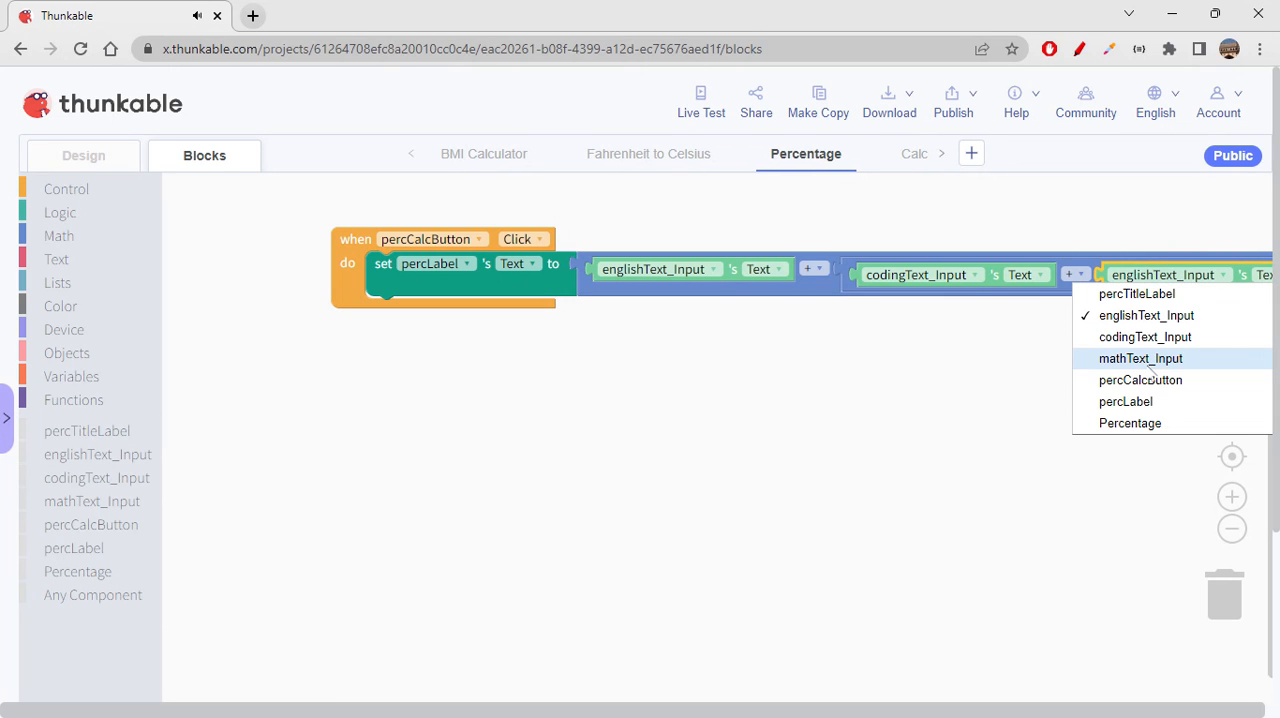
pyautogui.click(1140, 358)
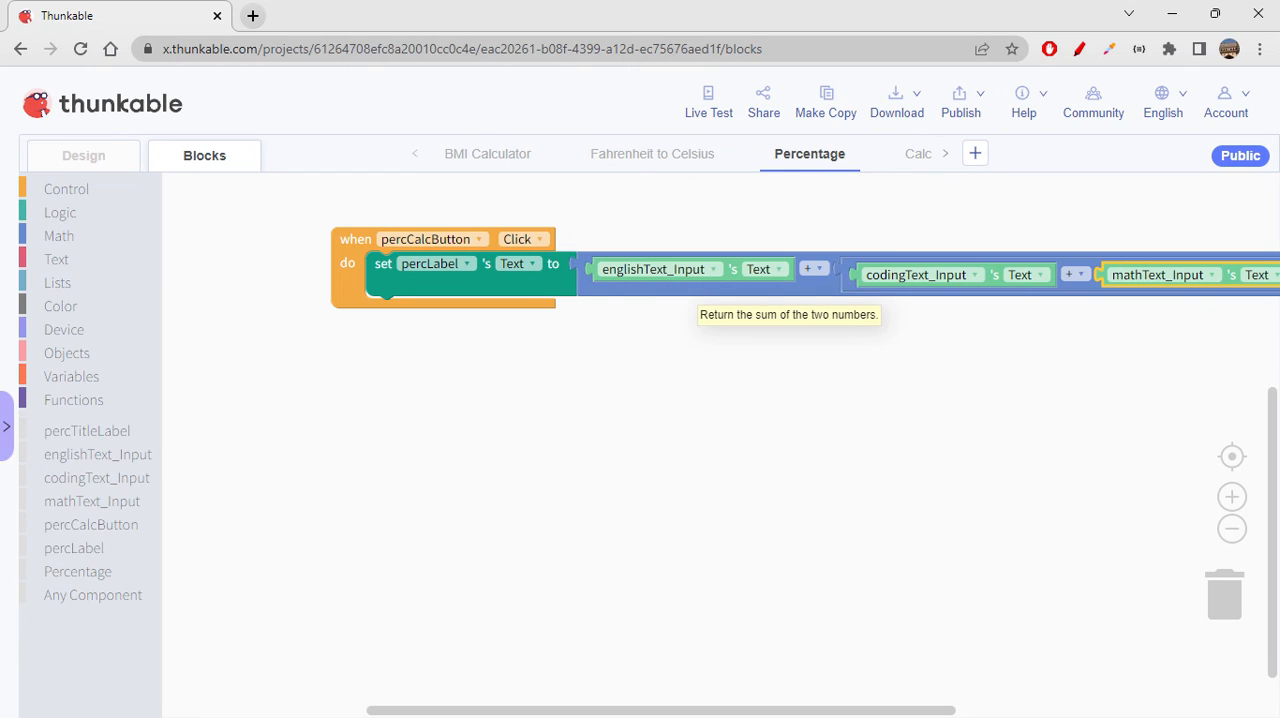
pyautogui.moveTo(1168, 264)
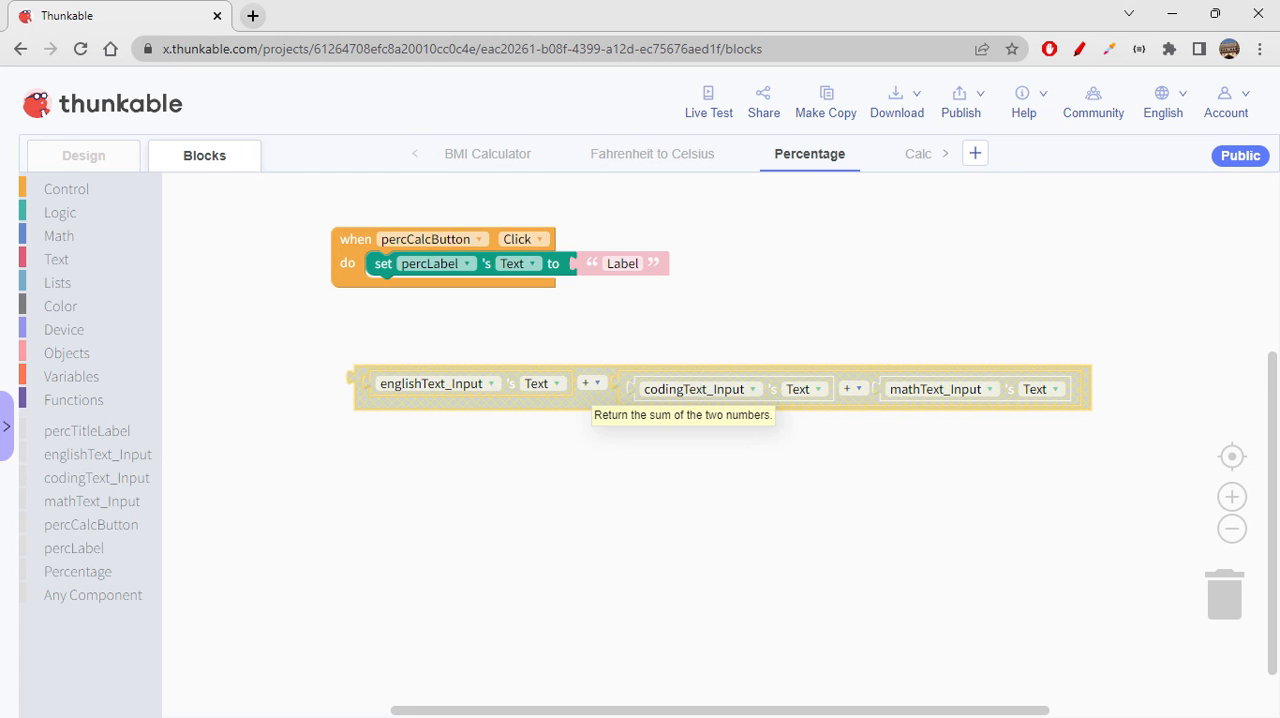
pyautogui.moveTo(276, 420)
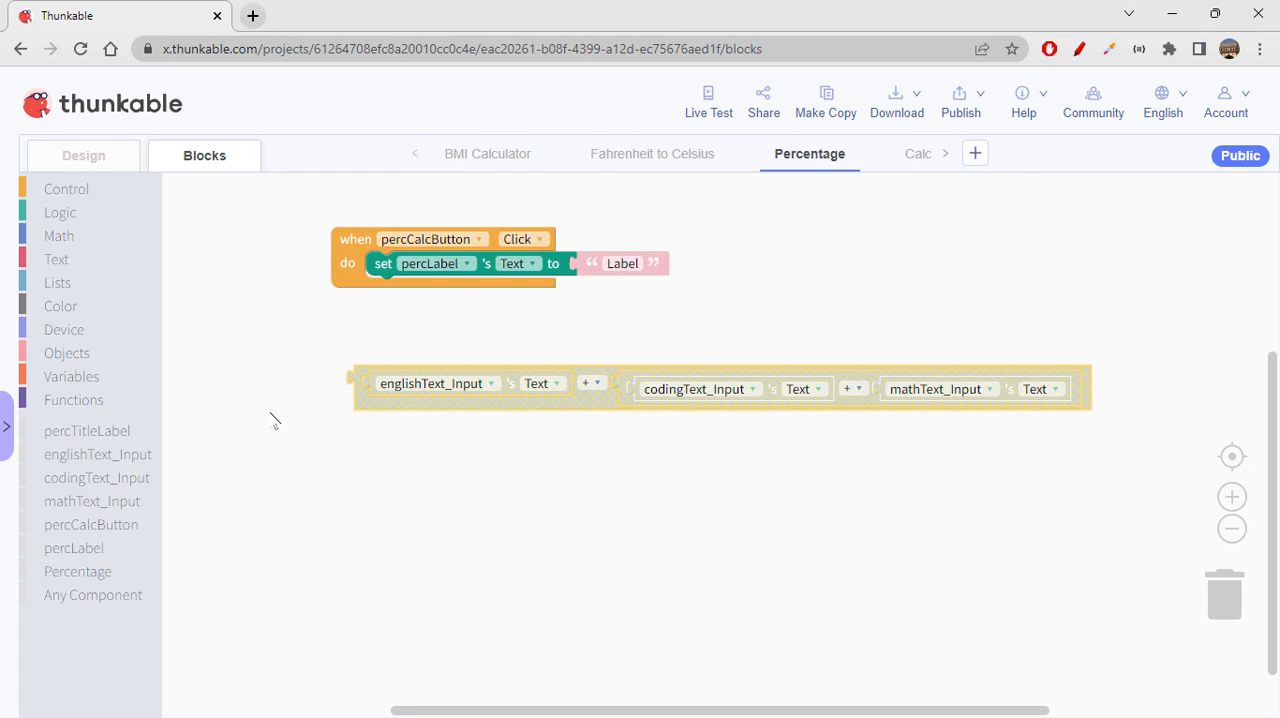
# Initialize app variable sum to 0 and set it to the marks' total in the click handler.
pyautogui.click(72, 376)
pyautogui.write('s')
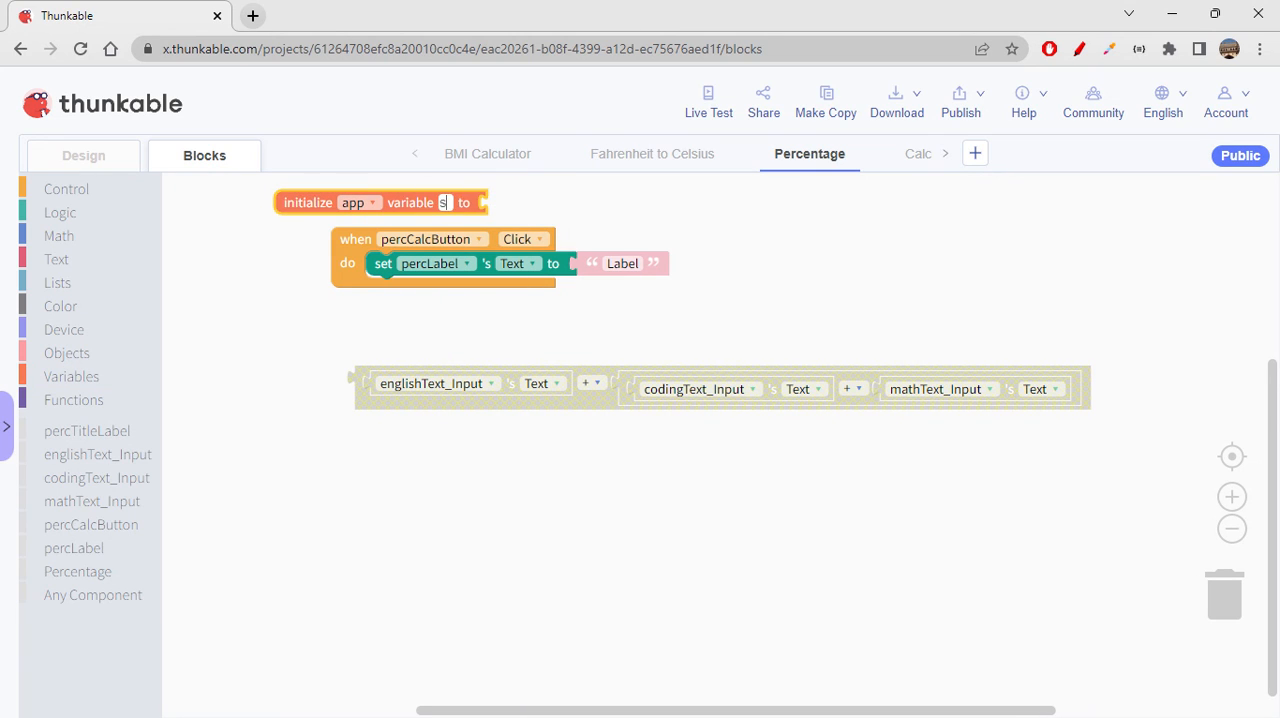
pyautogui.write('um')
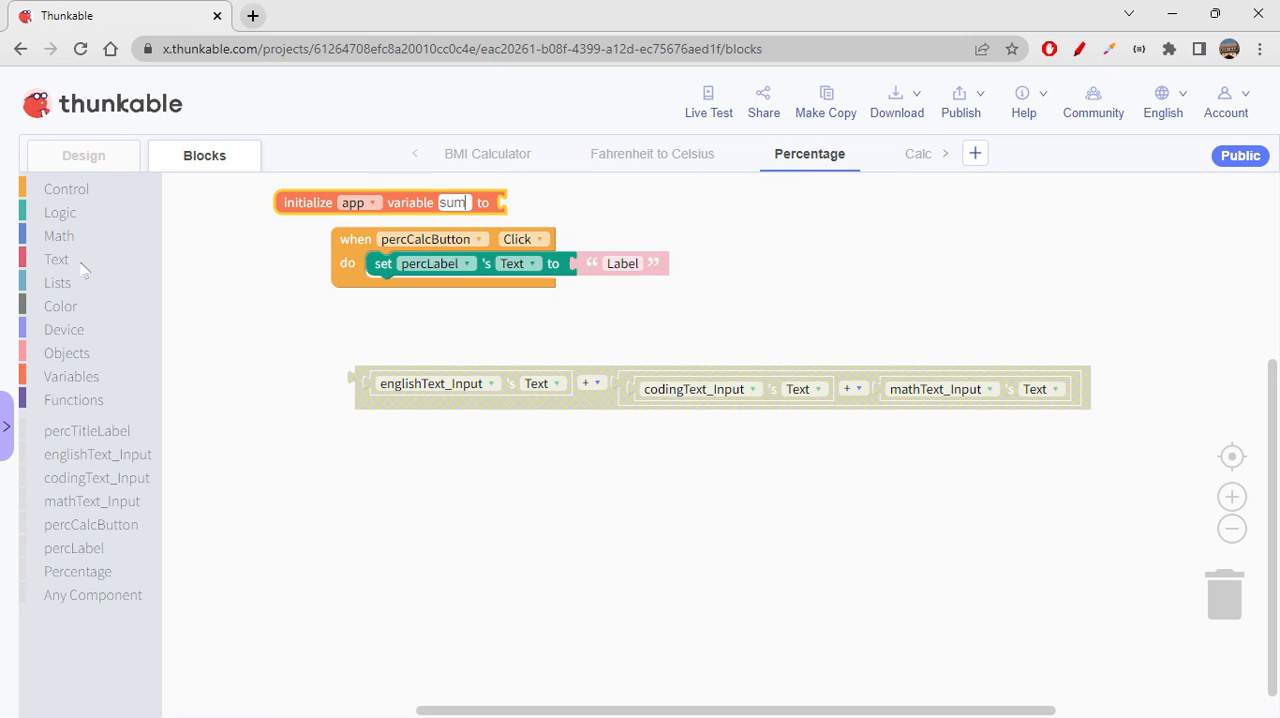
pyautogui.click(58, 236)
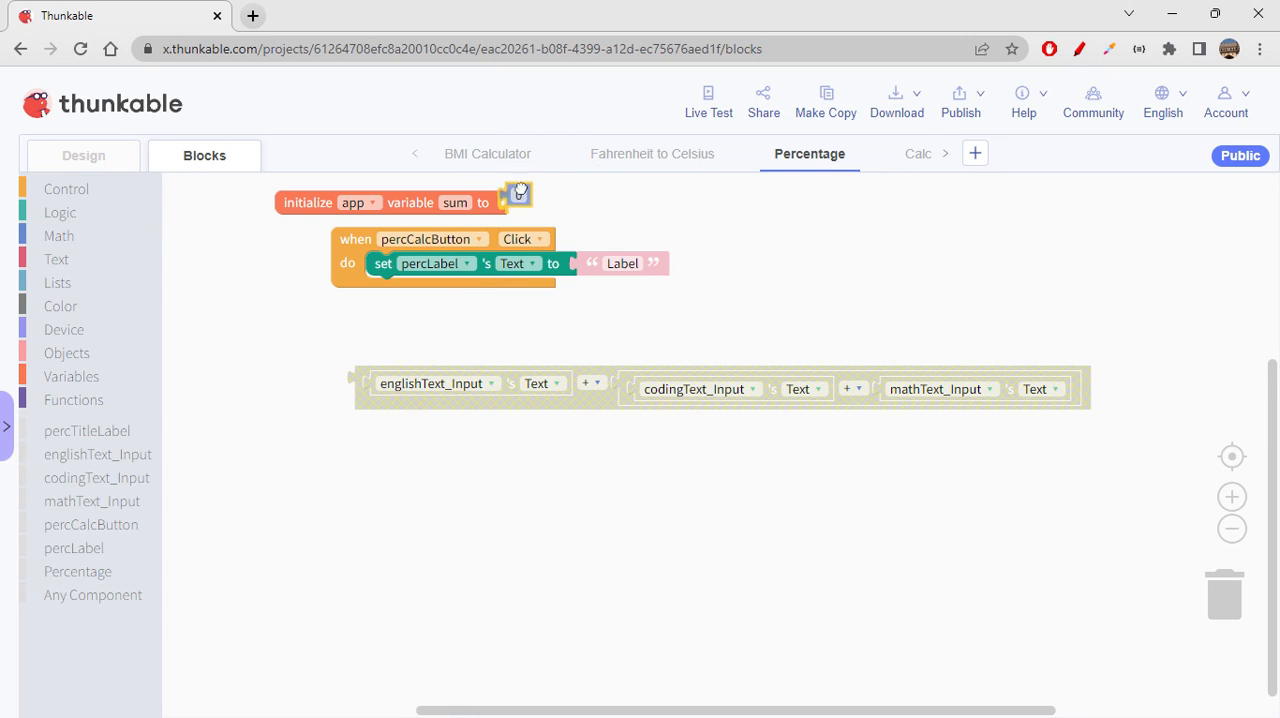
pyautogui.click(516, 202)
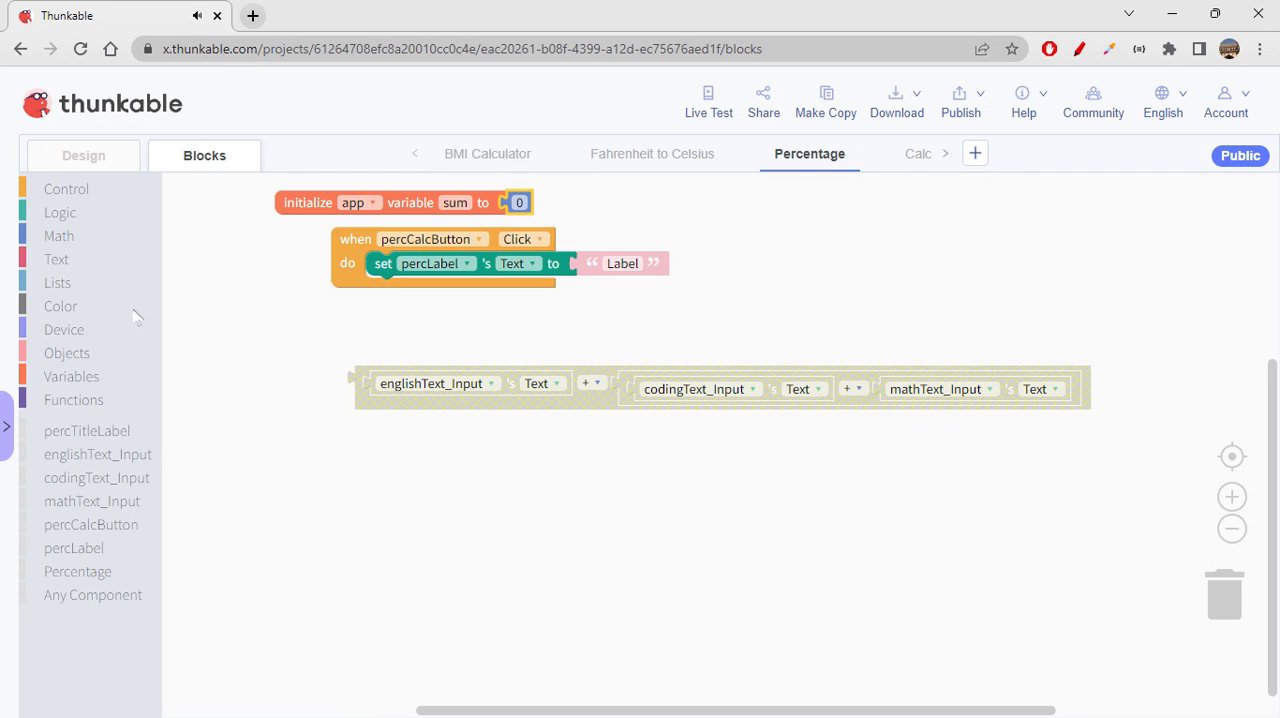
pyautogui.click(72, 376)
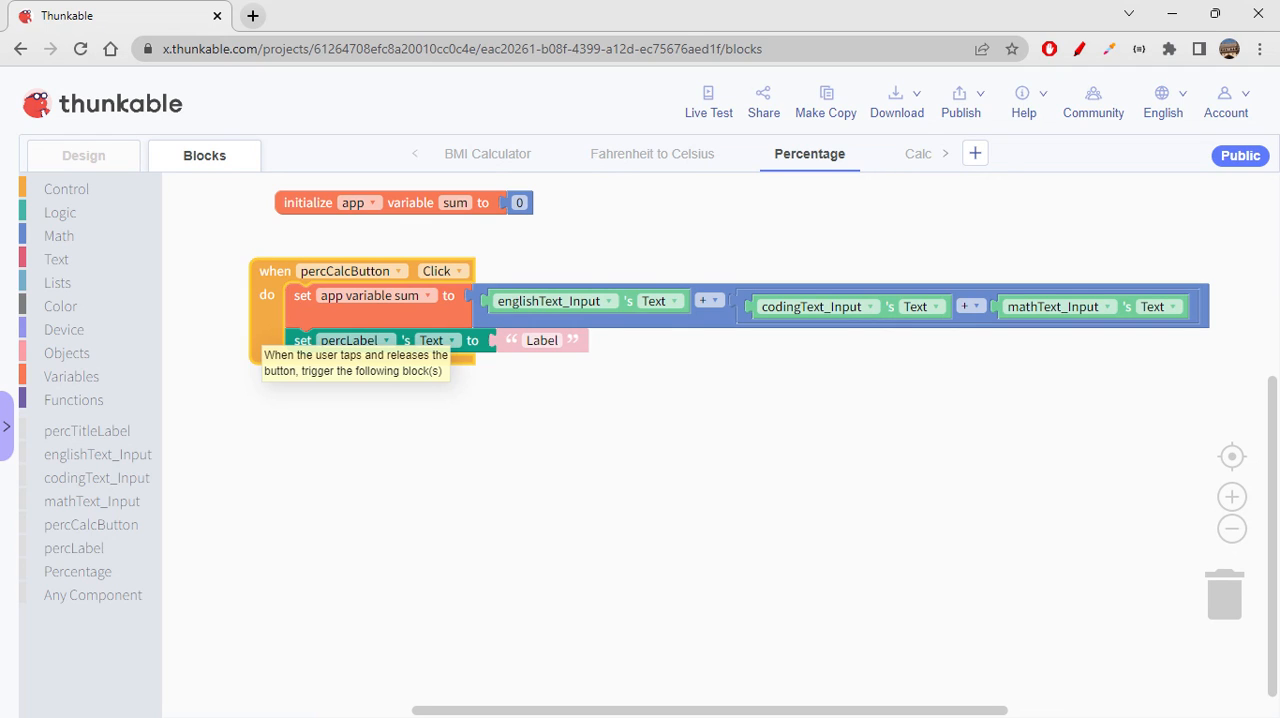
pyautogui.moveTo(408, 492)
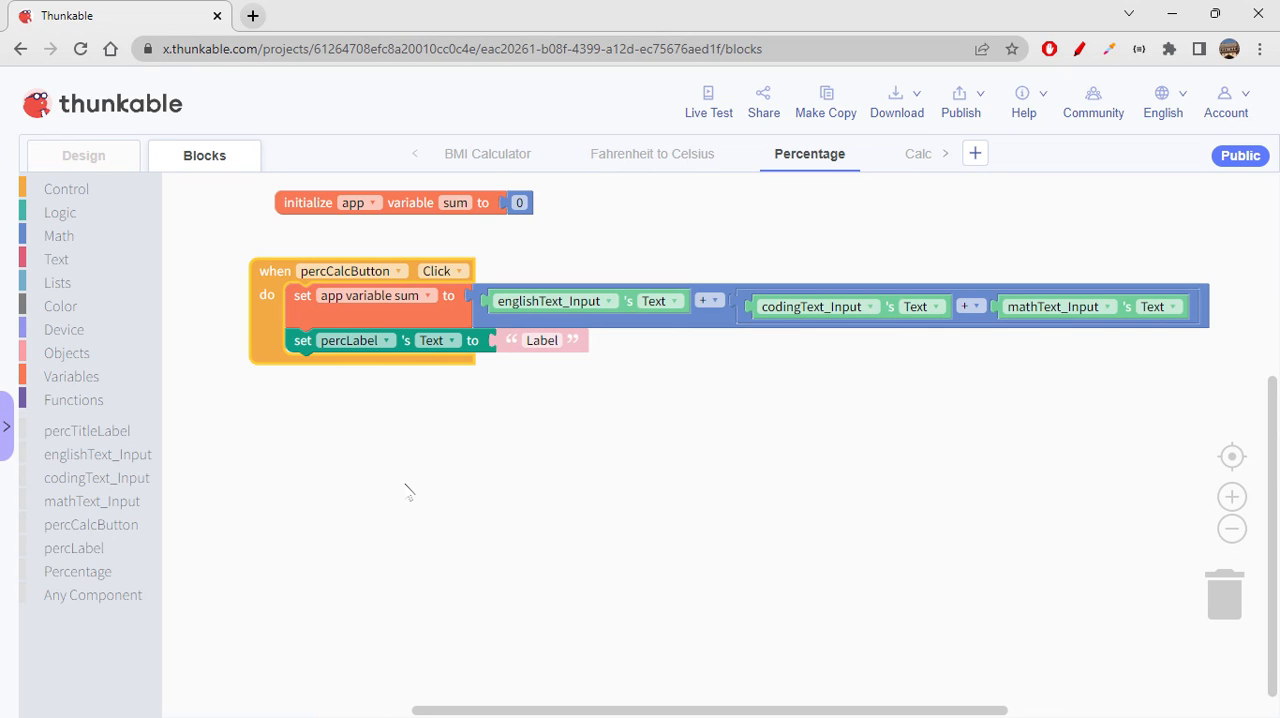
pyautogui.moveTo(172, 332)
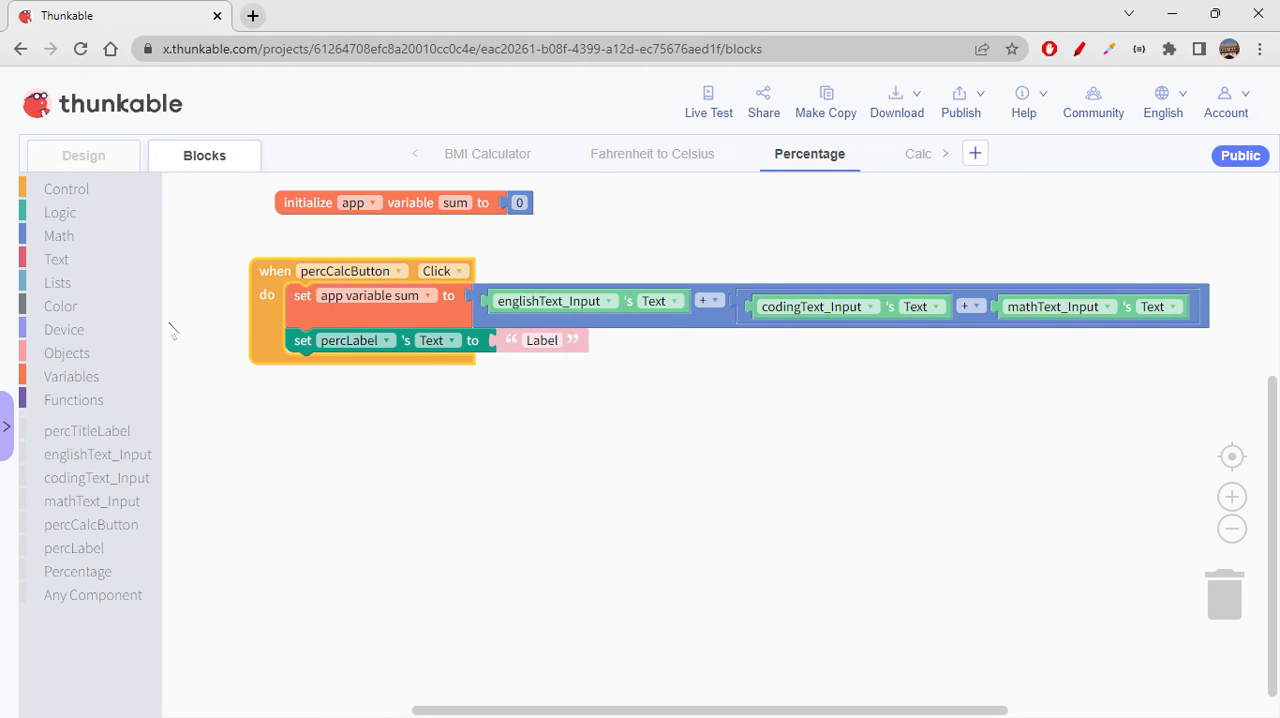
pyautogui.click(58, 236)
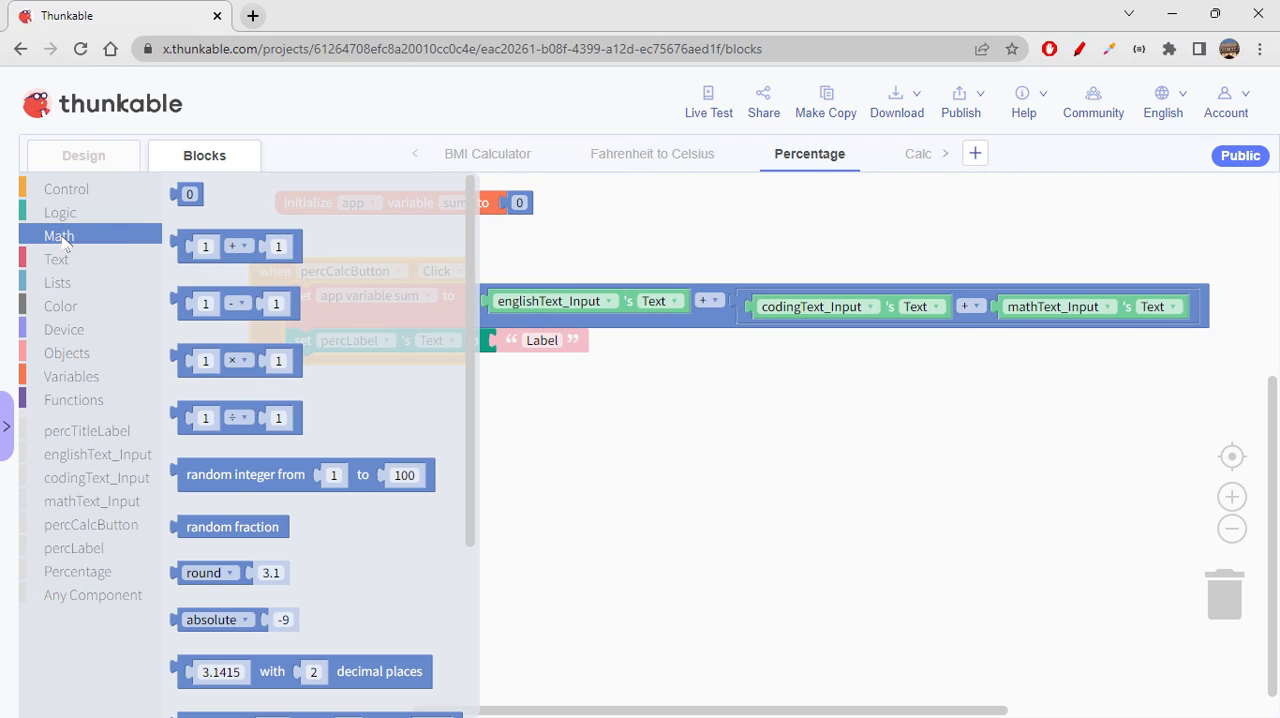
# Set percLabel's Text to app variable sum × 100 ÷ 300.
pyautogui.click(238, 360)
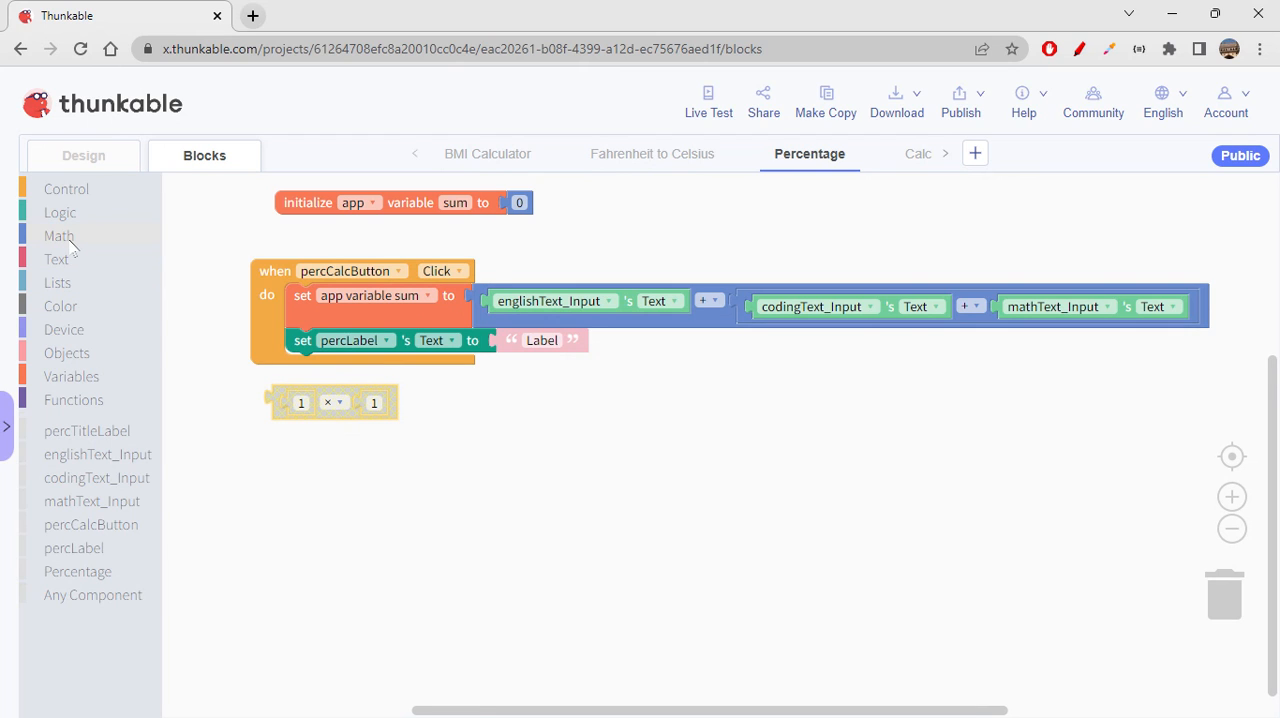
pyautogui.click(60, 236)
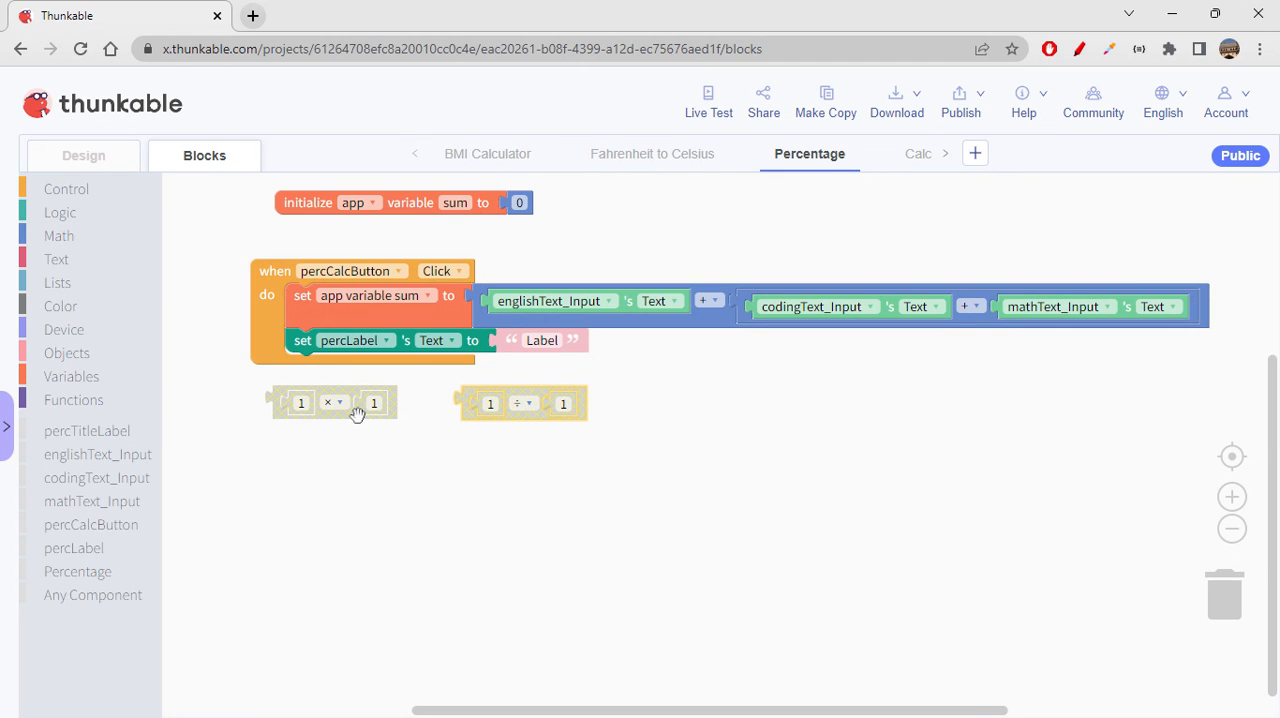
pyautogui.moveTo(332, 402); pyautogui.dragTo(544, 408)
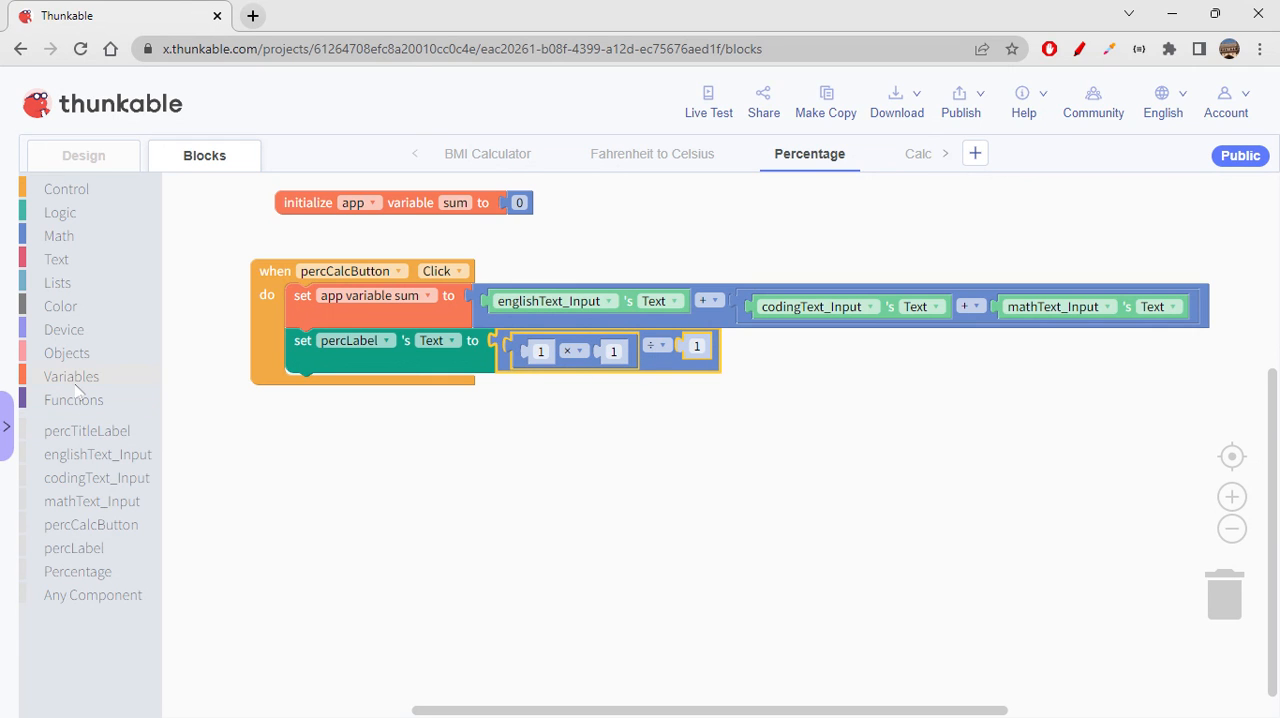
pyautogui.click(72, 376)
pyautogui.write('300')
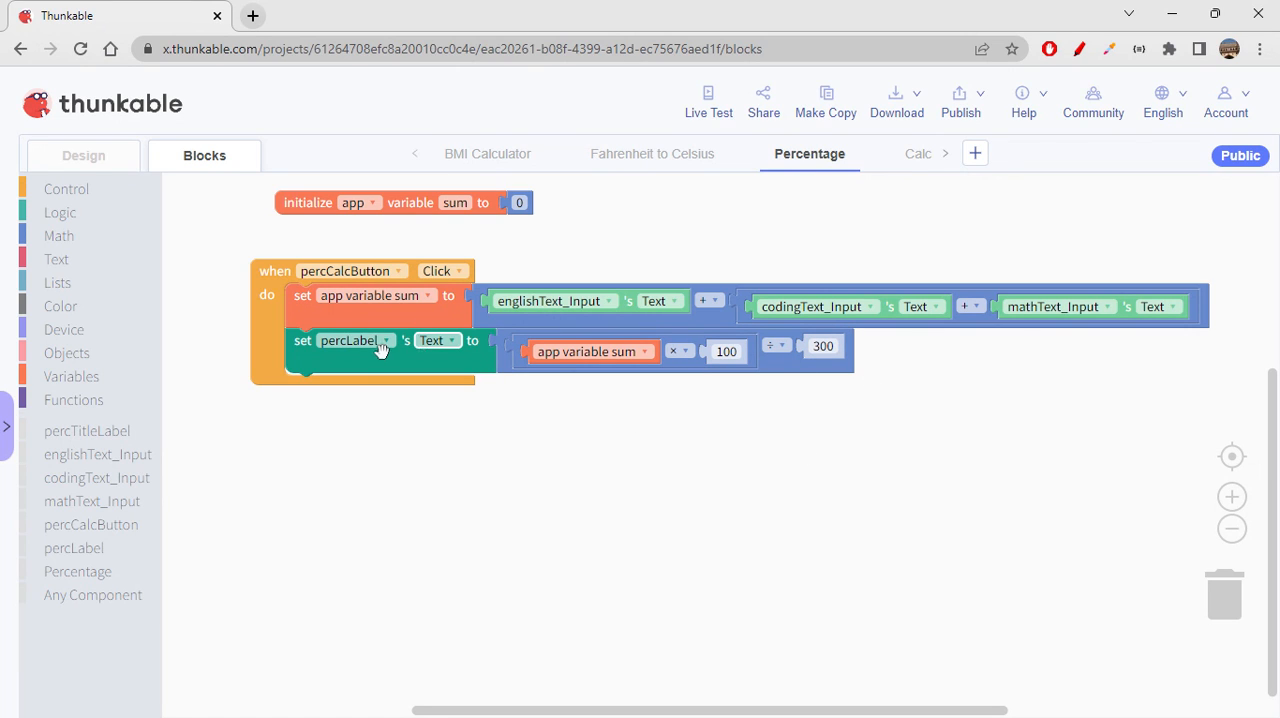
pyautogui.moveTo(380, 348)
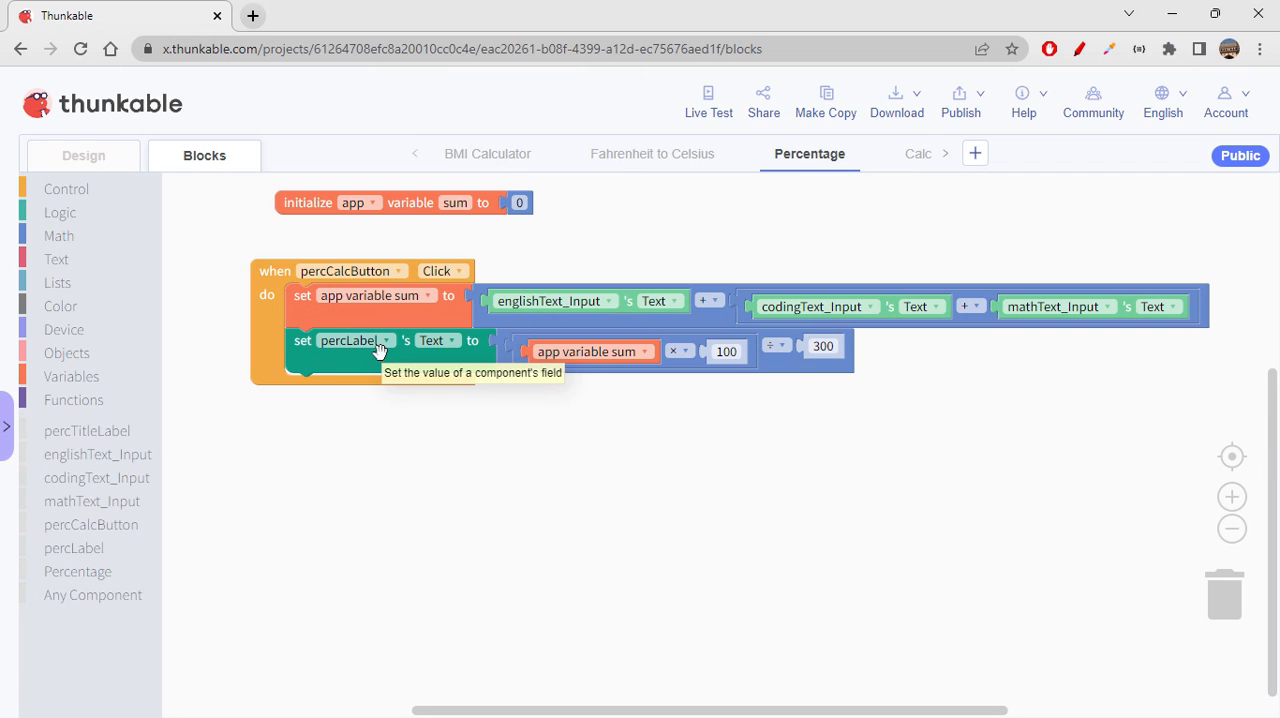
pyautogui.moveTo(64, 260)
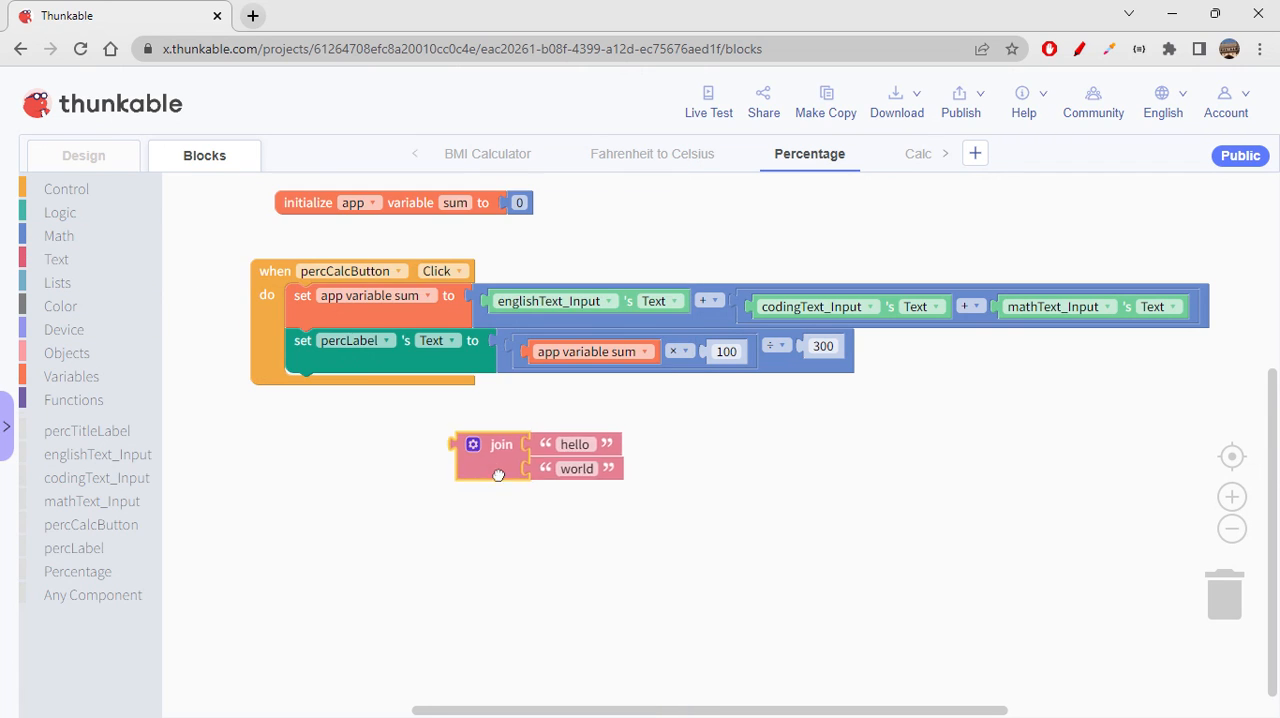
# Make percLabel's Text join 'Percentage:' with the sum × 100 ÷ 300 calculation.
pyautogui.moveTo(490, 456); pyautogui.dragTo(540, 350)
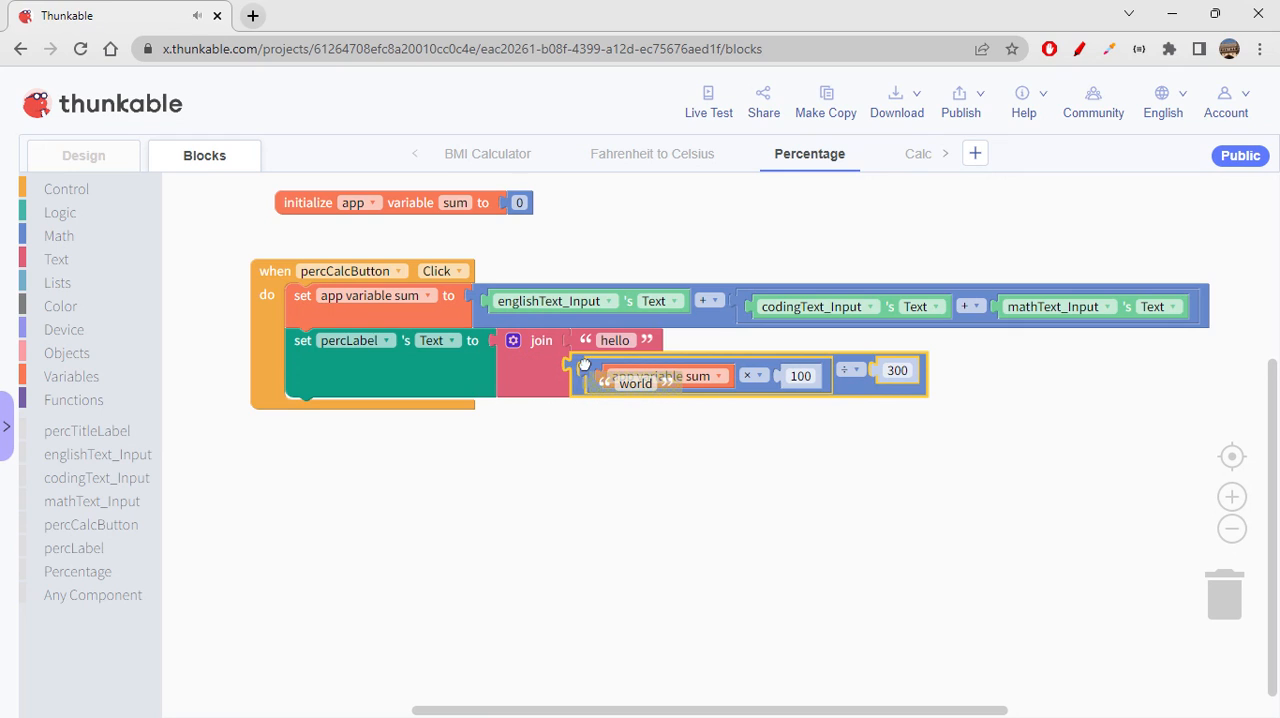
pyautogui.moveTo(636, 384); pyautogui.dragTo(1080, 620)
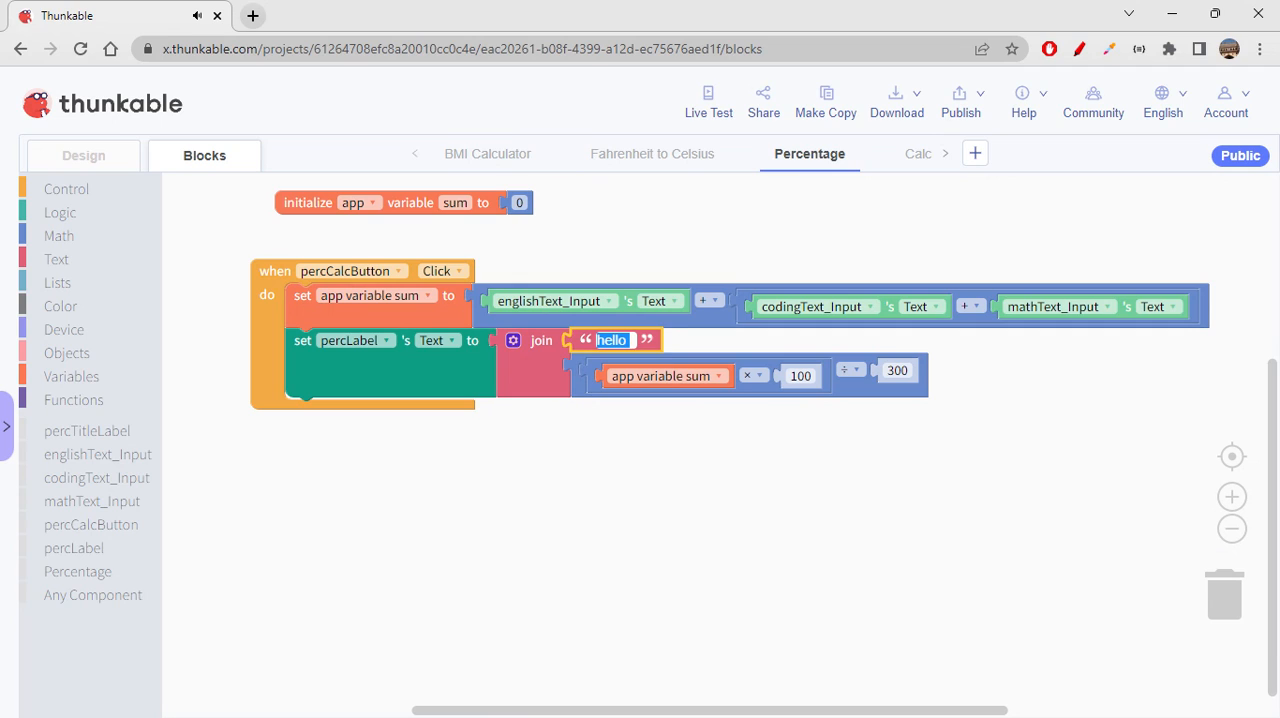
pyautogui.write('Perce')
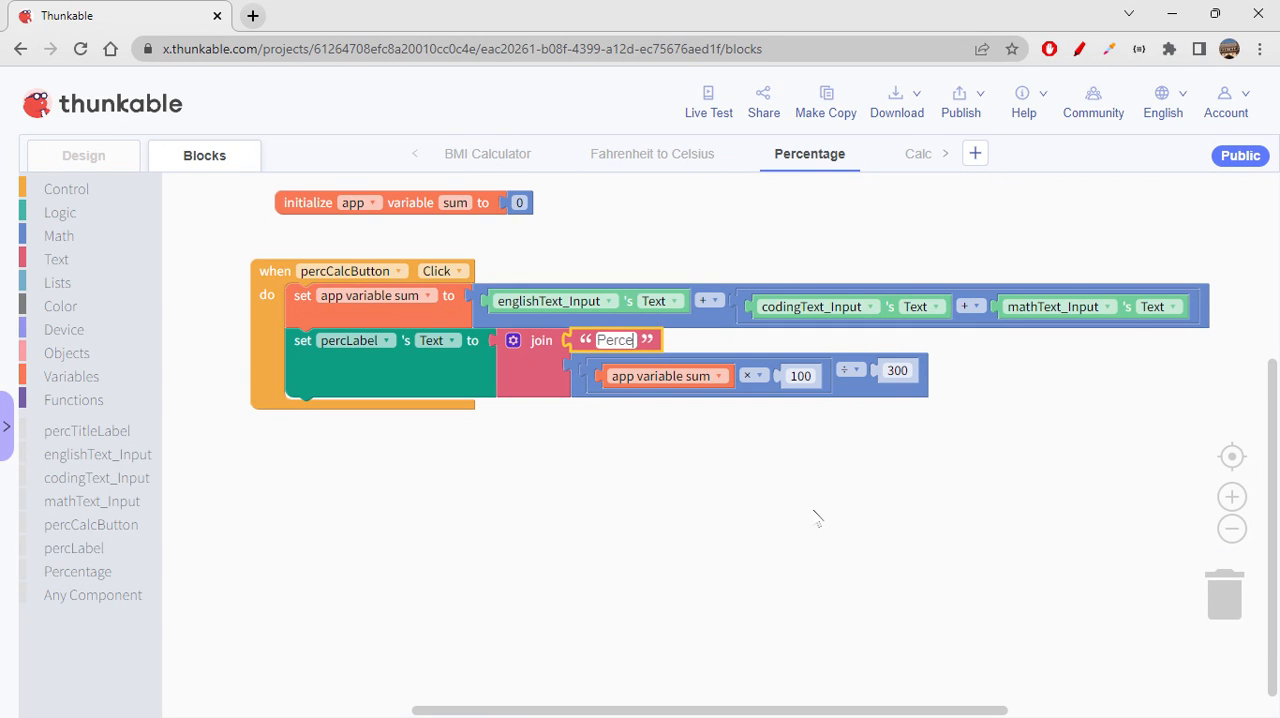
pyautogui.write('Percentage:')
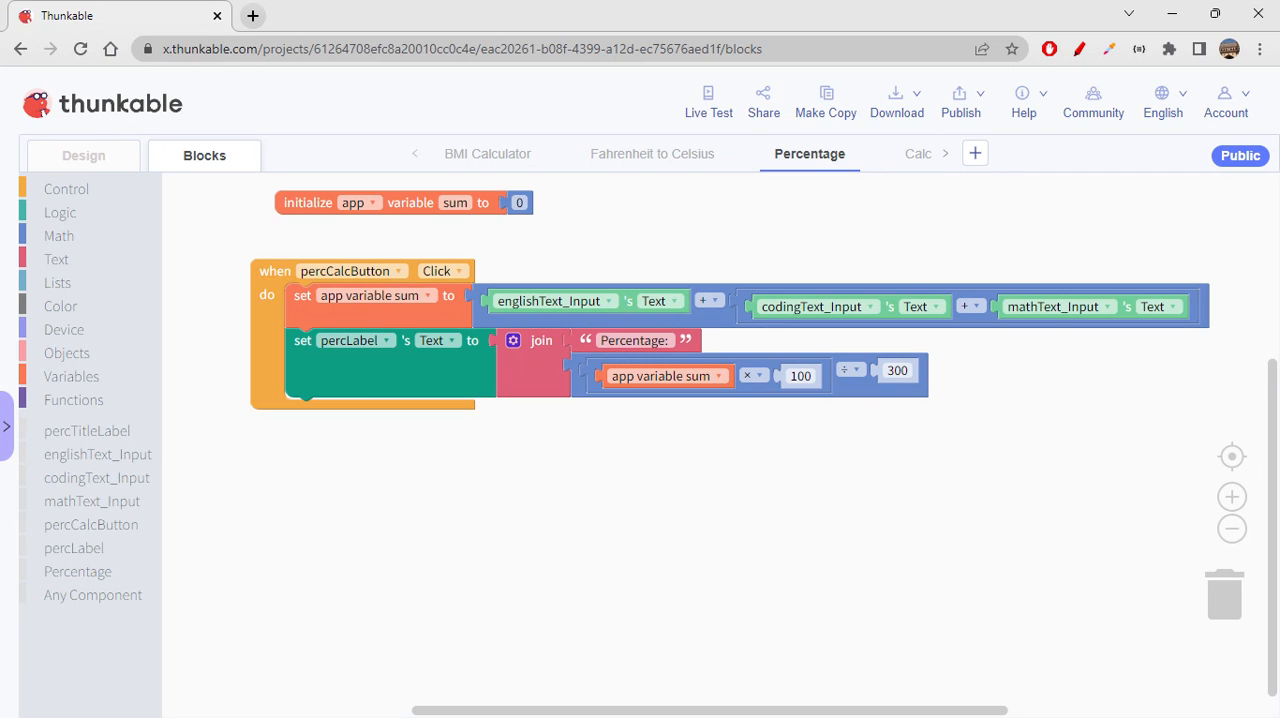
pyautogui.moveTo(708, 100)
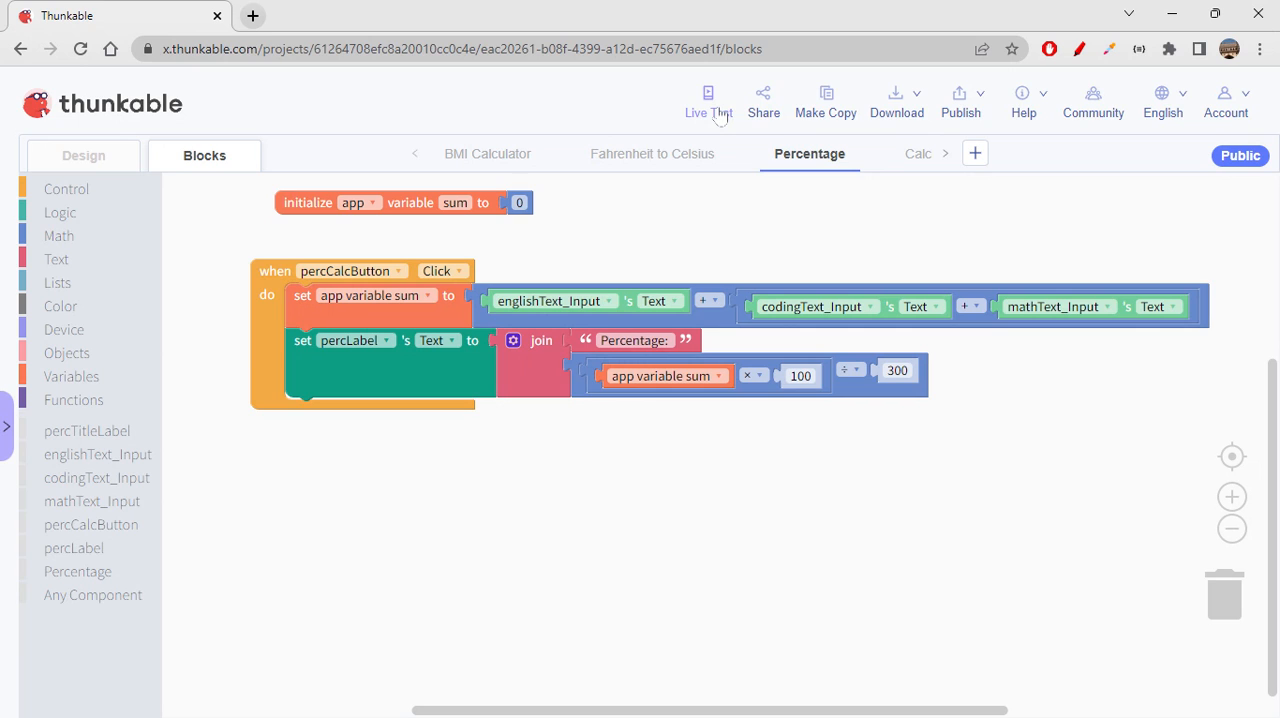
pyautogui.click(708, 96)
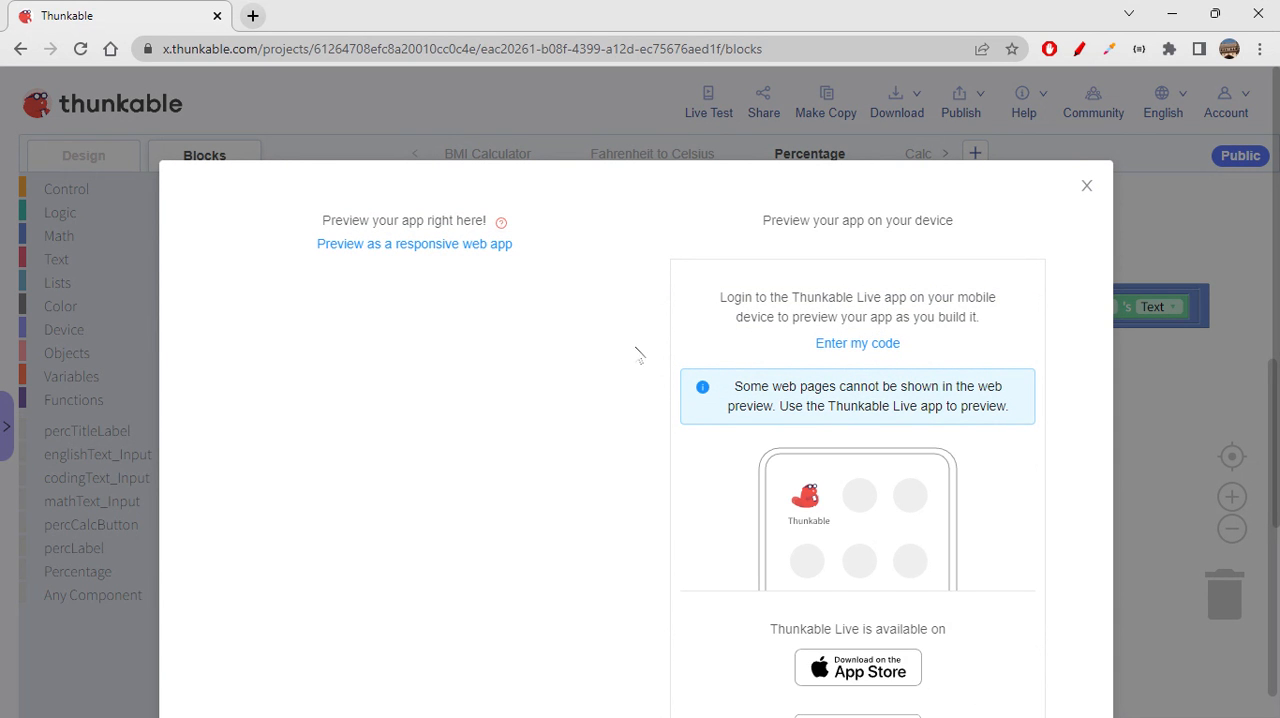
pyautogui.scroll(-3)
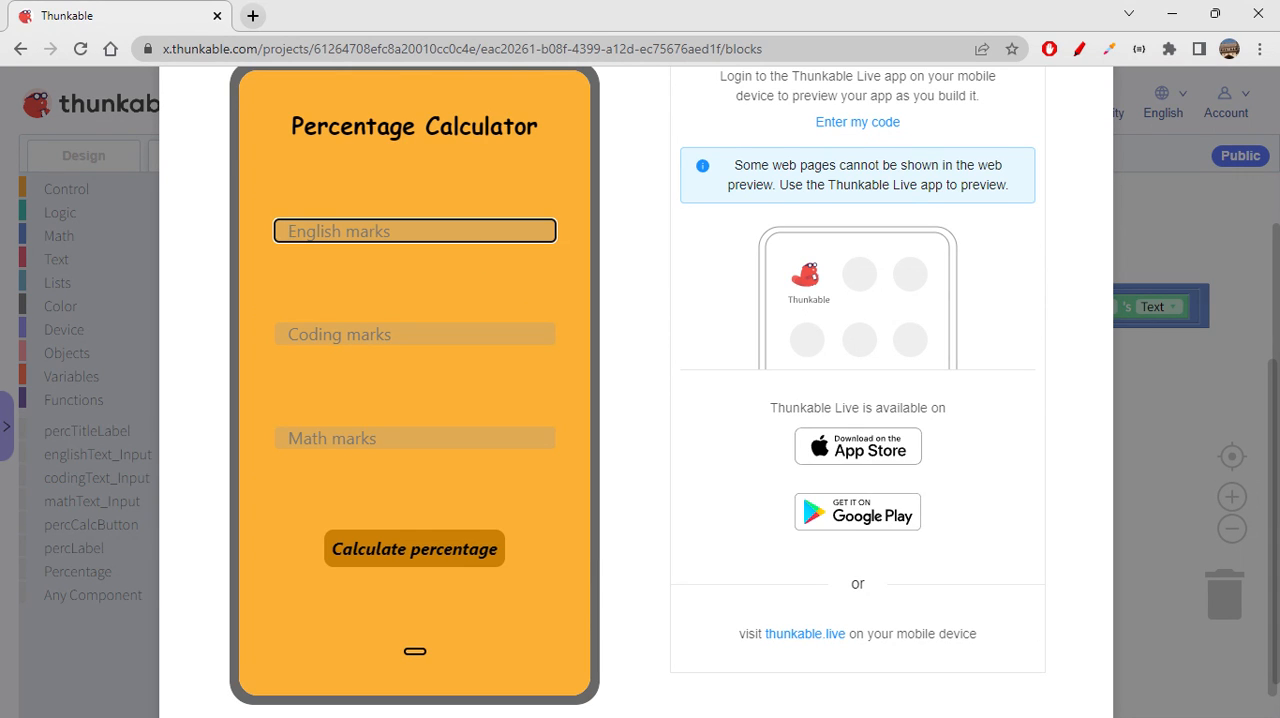
pyautogui.write('90')
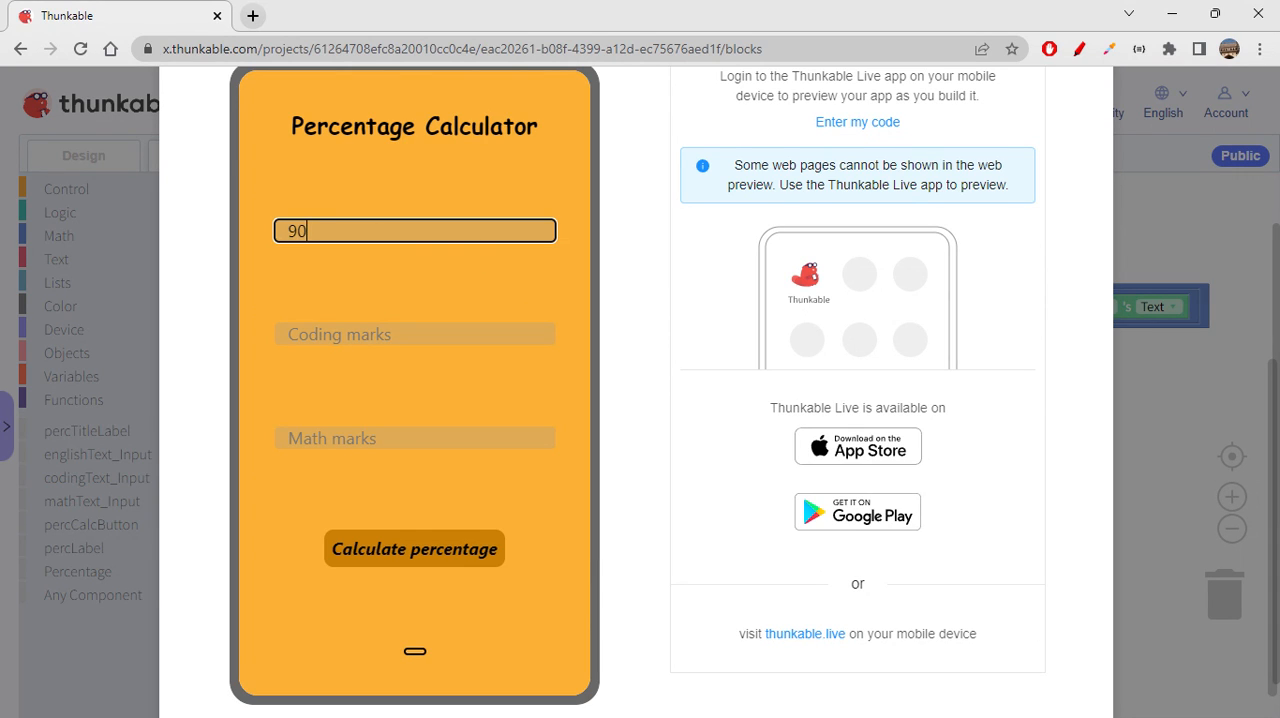
pyautogui.click(414, 332)
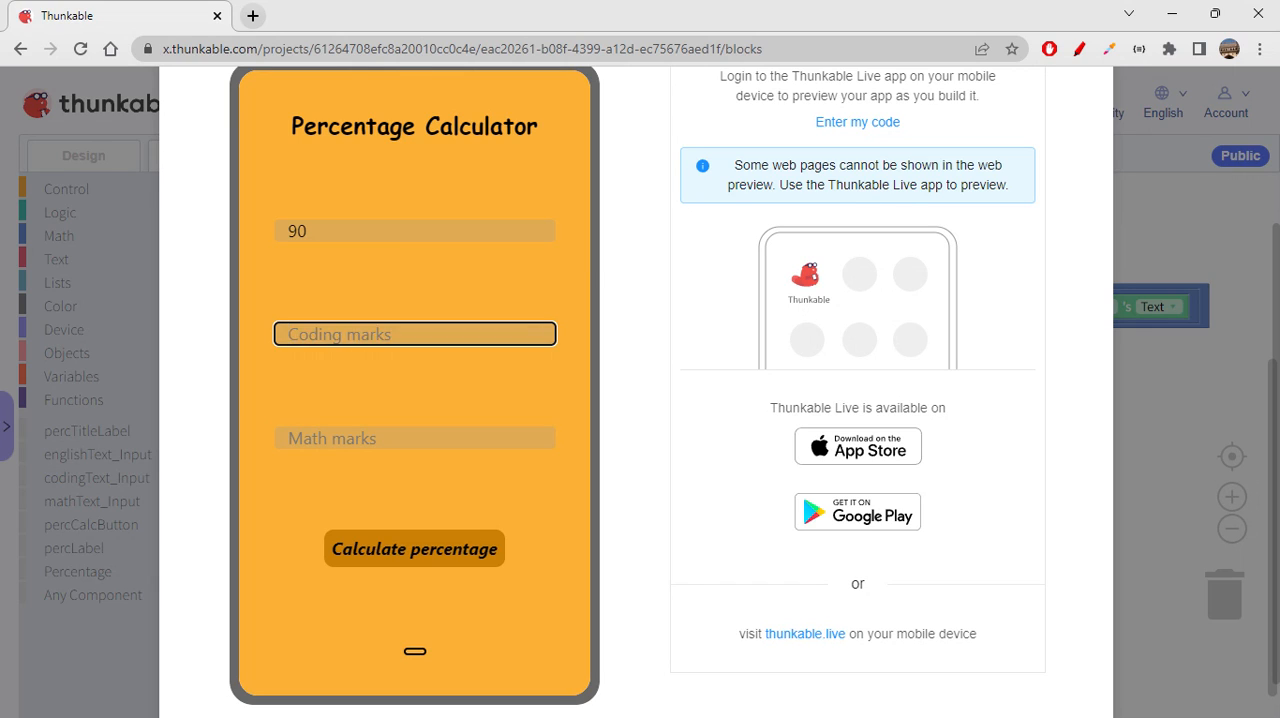
pyautogui.write('90')
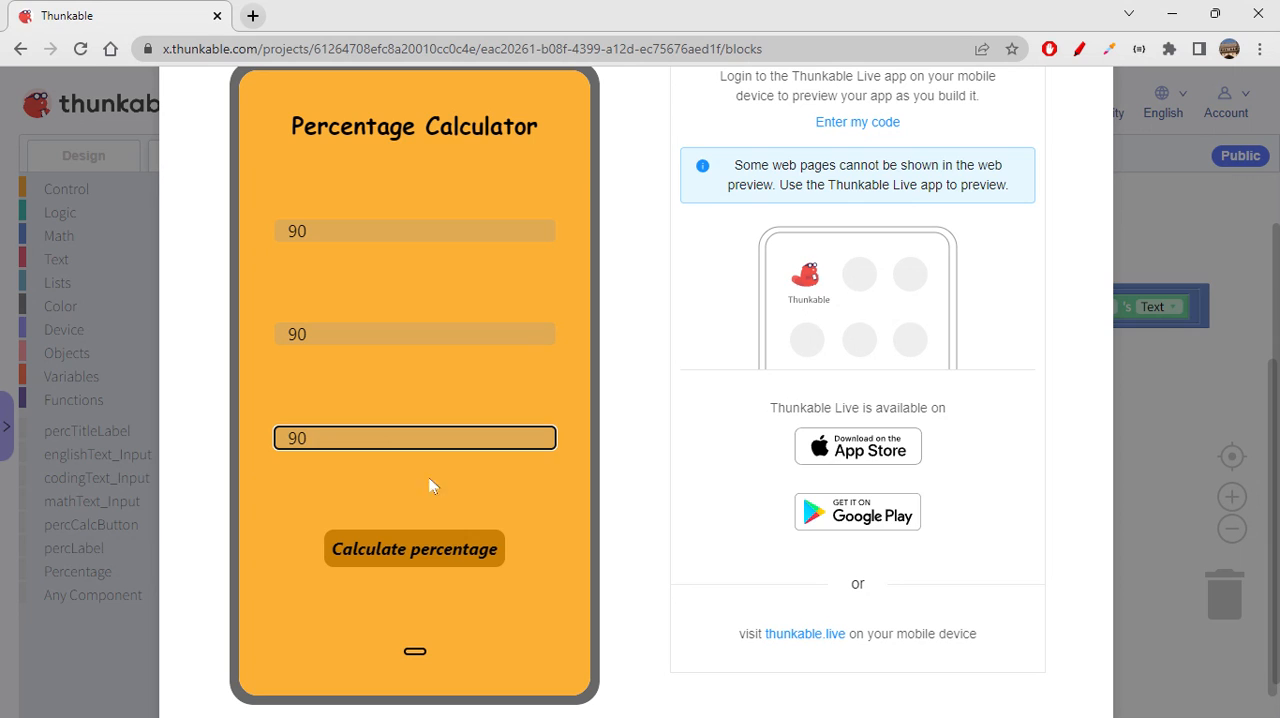
pyautogui.click(412, 548)
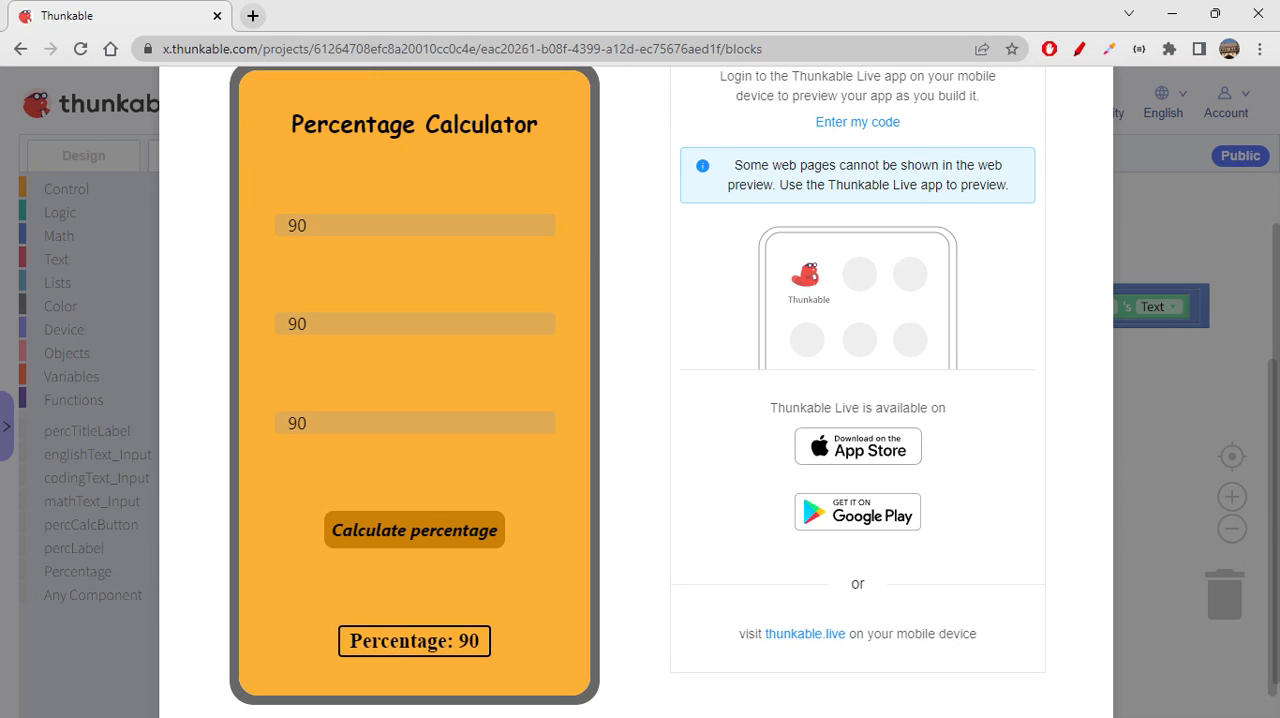
pyautogui.moveTo(740, 464)
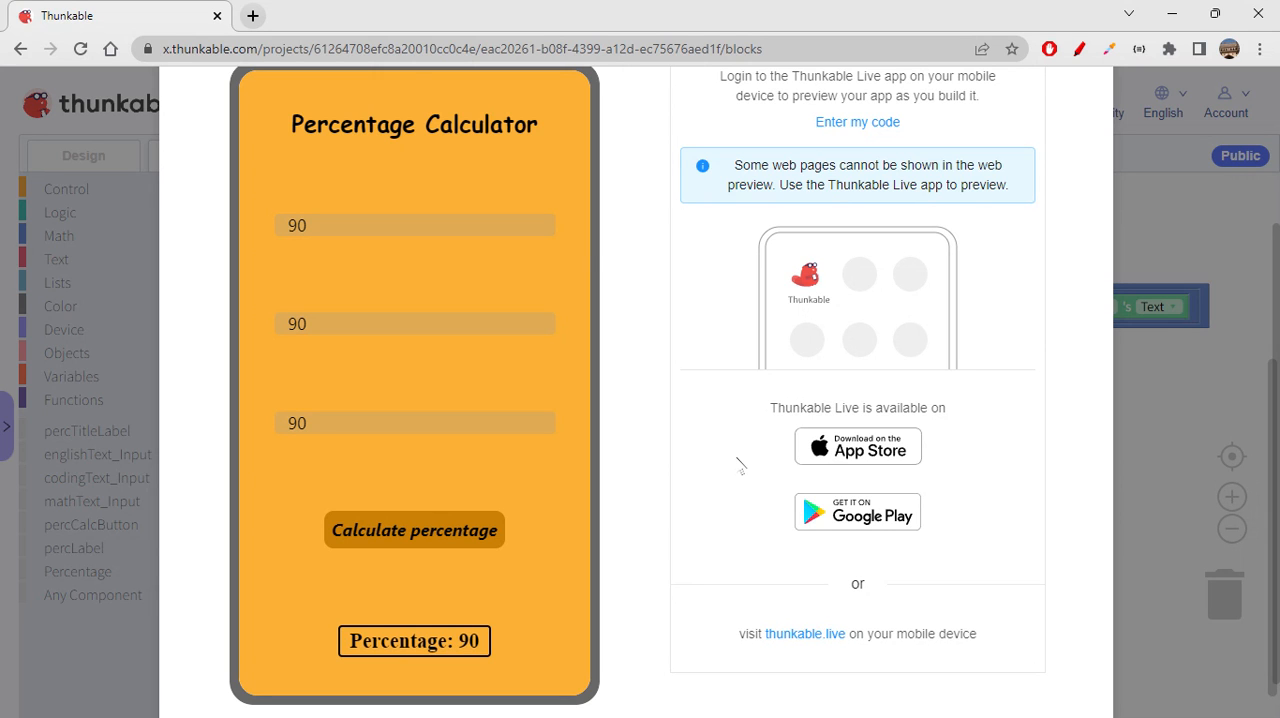
pyautogui.scroll(3)
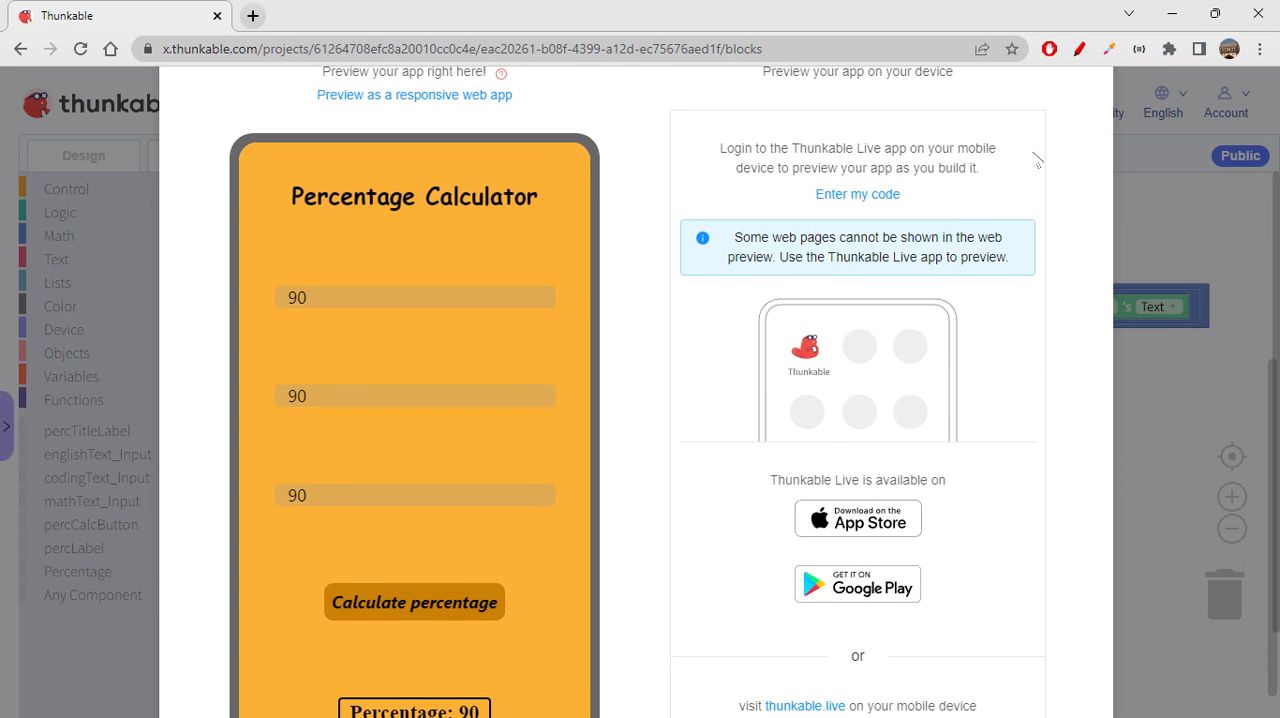
pyautogui.scroll(3)
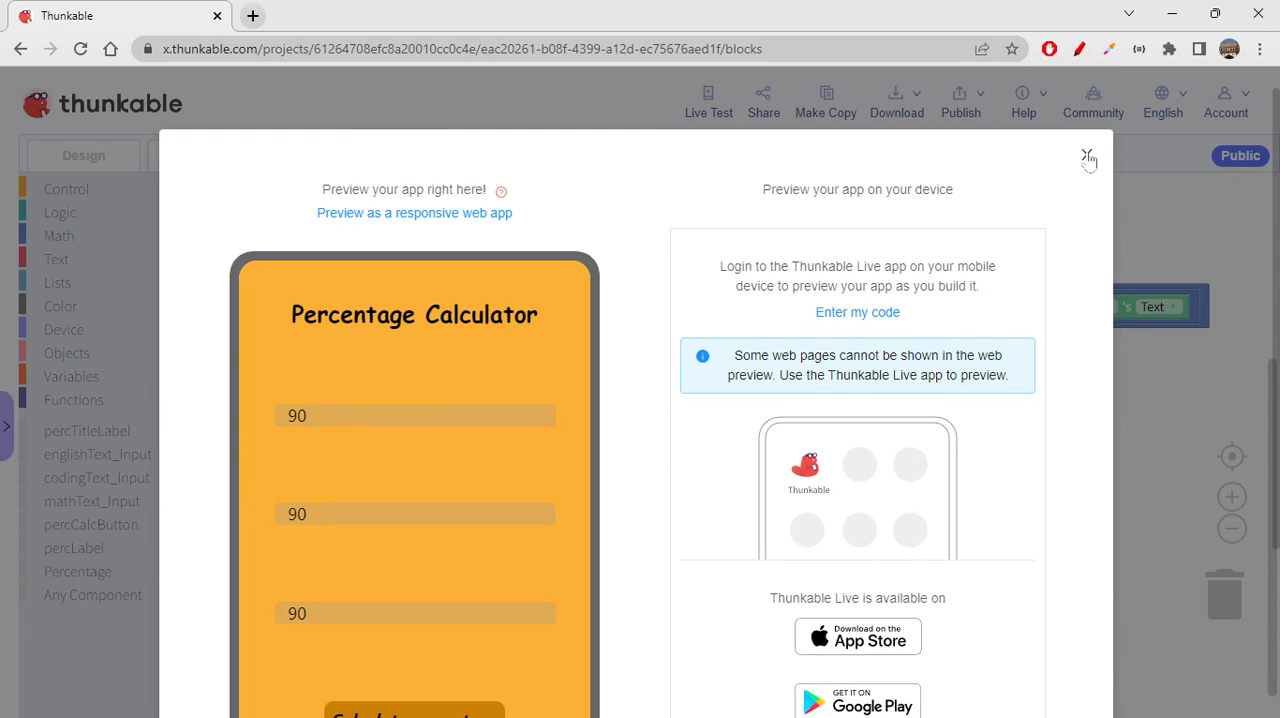
pyautogui.click(1088, 158)
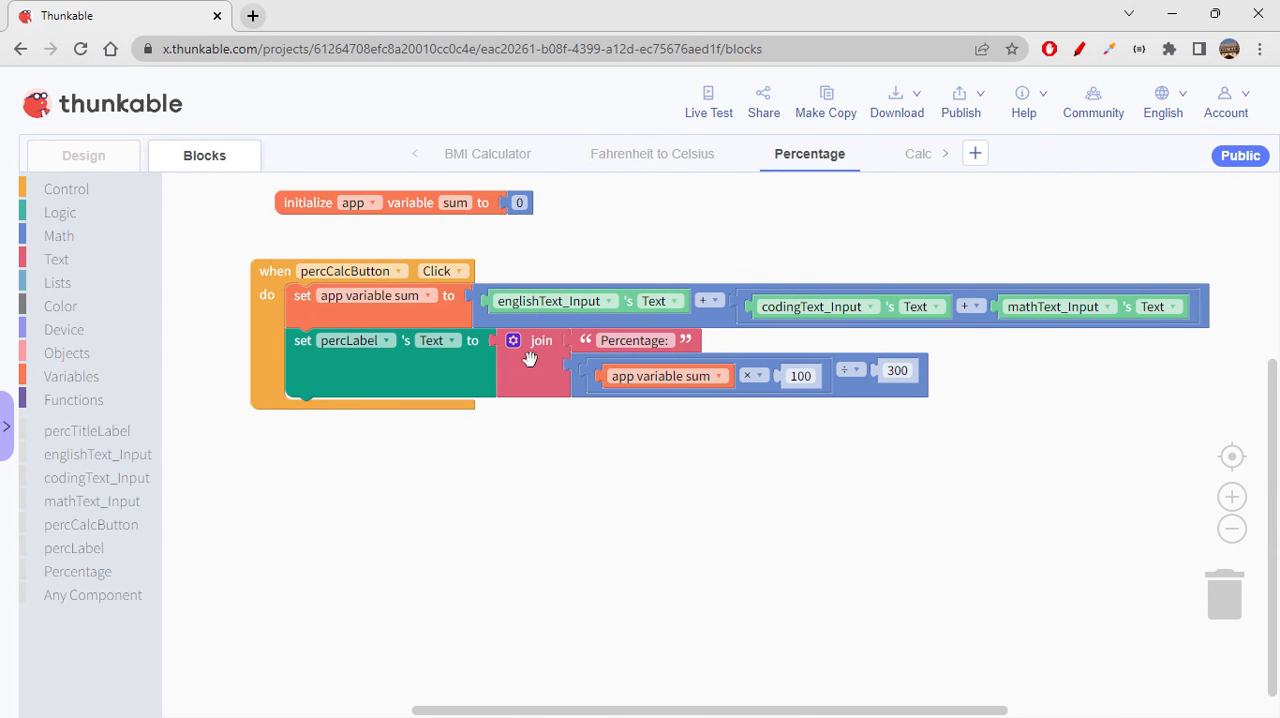
# Add a third join item with the text '%' and start the Live Test preview.
pyautogui.click(512, 340)
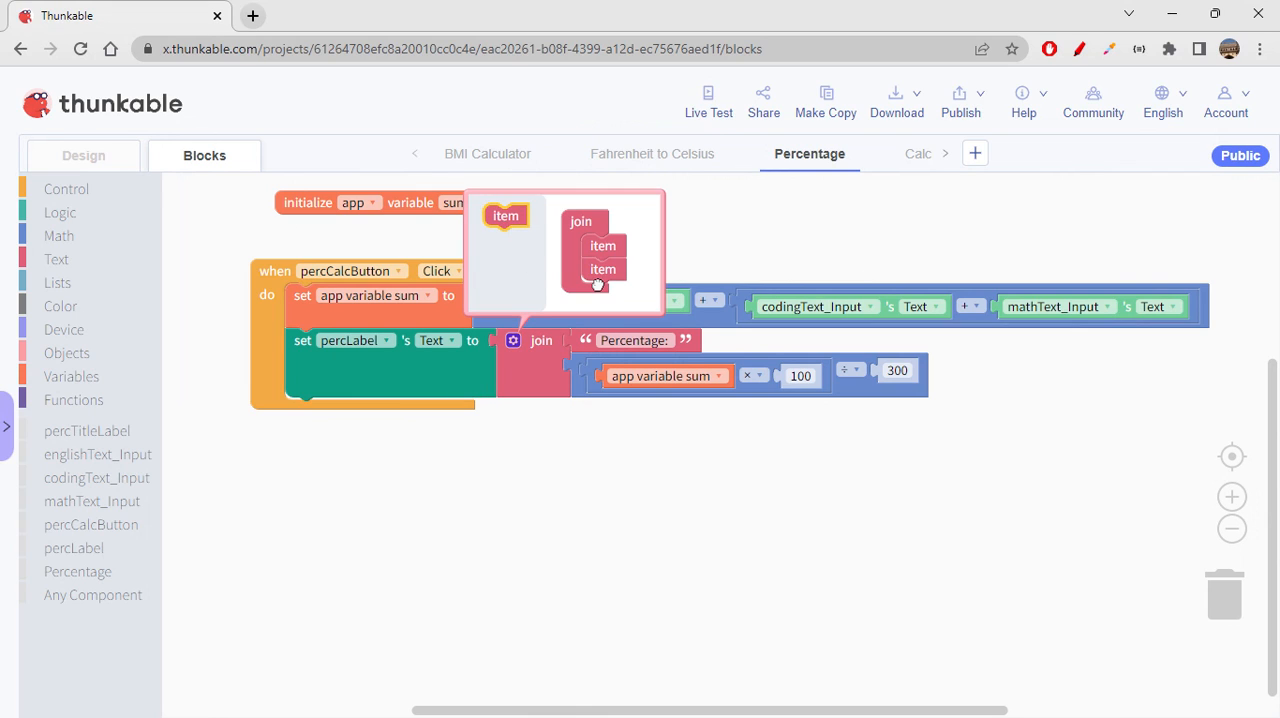
pyautogui.click(604, 296)
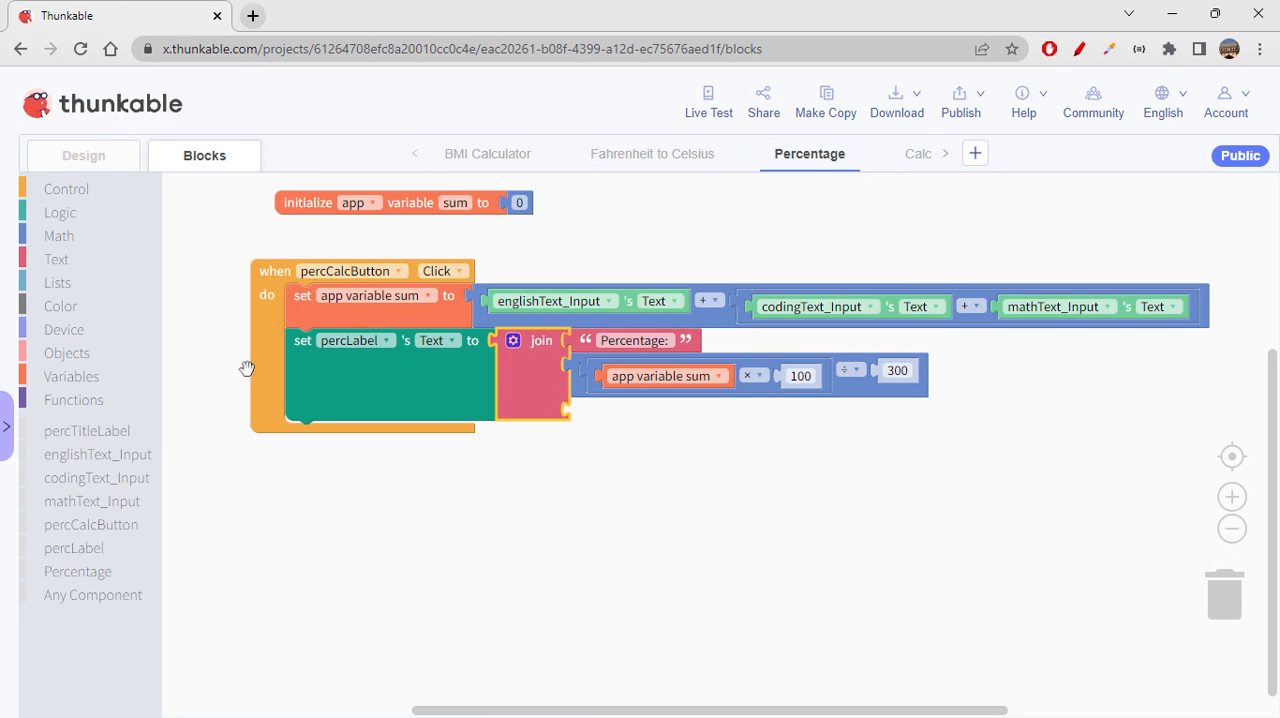
pyautogui.click(56, 260)
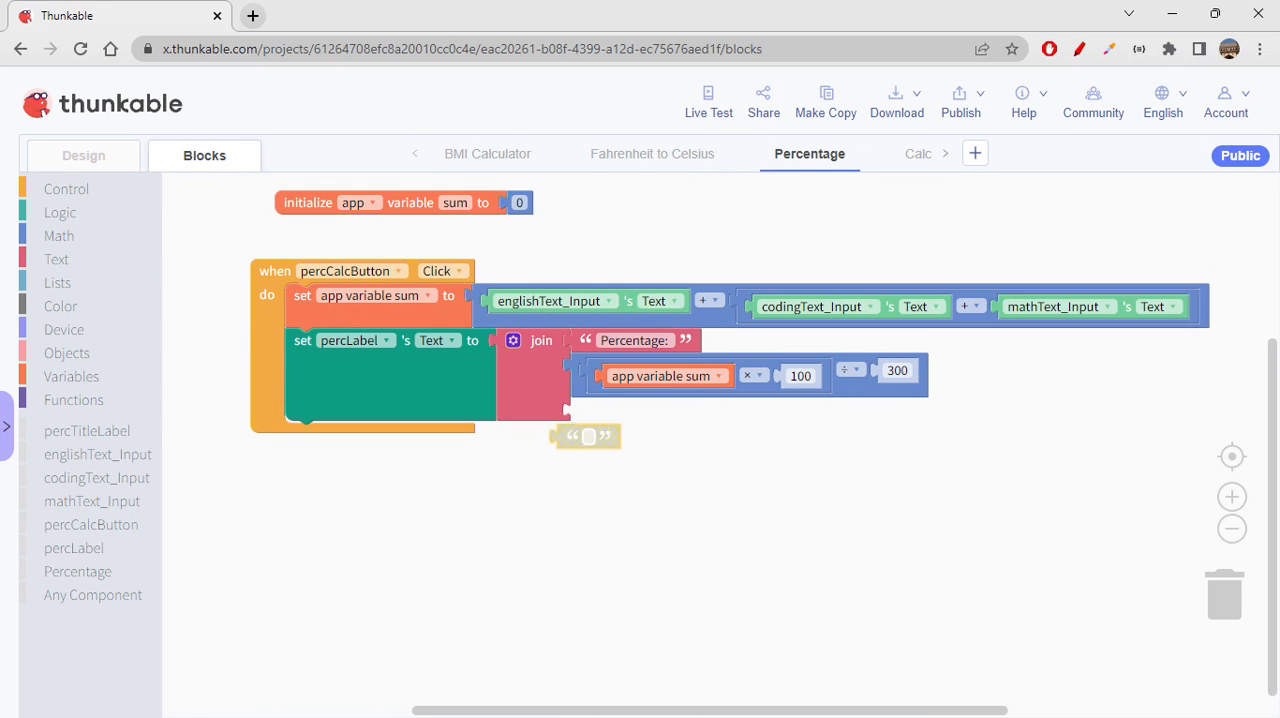
pyautogui.moveTo(584, 434); pyautogui.dragTo(600, 408)
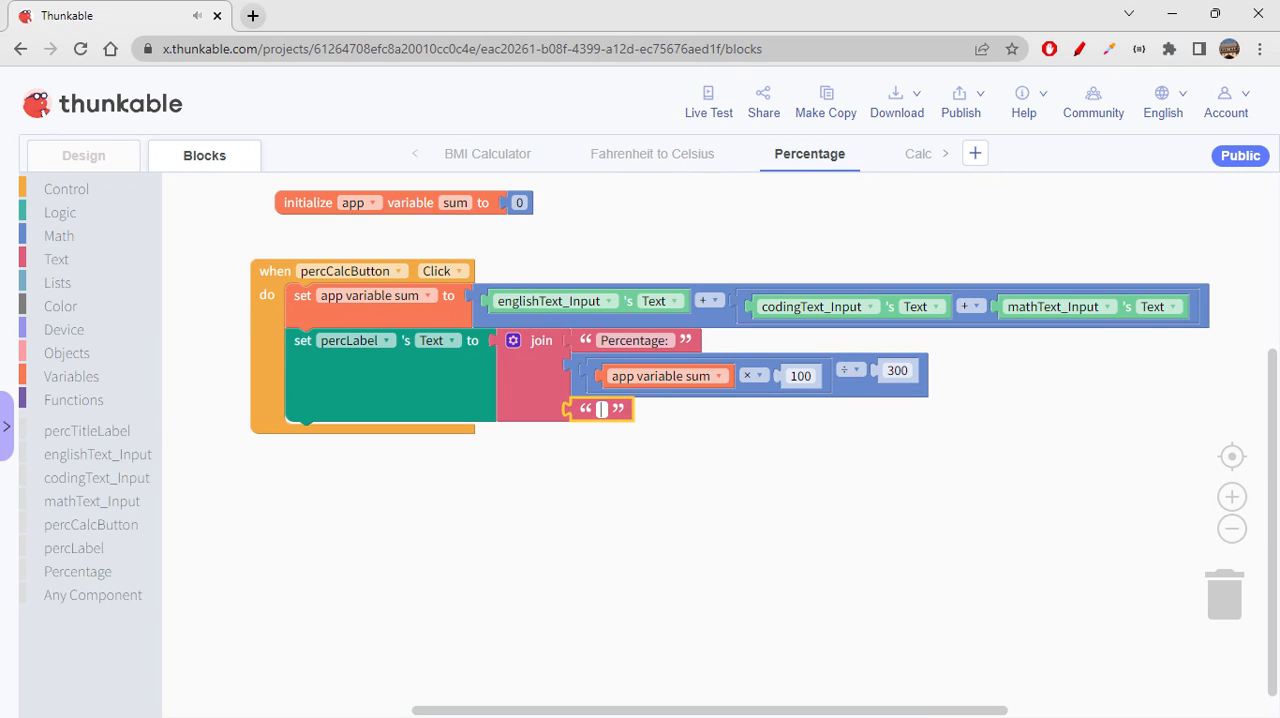
pyautogui.write('%')
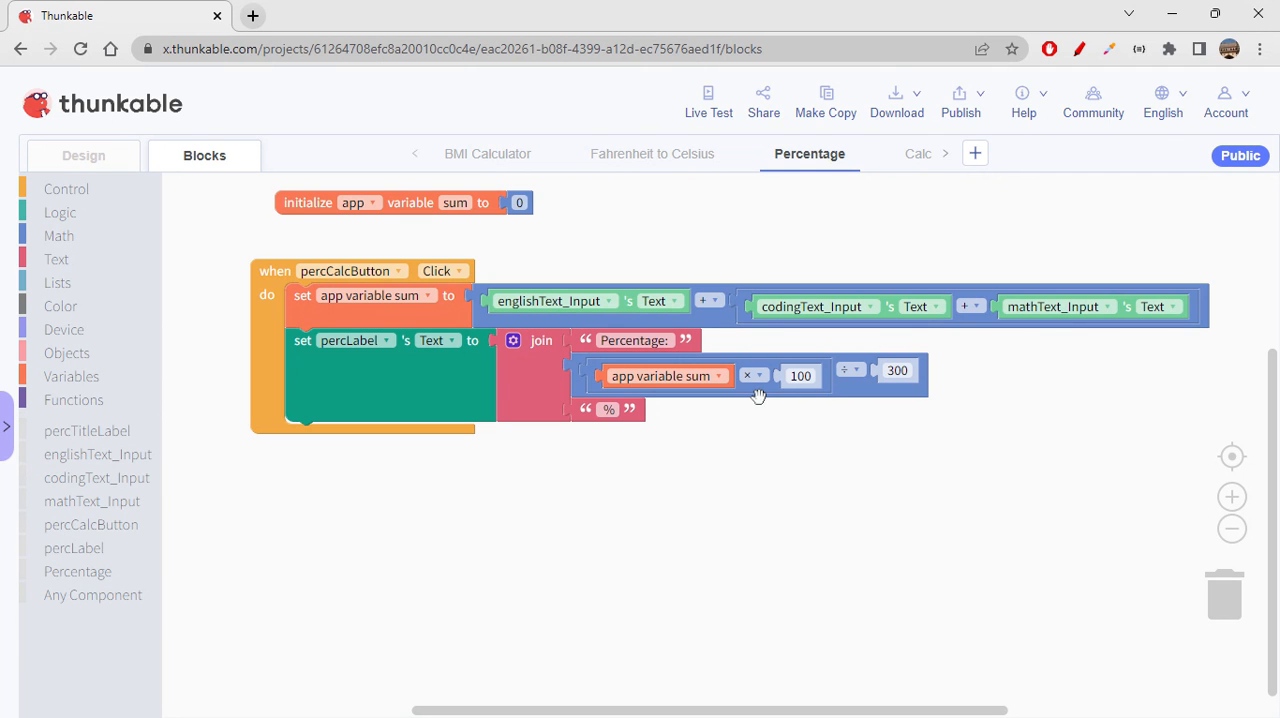
pyautogui.moveTo(698, 198)
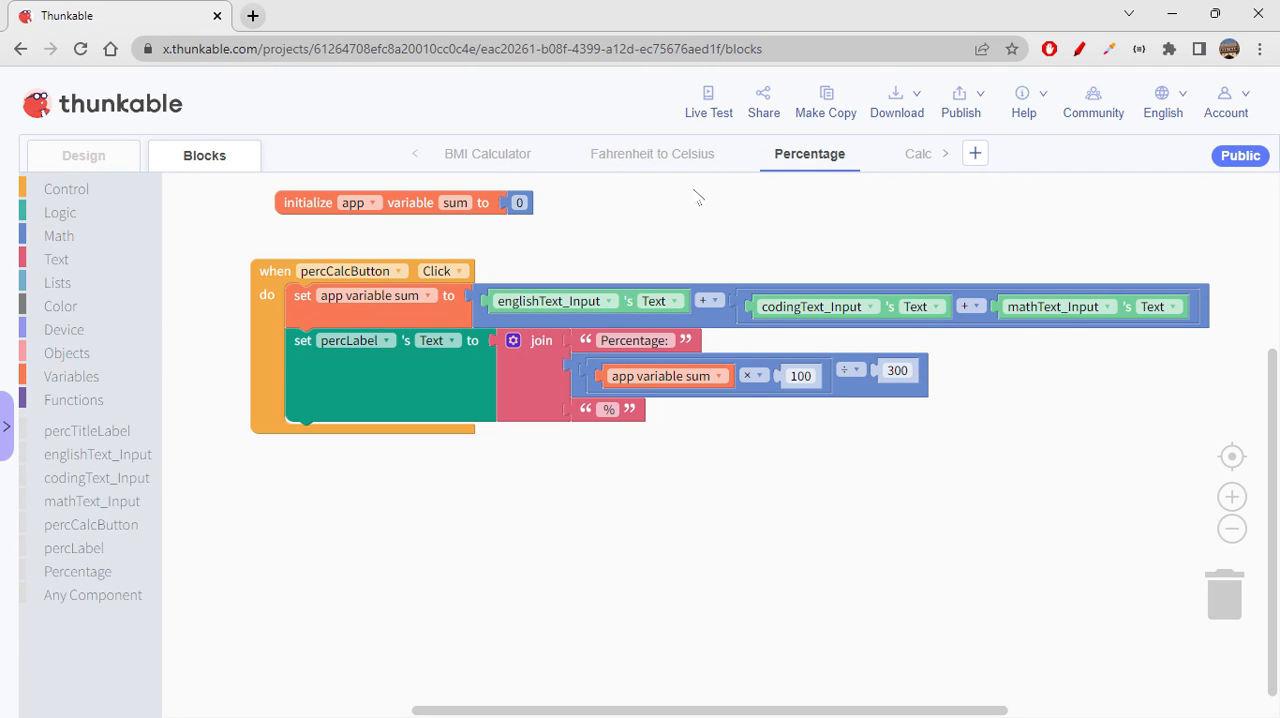
pyautogui.click(708, 100)
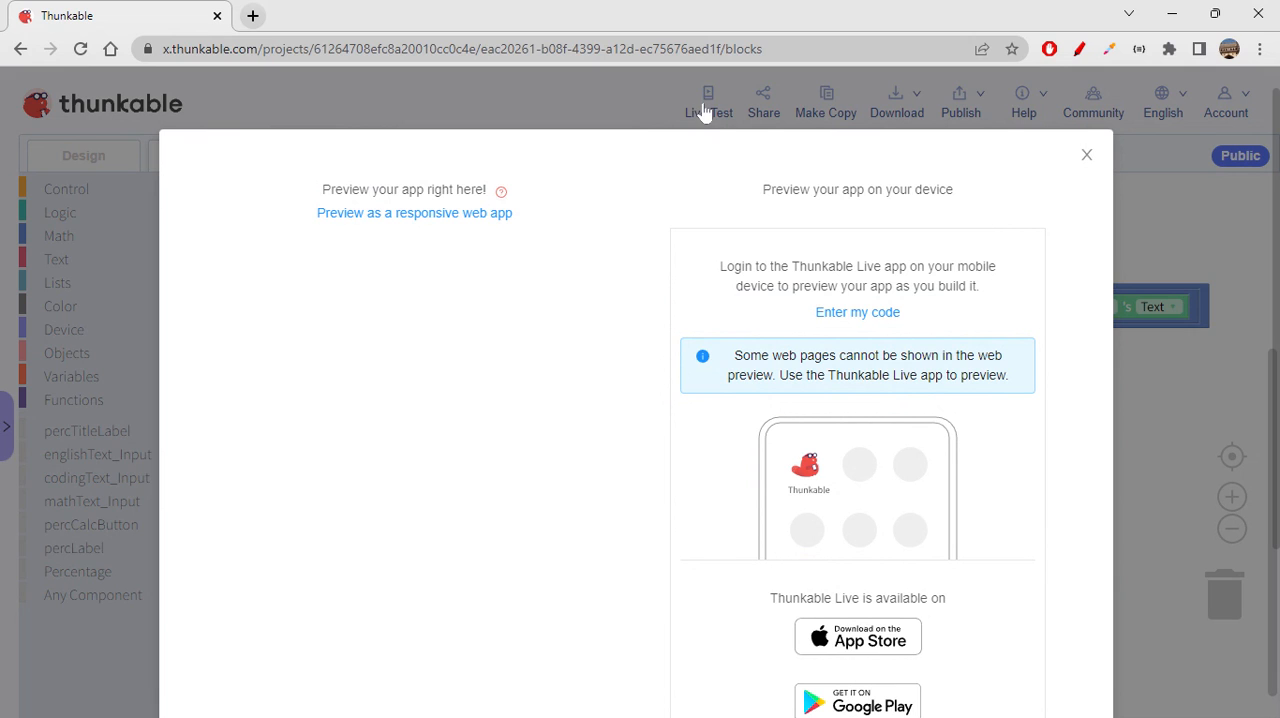
# Enter 100 in the marks fields of the preview and calculate to get Percentage: 100 %.
pyautogui.click(414, 212)
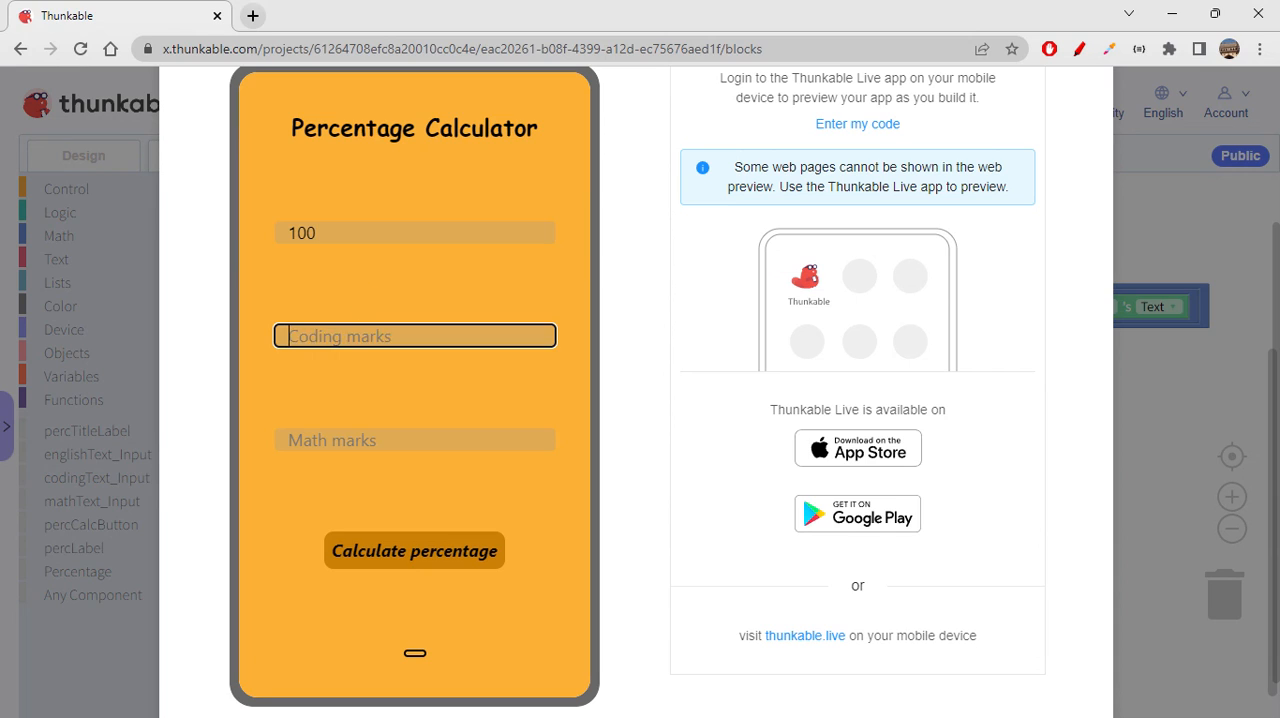
pyautogui.write('100')
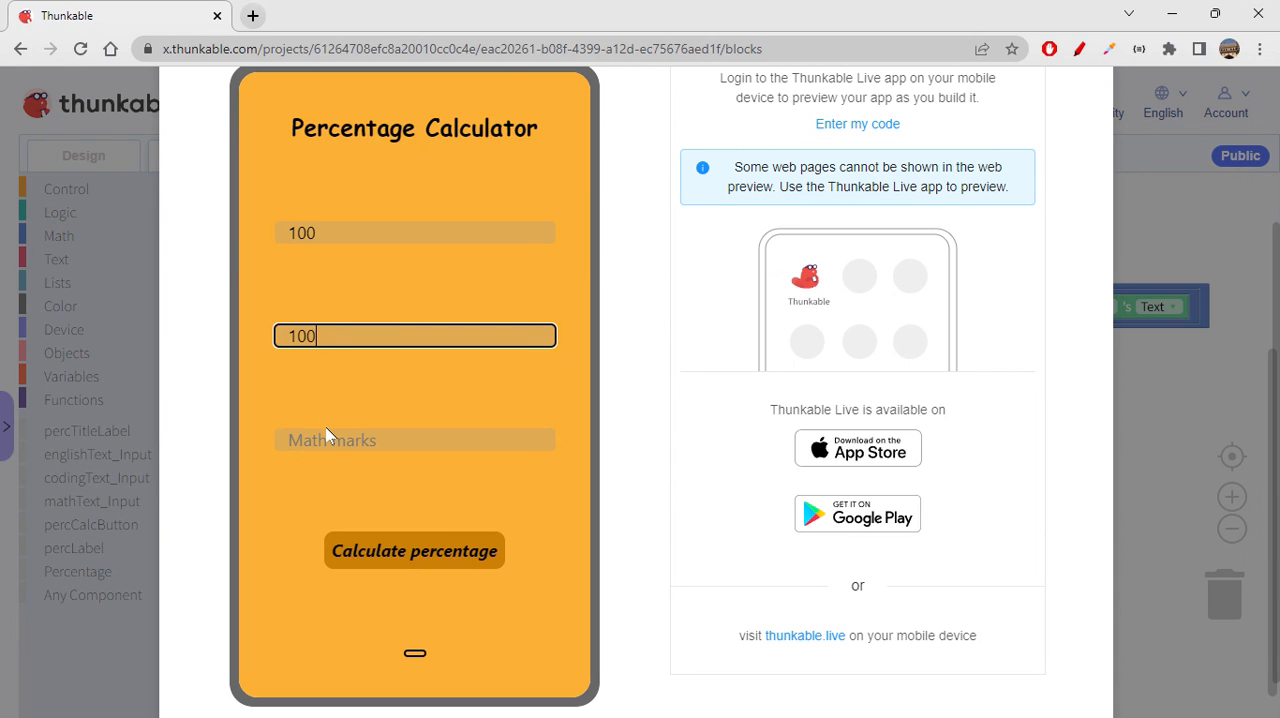
pyautogui.click(414, 440)
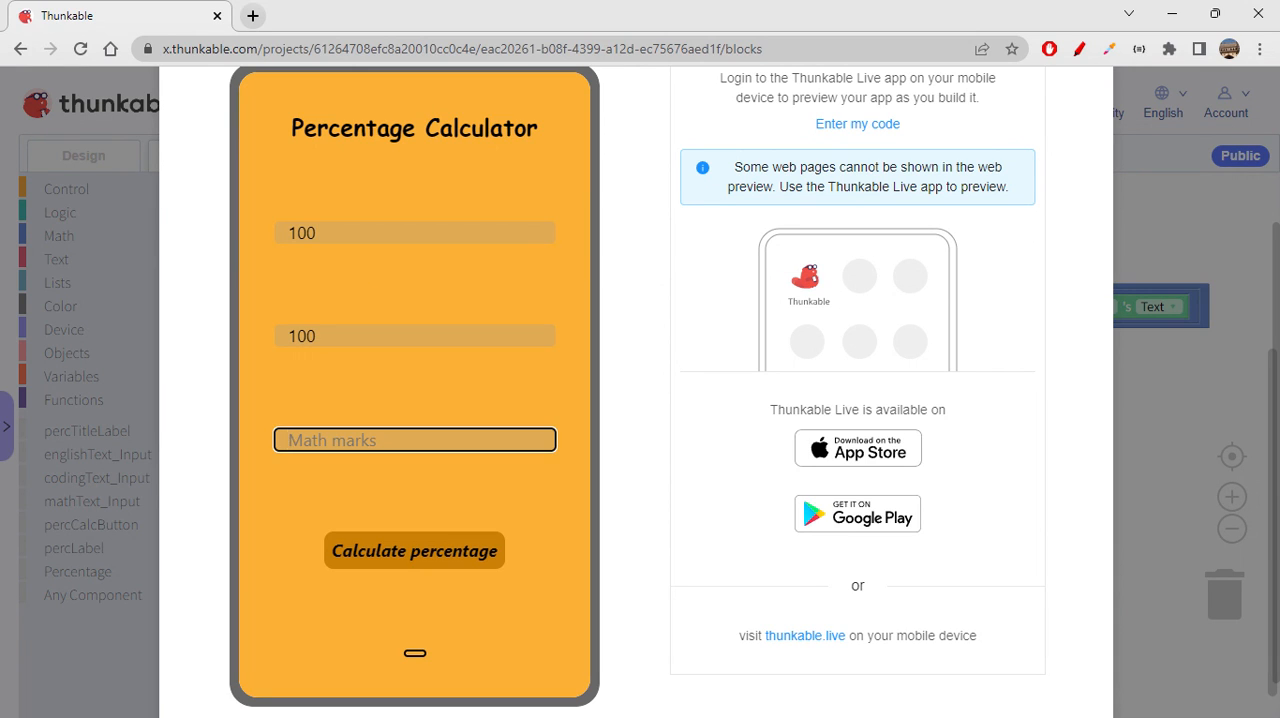
pyautogui.write('100')
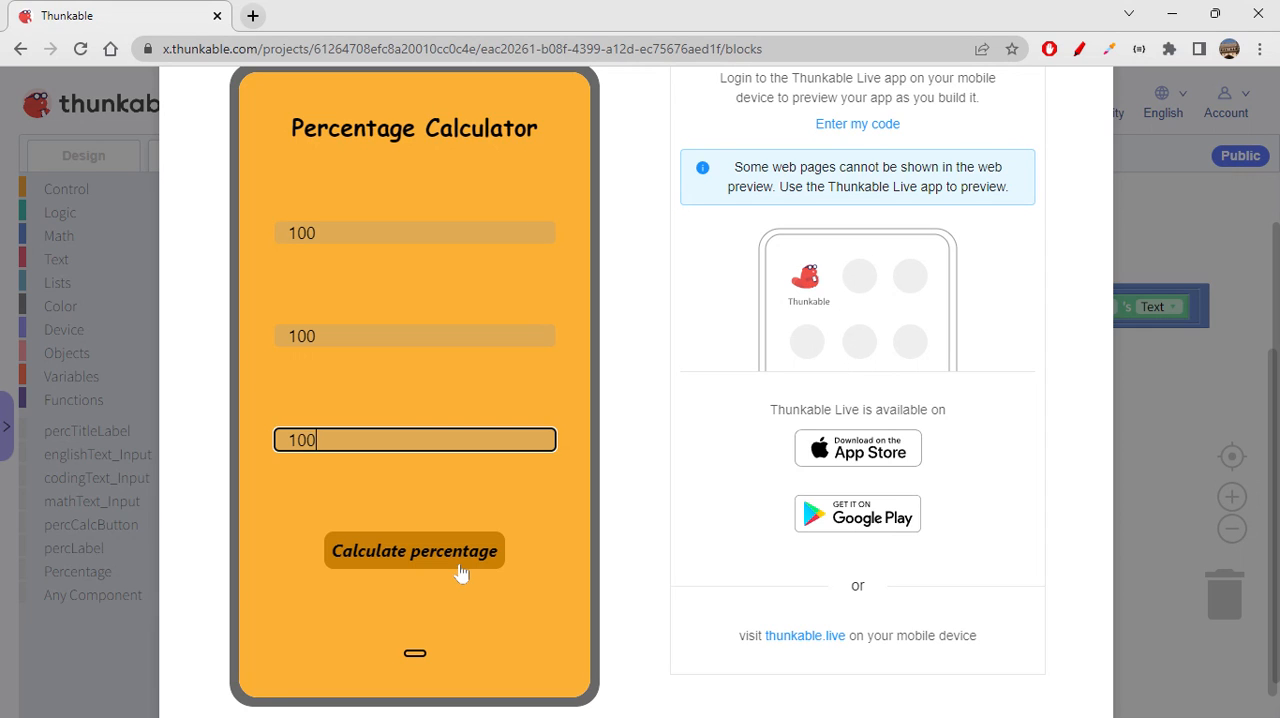
pyautogui.click(412, 550)
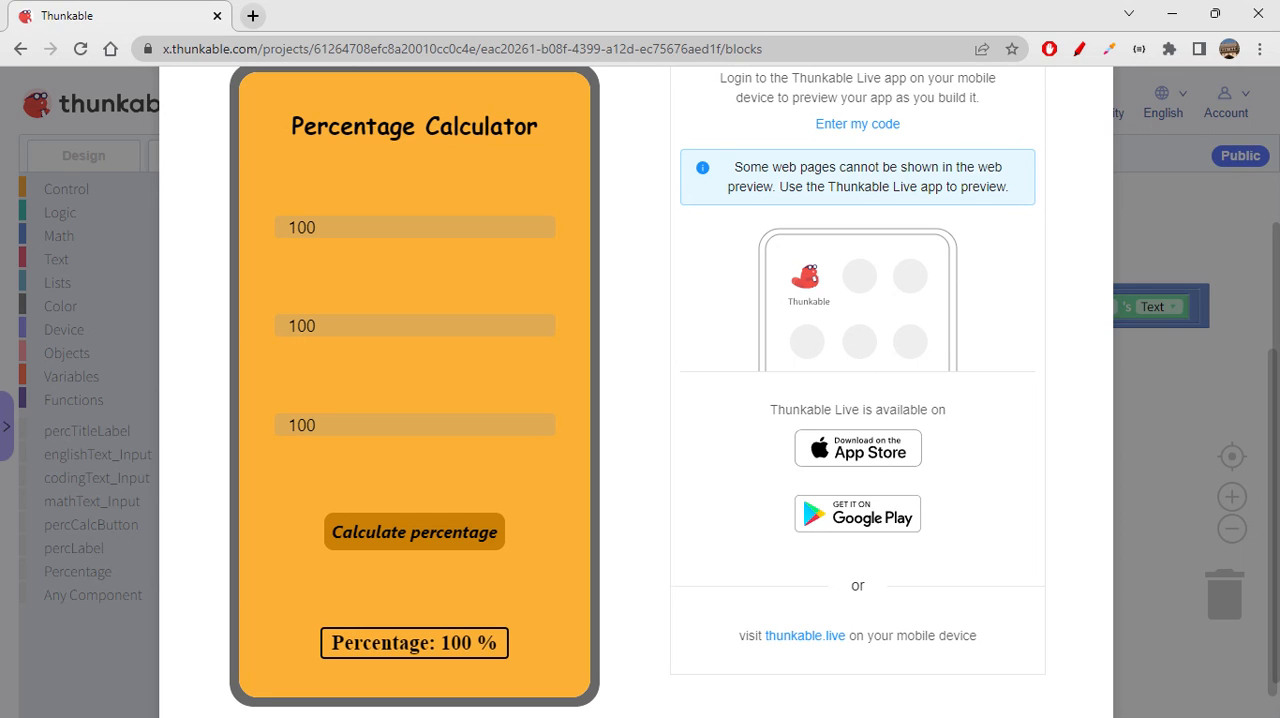
pyautogui.moveTo(678, 458)
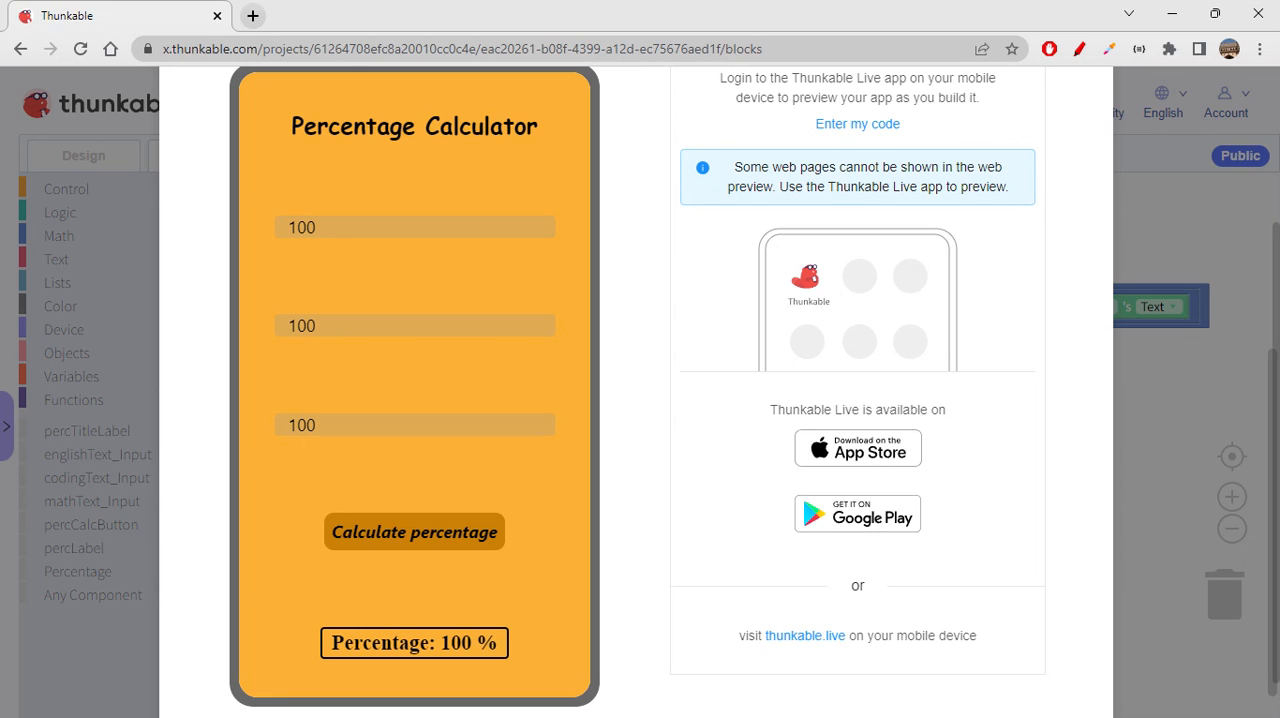
pyautogui.moveTo(680, 664)
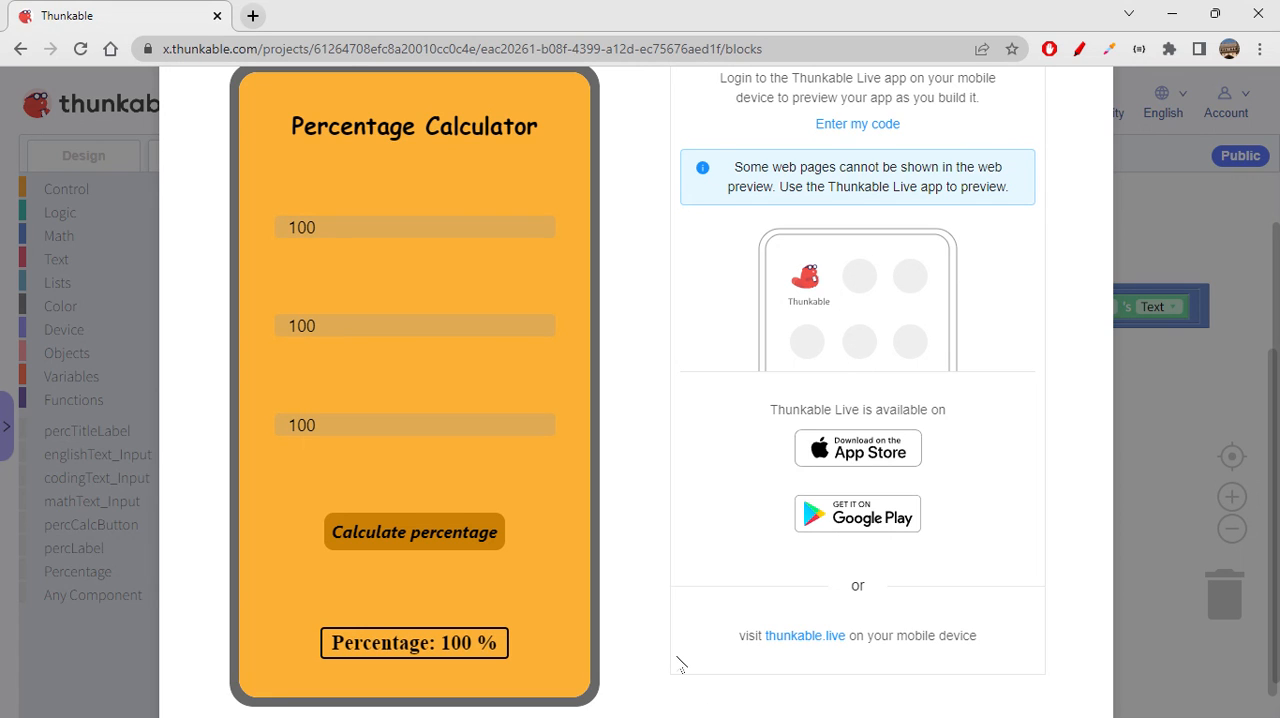